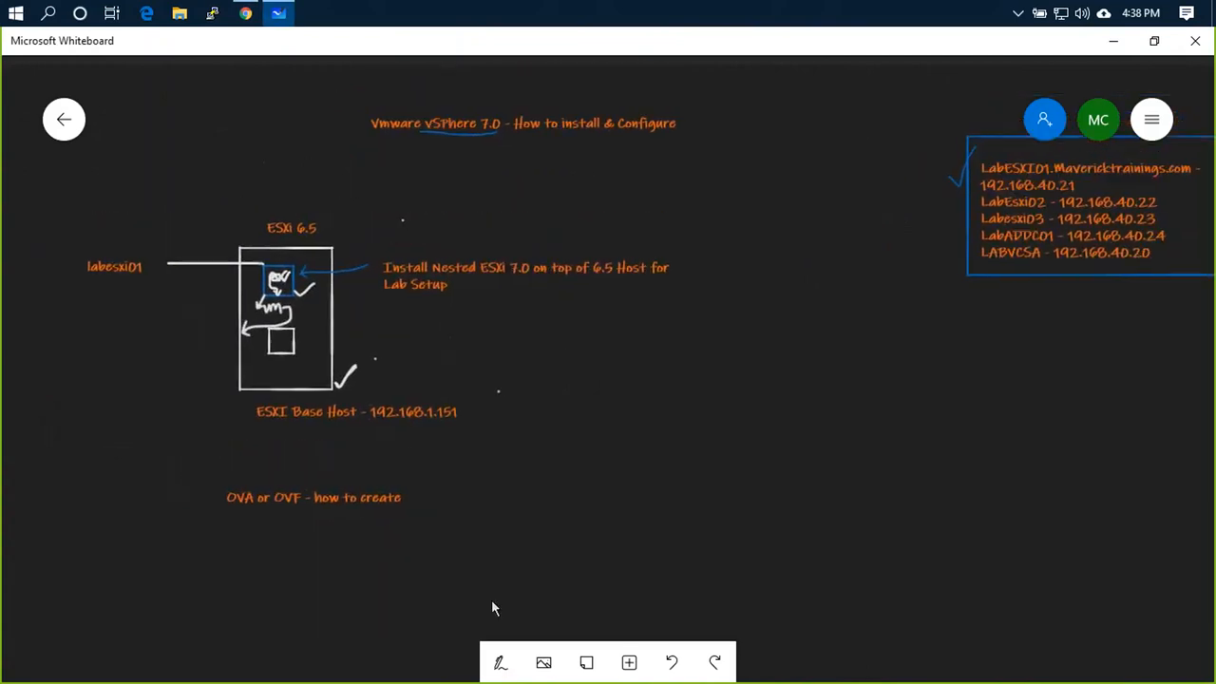
mouse_move(950, 418)
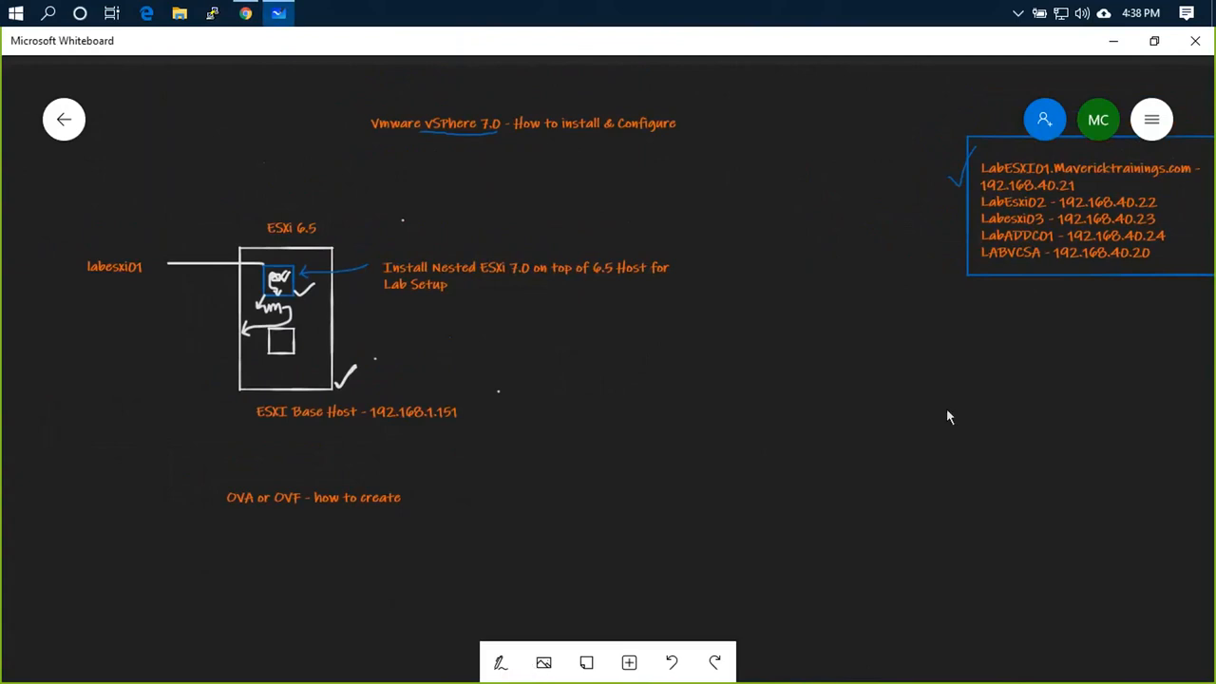
mouse_move(528, 615)
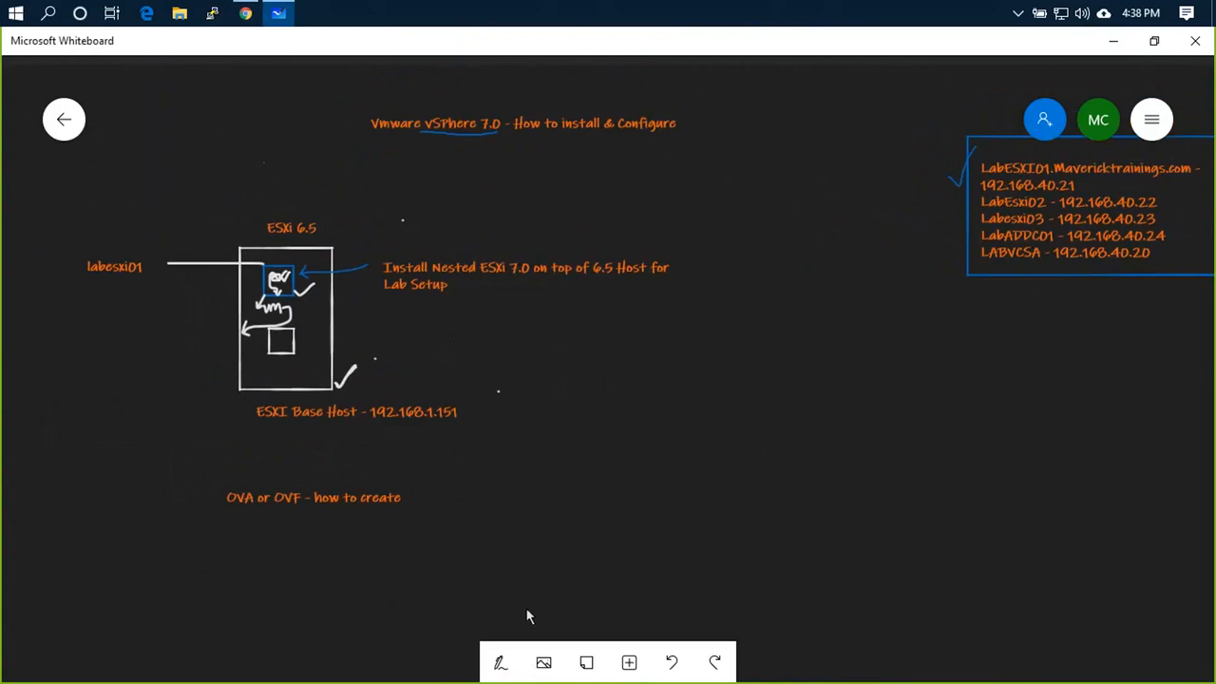
Draw pen strokes above the ESXi host box and beside the host IP list
click(501, 663)
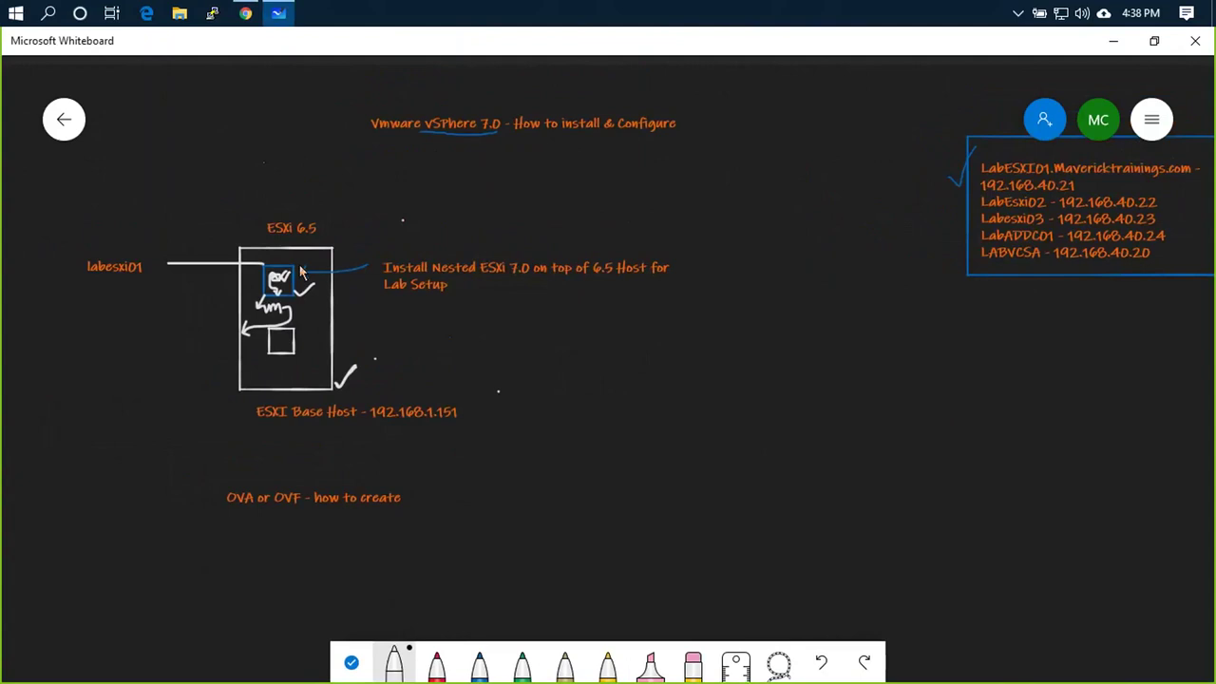
drag(314, 266, 371, 224)
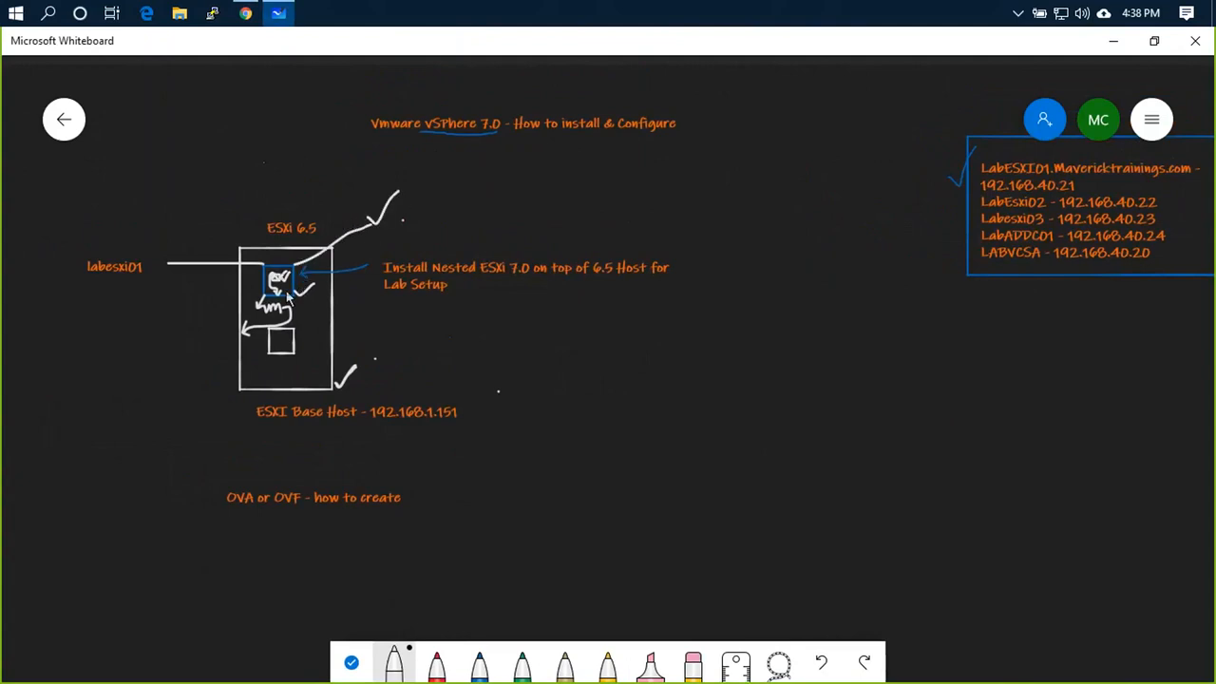
mouse_move(277, 258)
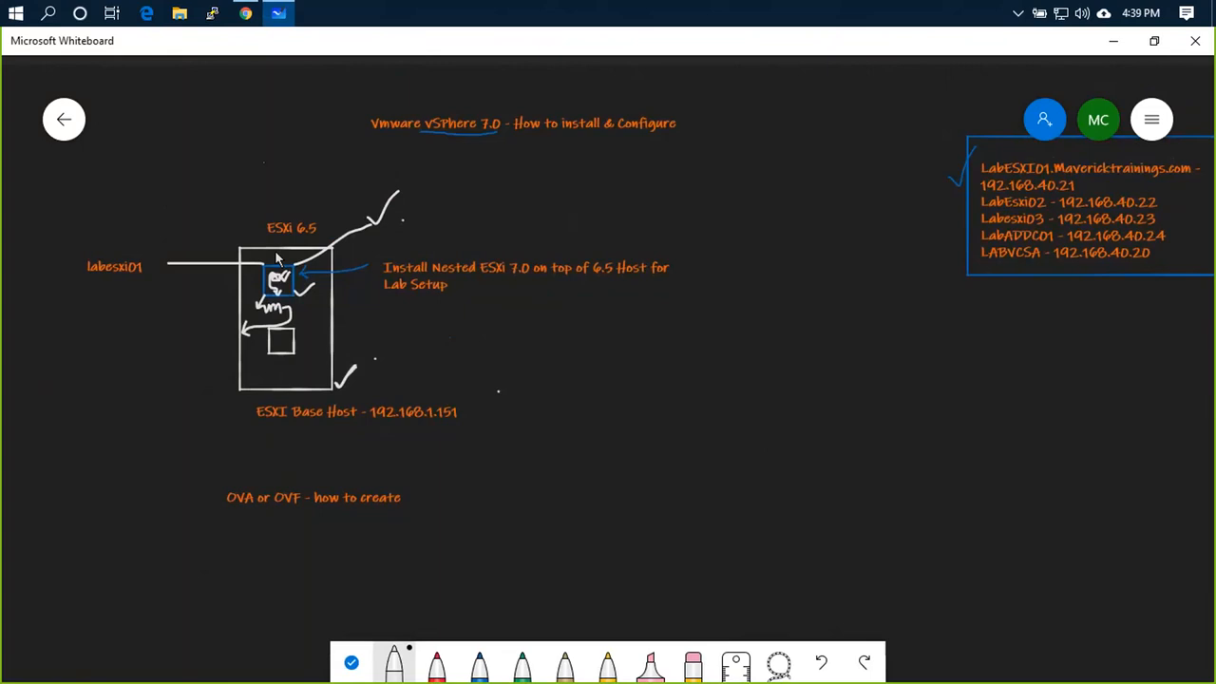
mouse_move(1041, 256)
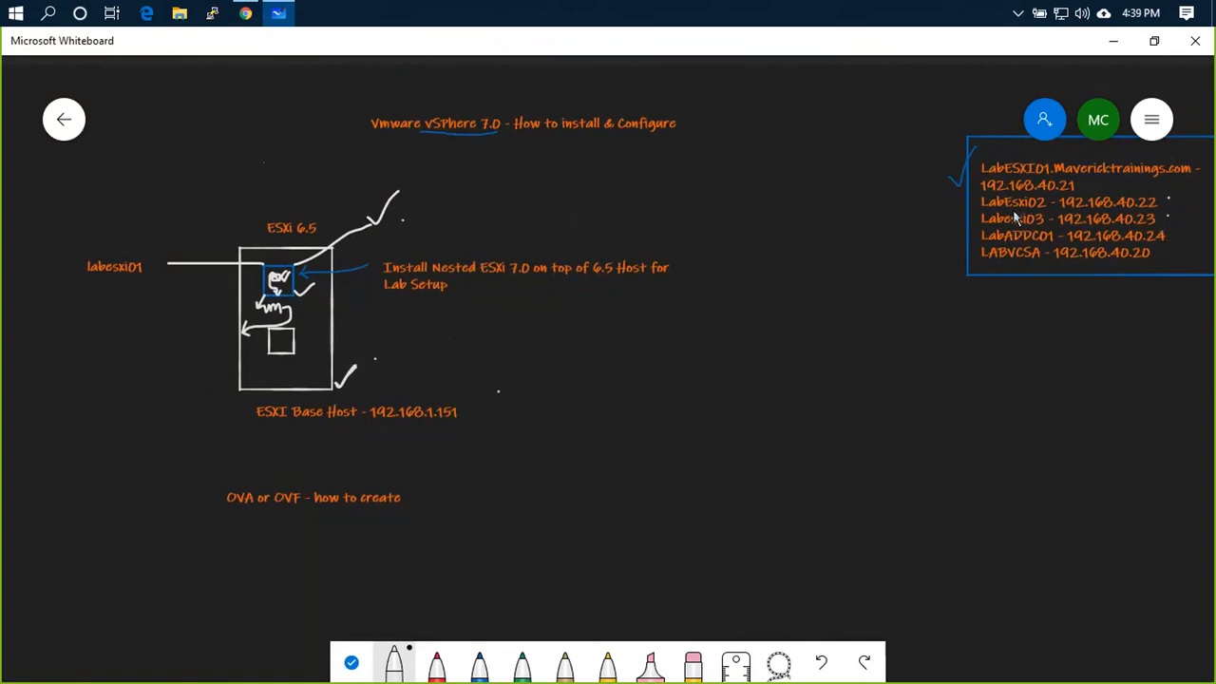
mouse_move(995, 220)
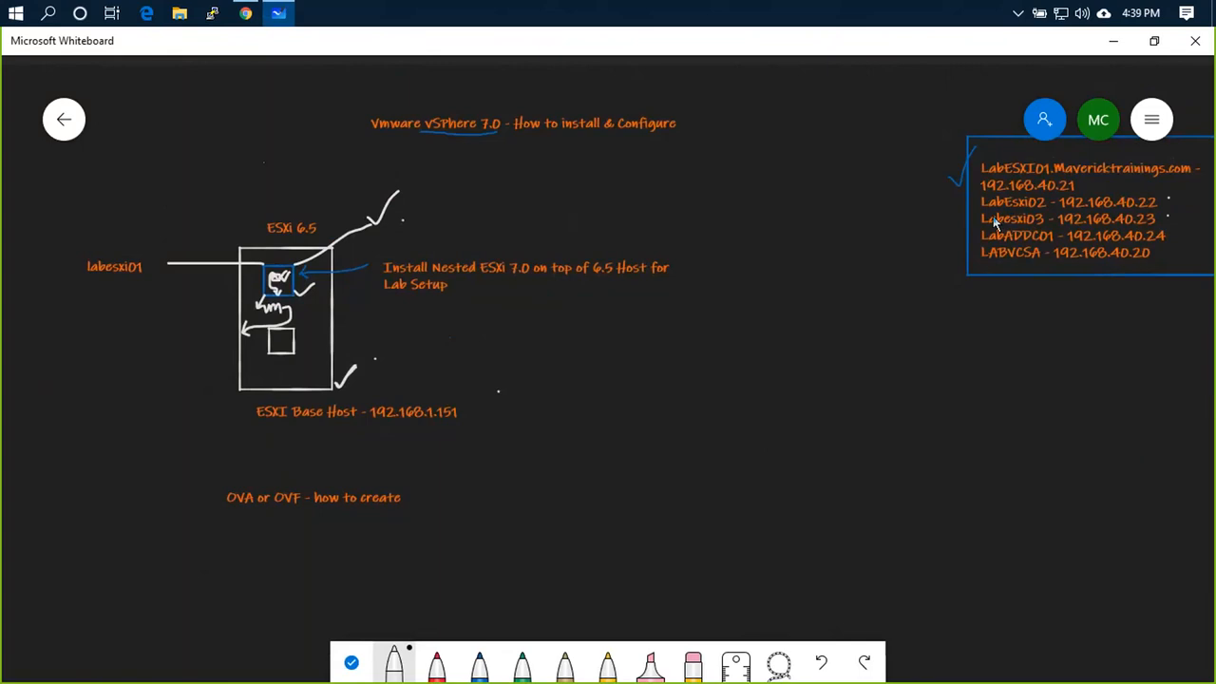
drag(193, 490, 224, 471)
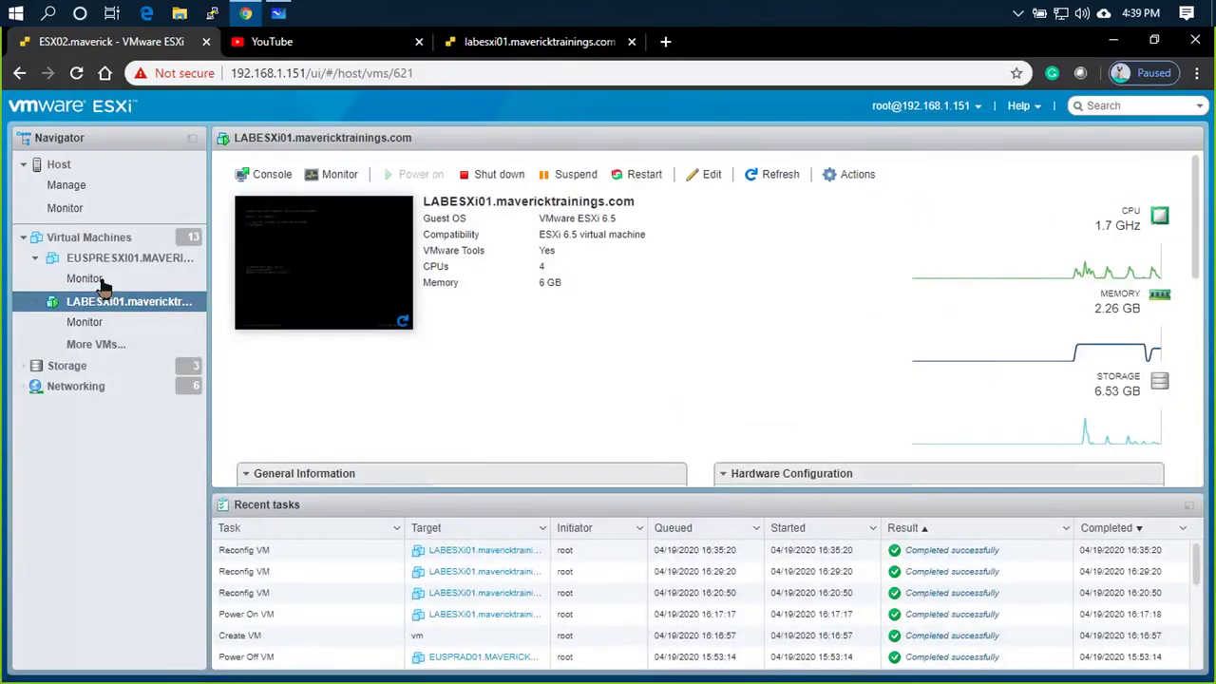
Shut down LABESXi01 from its summary page and reopen it to confirm it is powered off
click(87, 236)
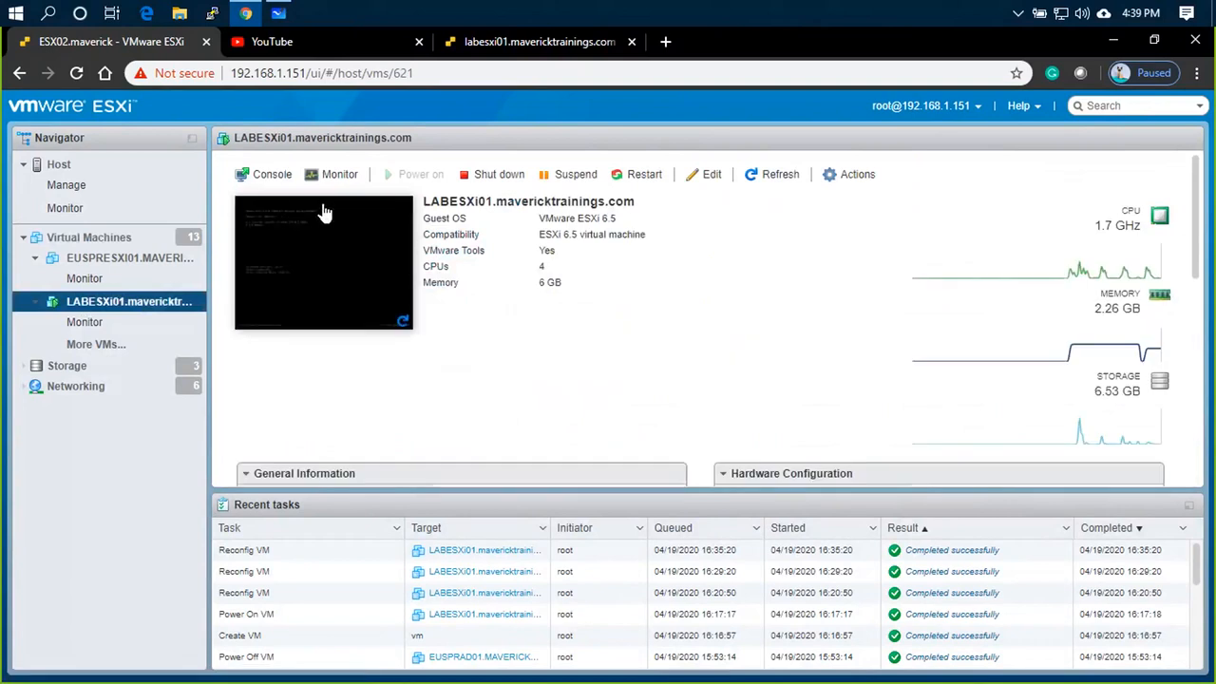
mouse_move(859, 175)
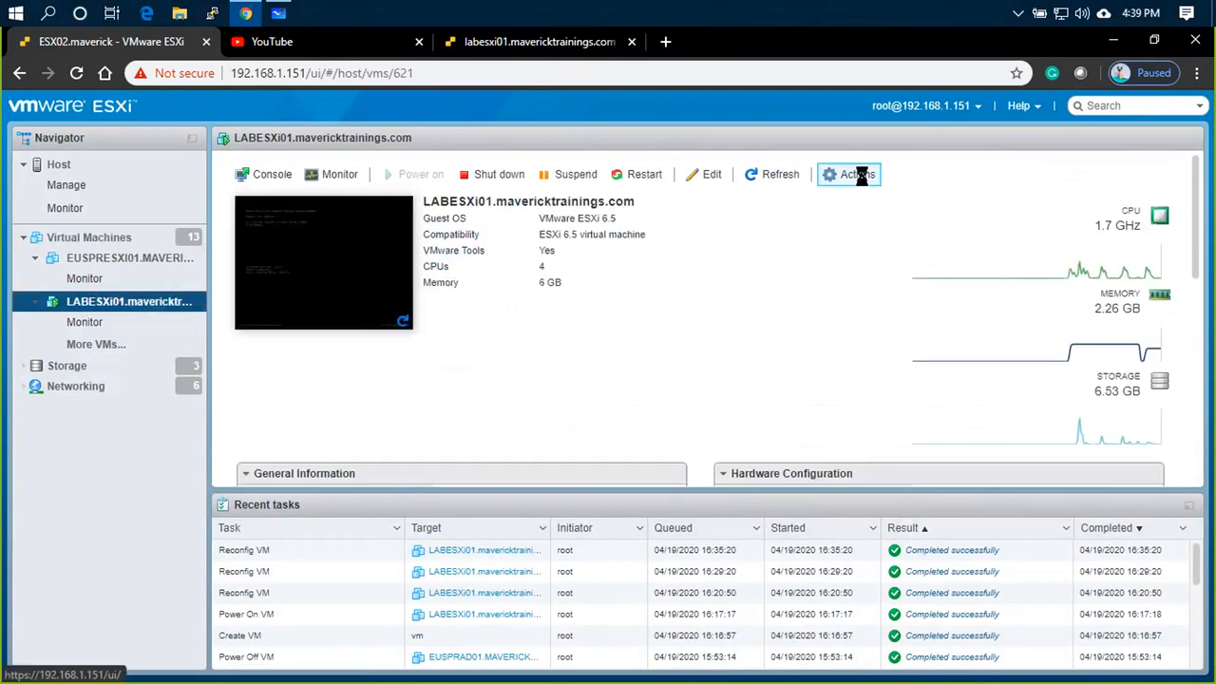
click(857, 175)
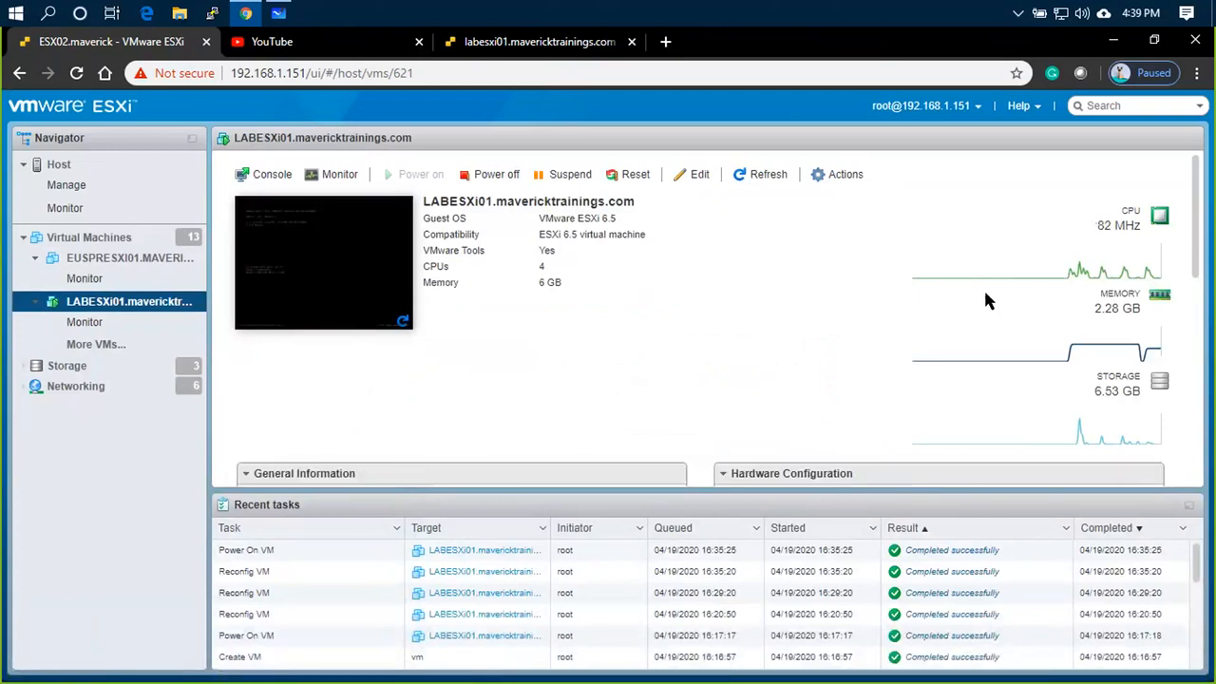
mouse_move(1060, 321)
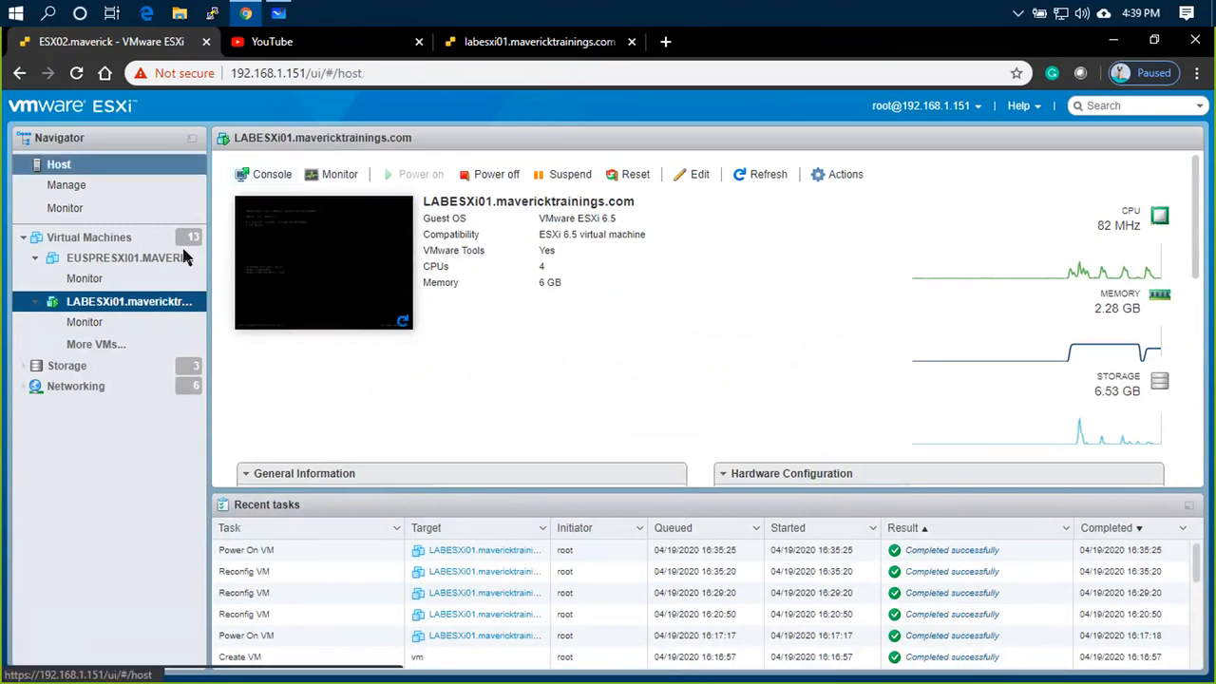
click(83, 277)
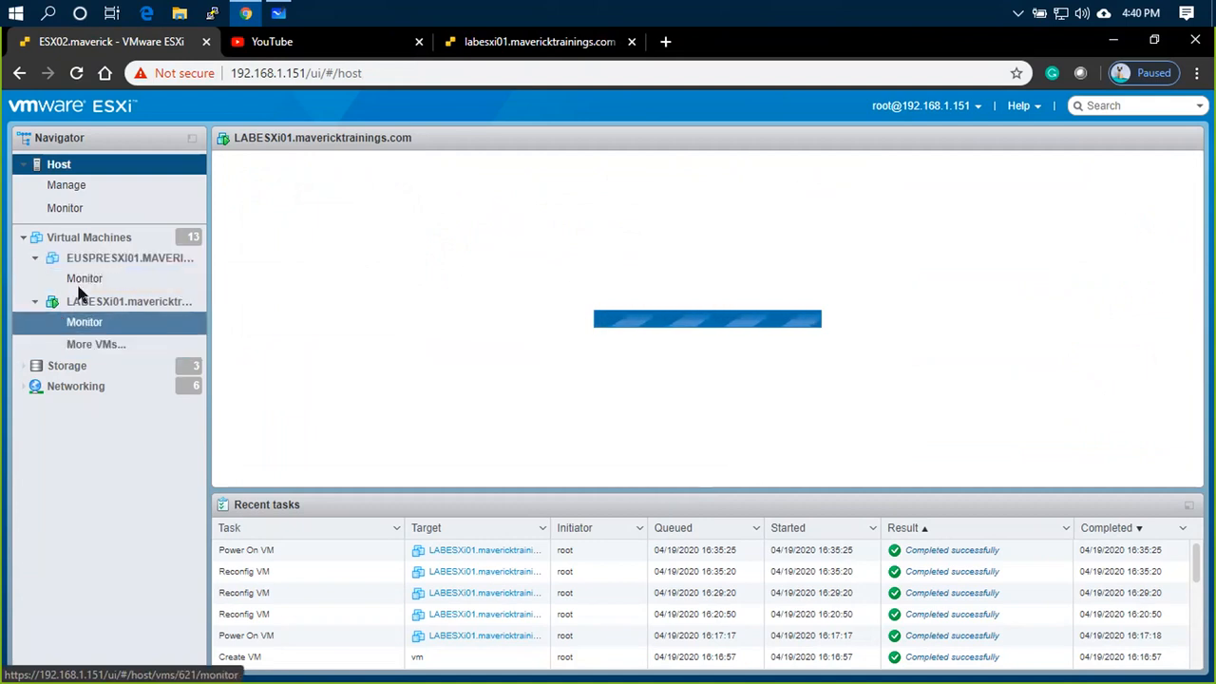
click(87, 235)
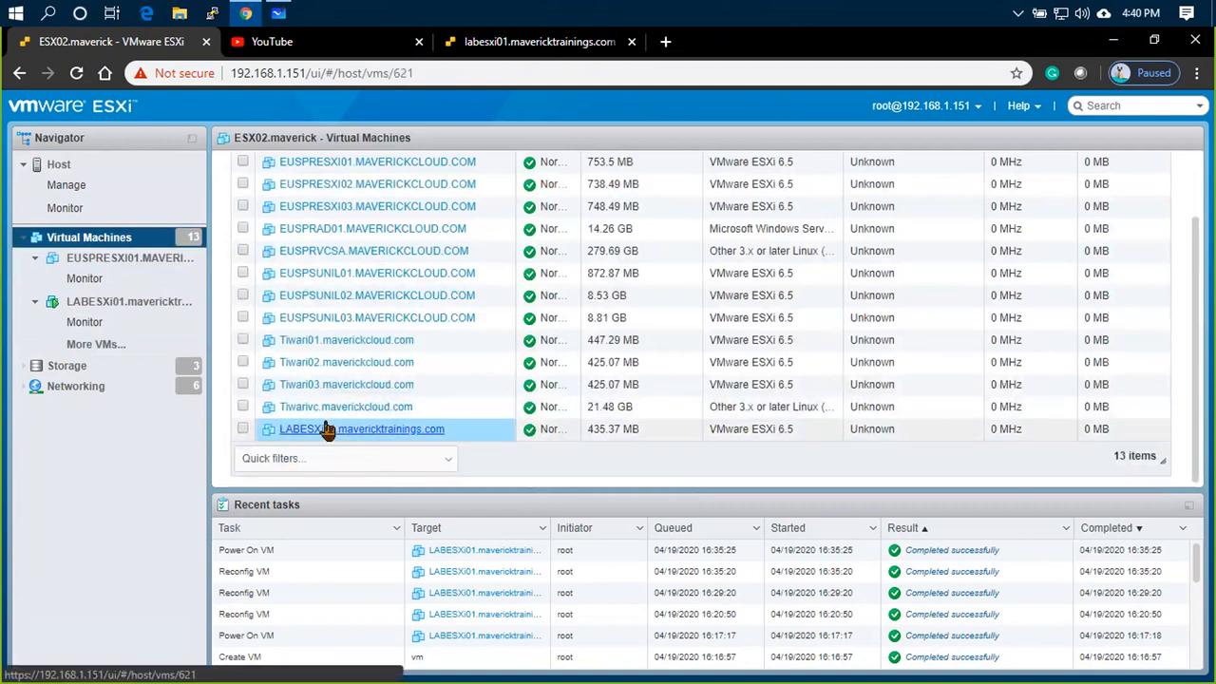
click(357, 430)
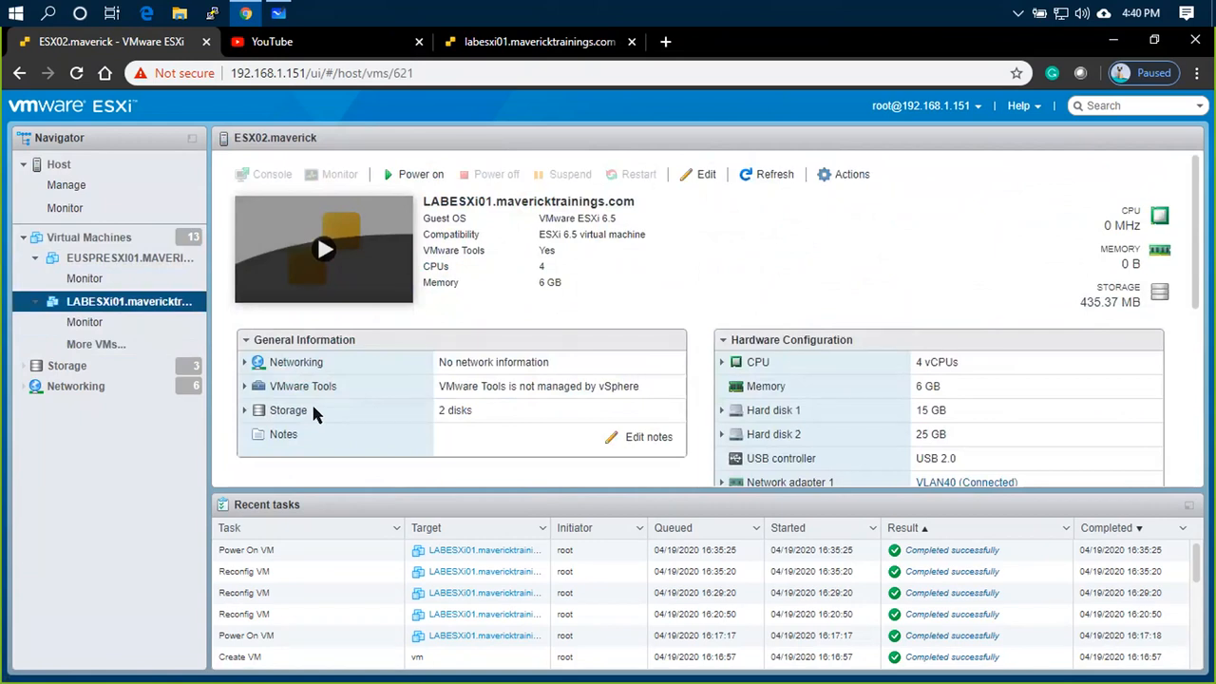
mouse_move(505, 380)
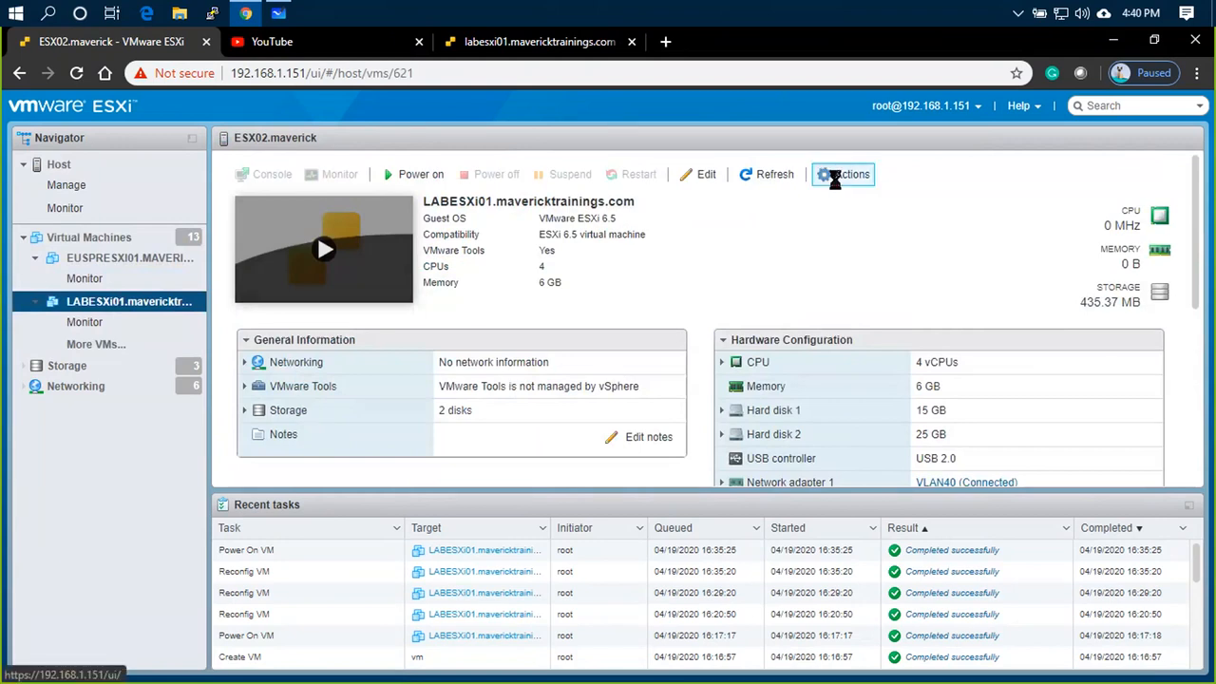
Export LABESXi01 as an OVF template, downloading all four files, then minimize the browser
click(843, 175)
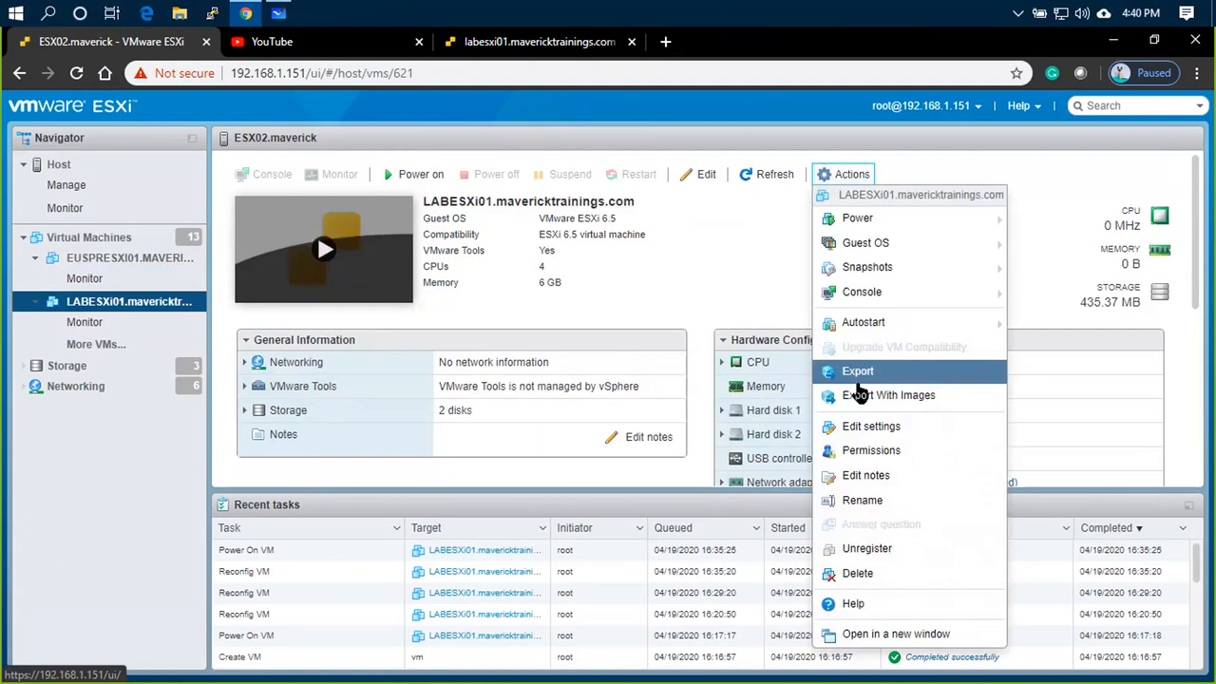
mouse_move(870, 384)
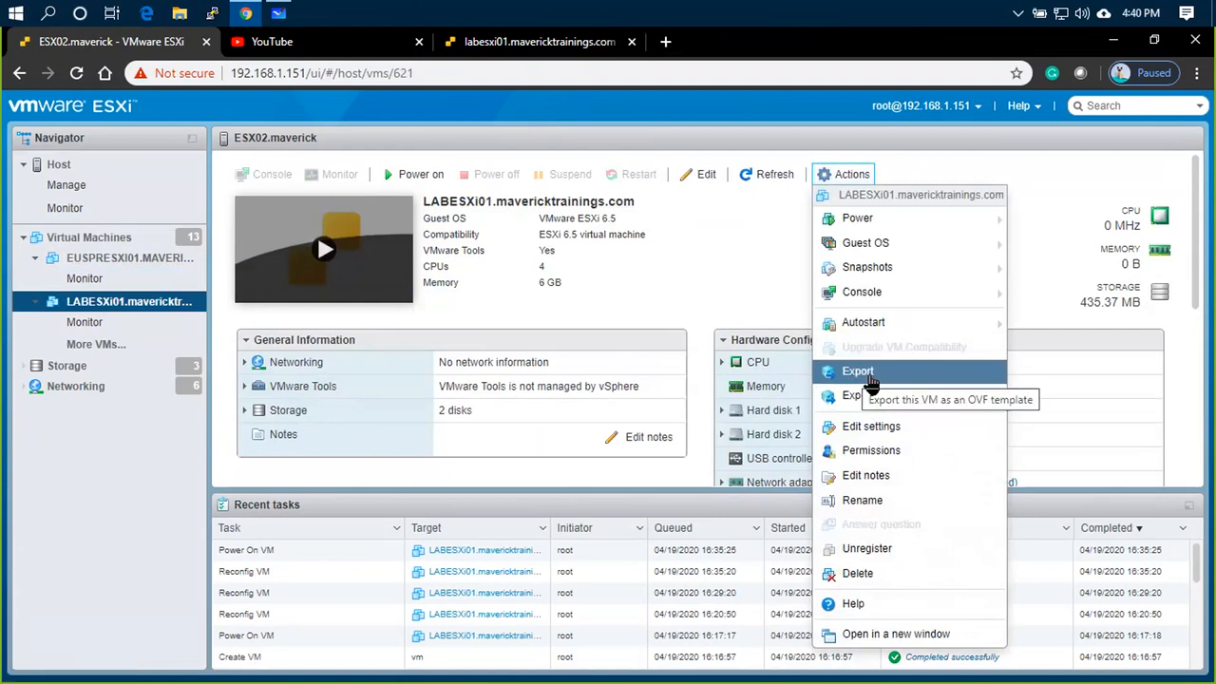
mouse_move(919, 387)
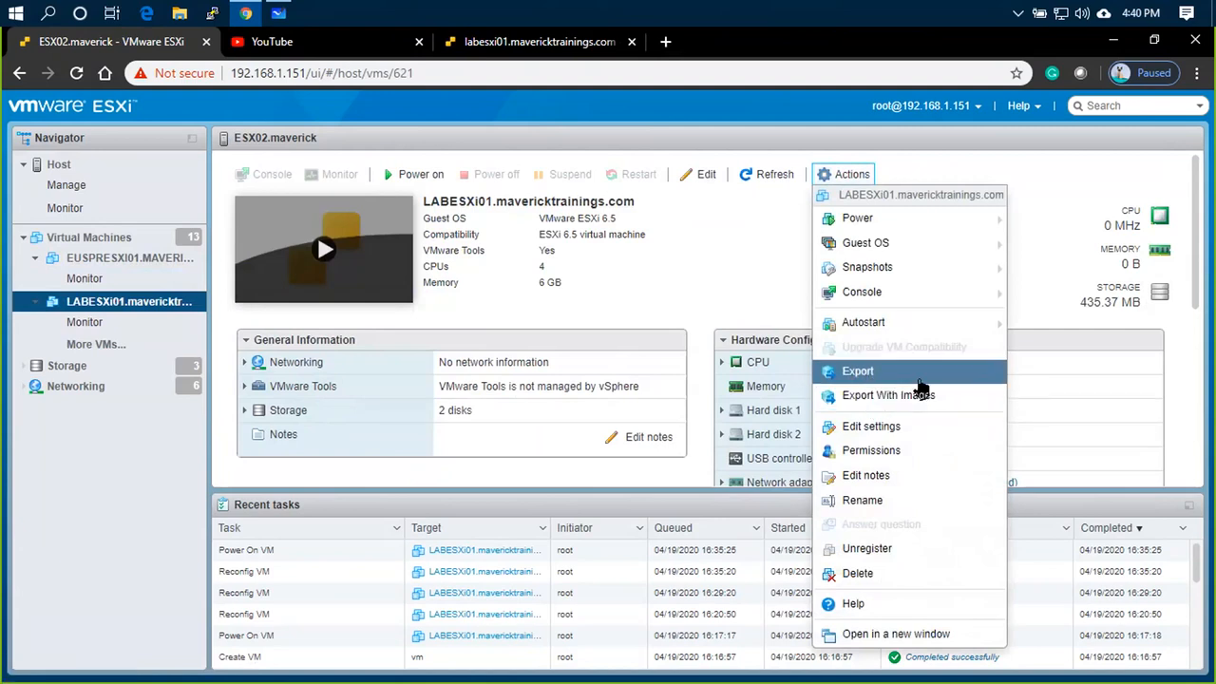
mouse_move(897, 384)
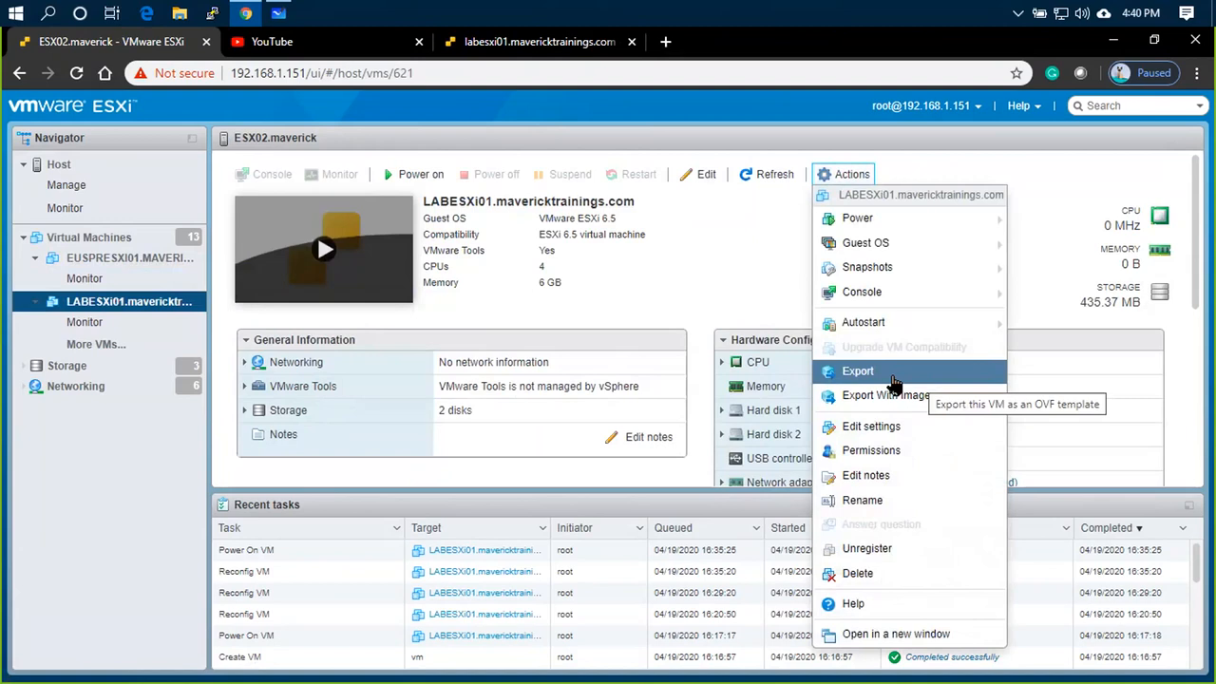
mouse_move(893, 384)
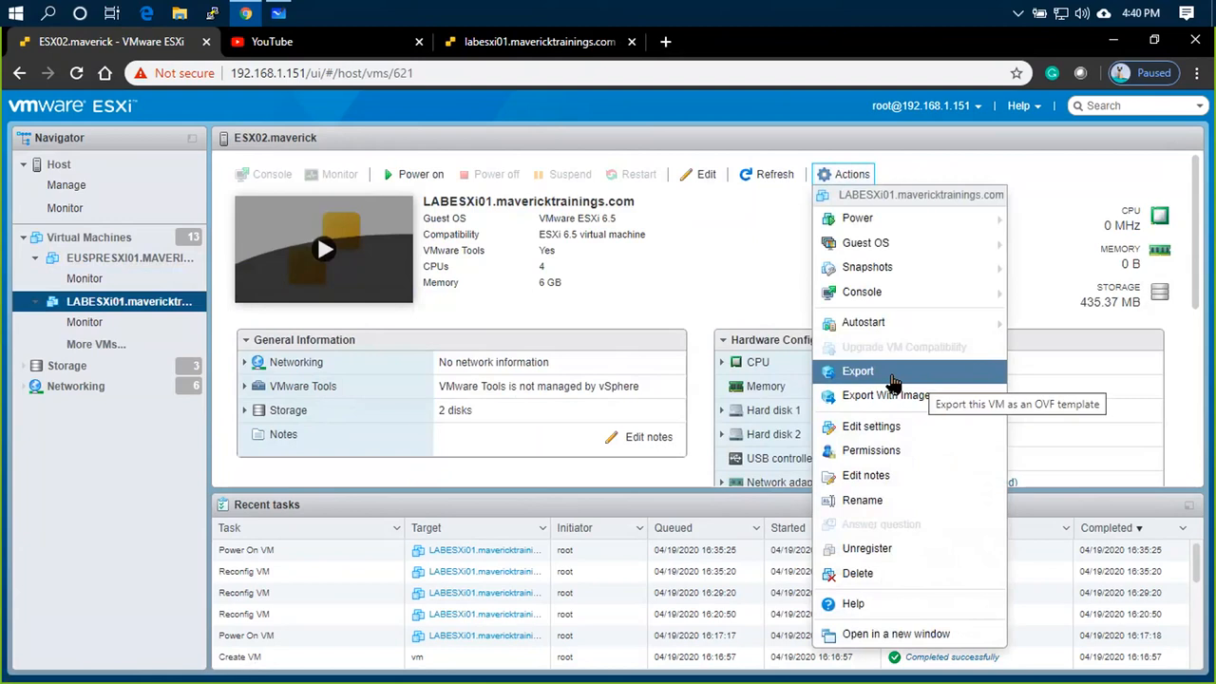
click(856, 371)
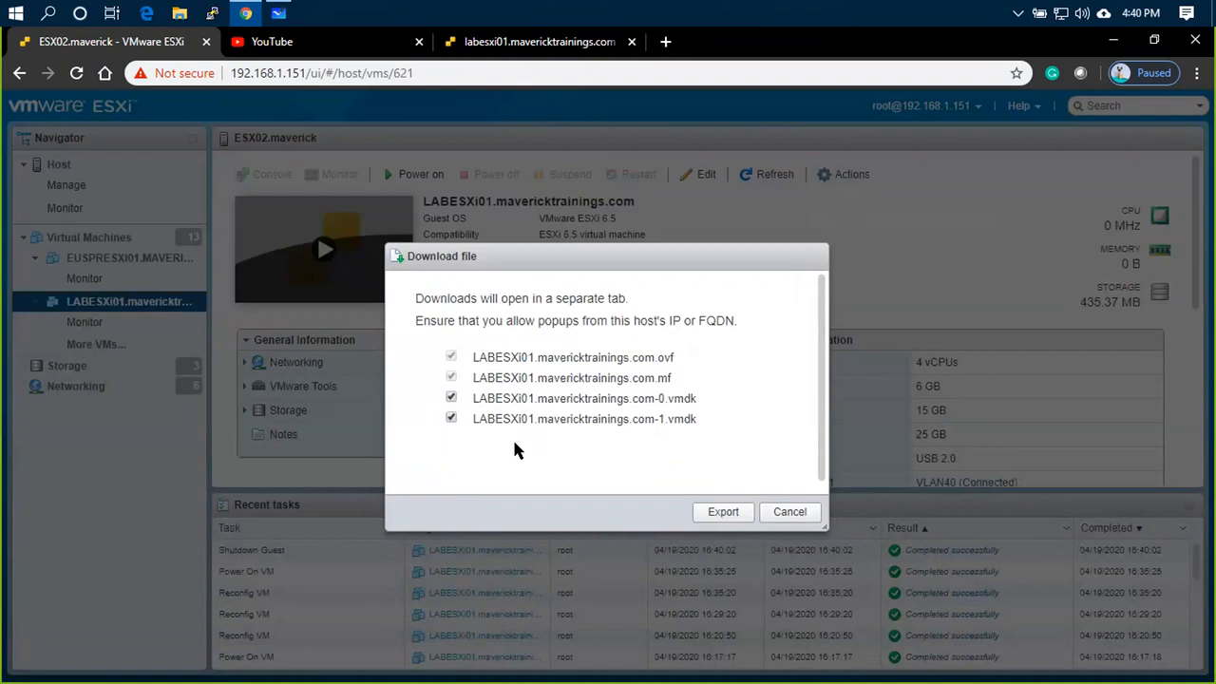
mouse_move(722, 513)
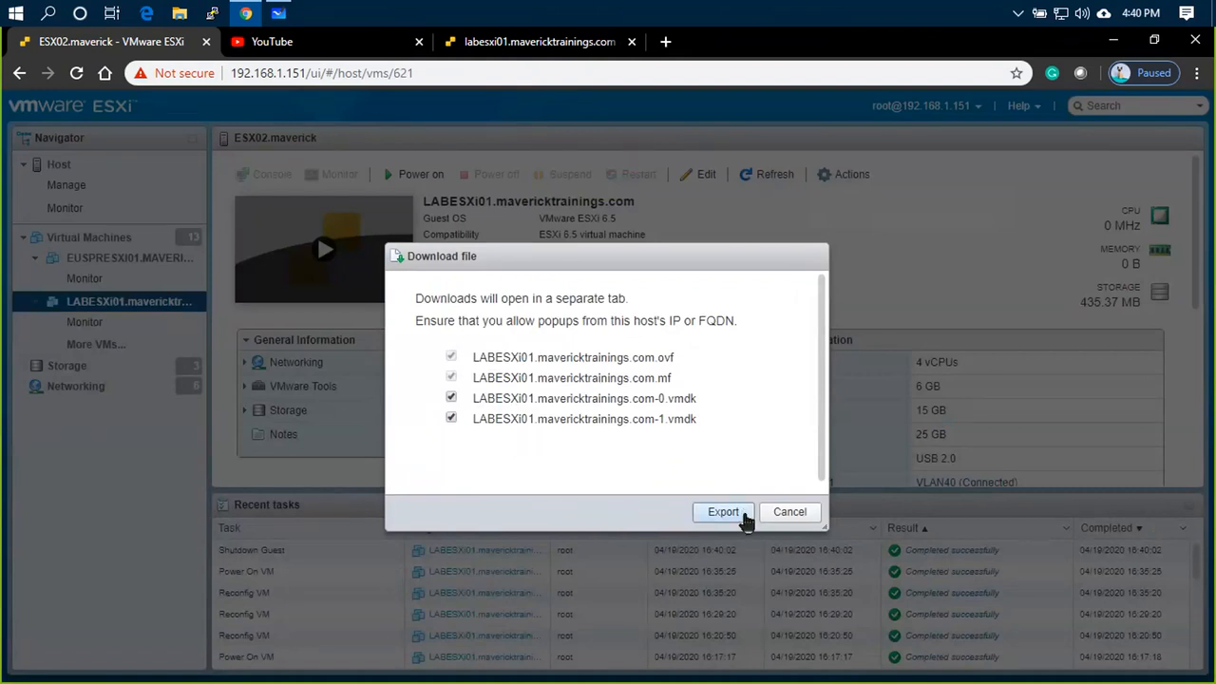
click(721, 513)
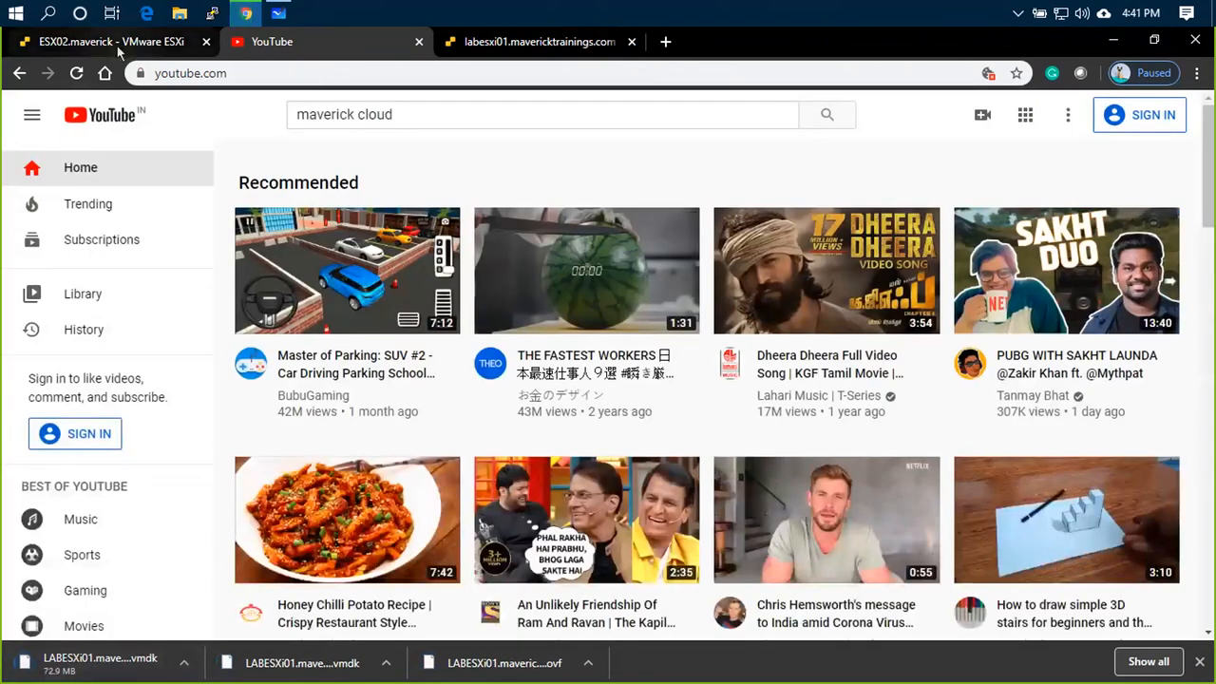
click(114, 42)
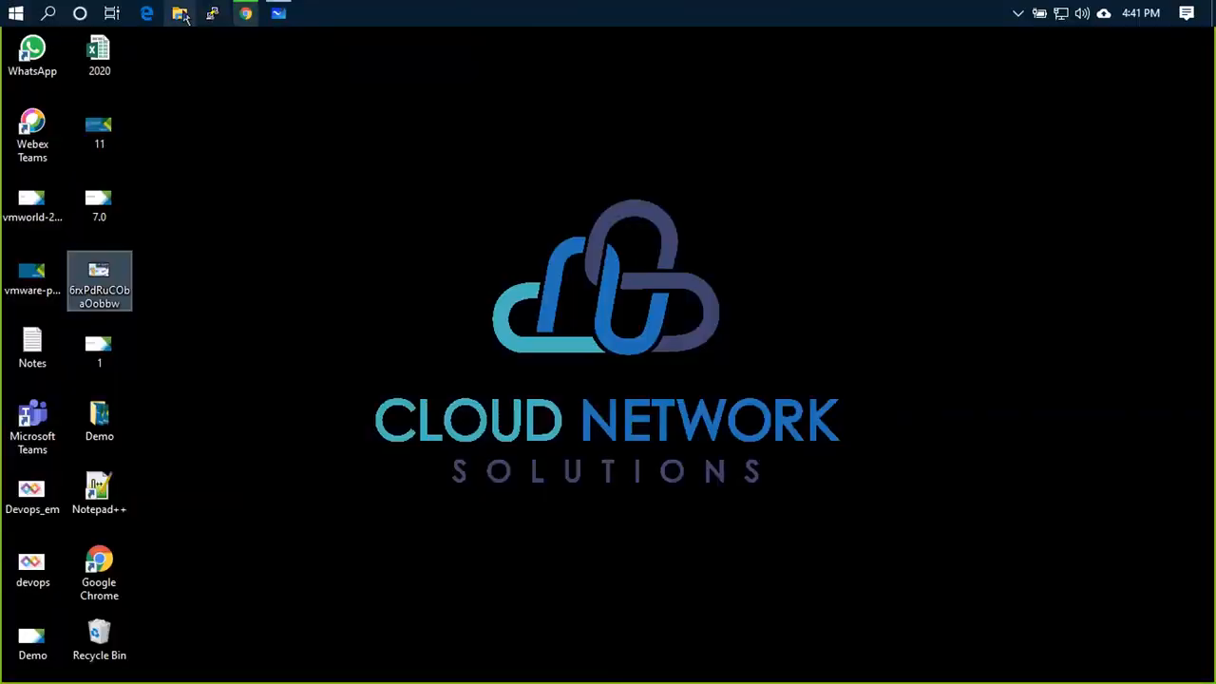
Open Downloads, skip replacing the nested ESXi OVA, and begin selecting the exported OVF
click(175, 13)
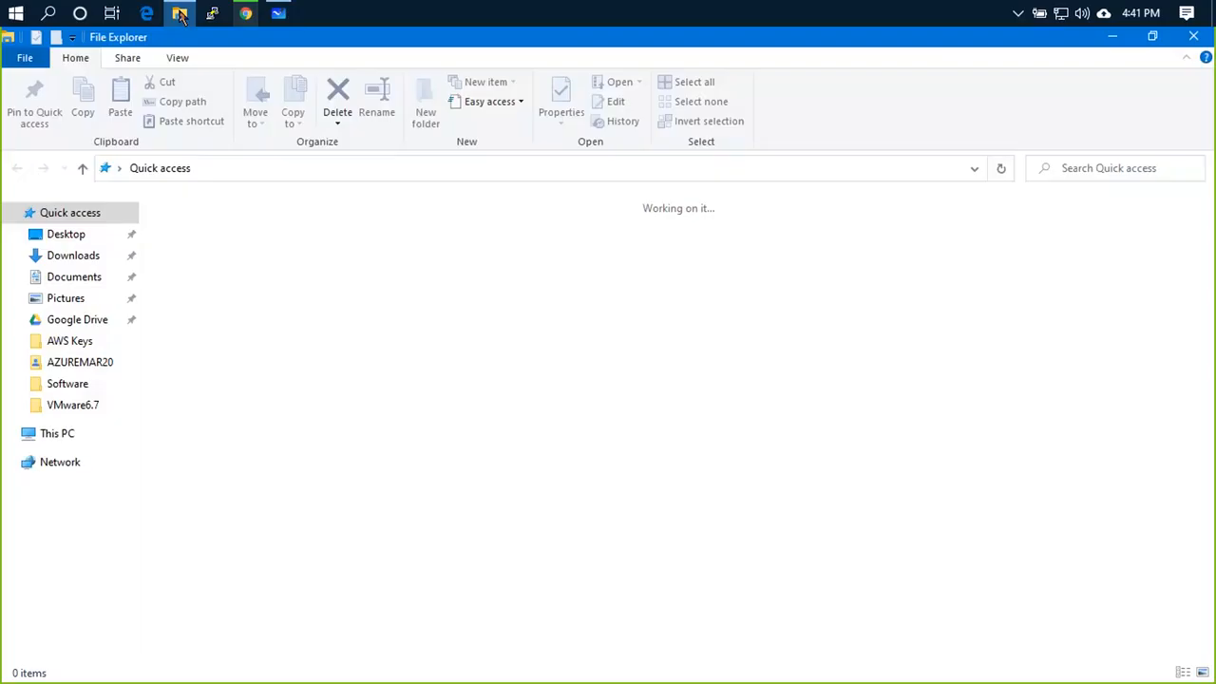
click(72, 255)
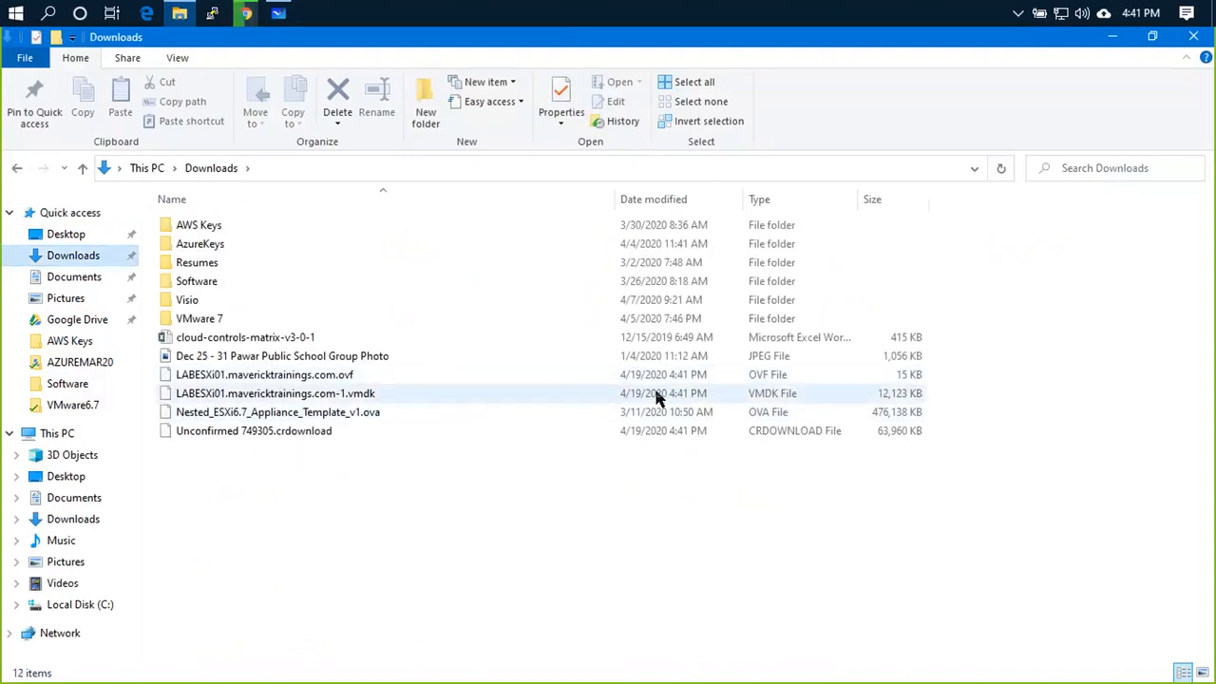
click(277, 412)
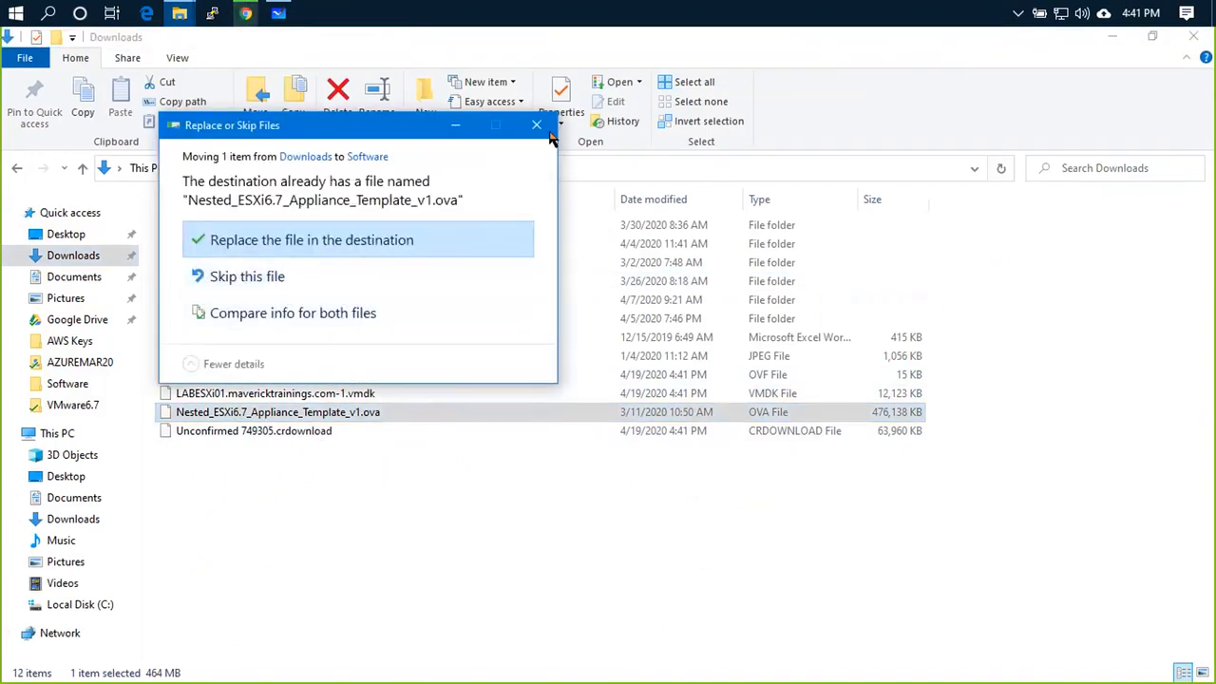
click(312, 239)
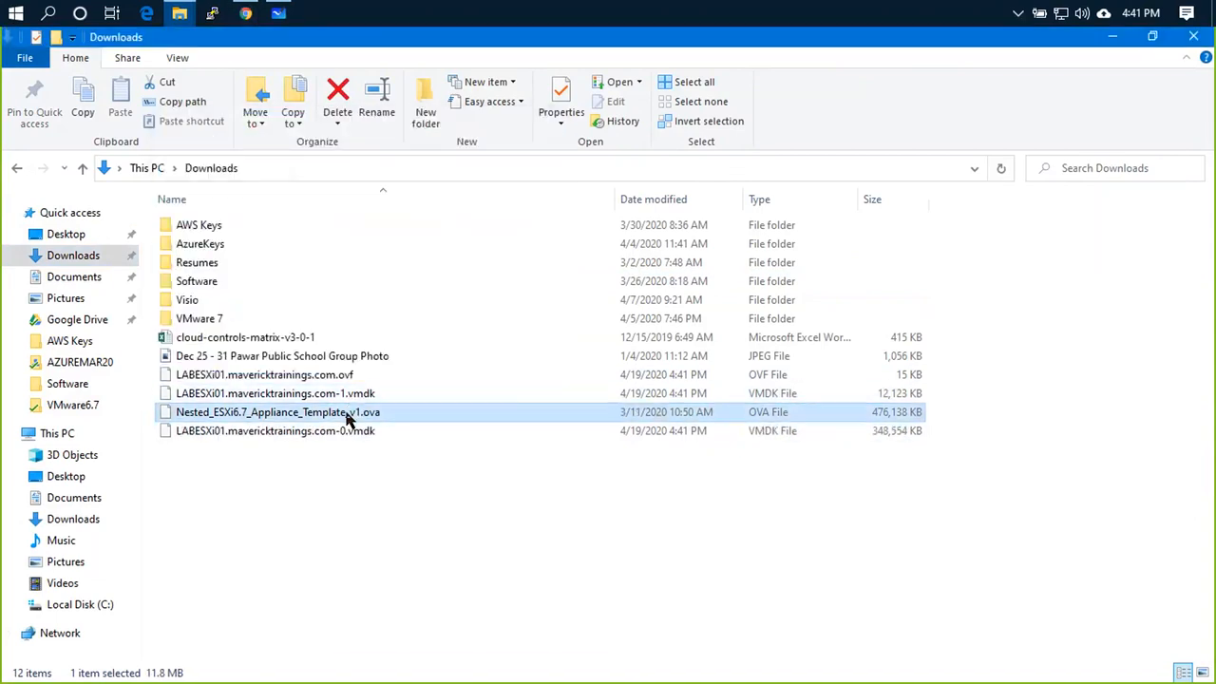
click(275, 412)
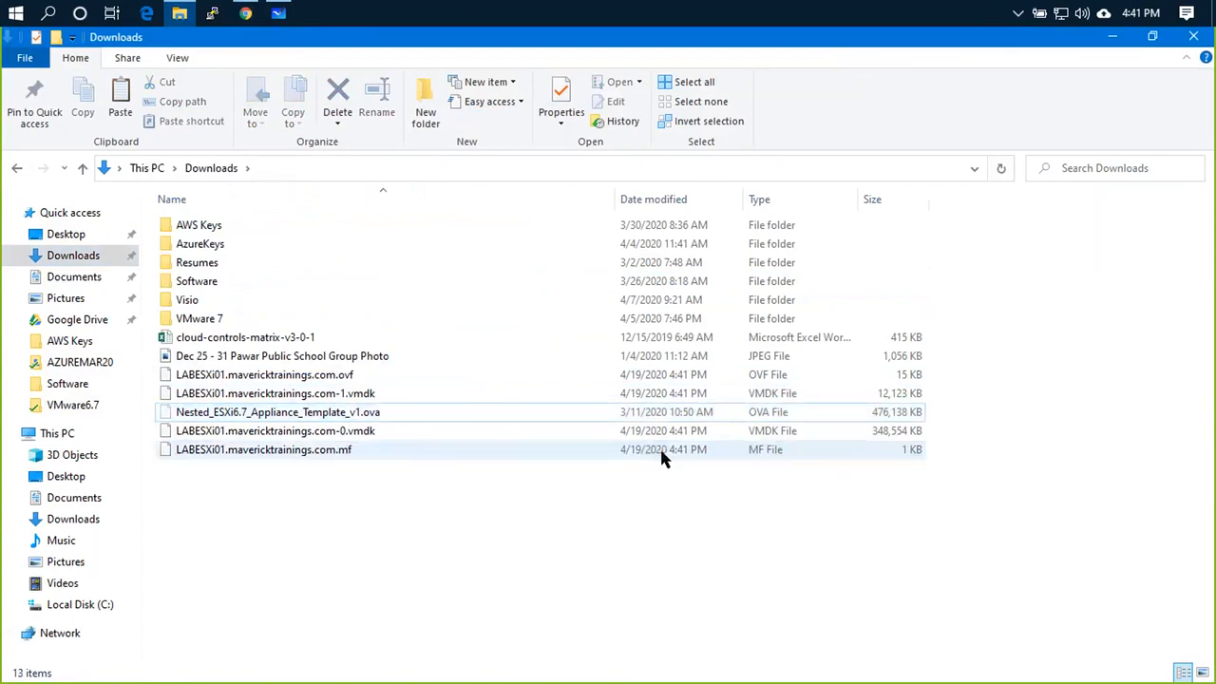
click(262, 374)
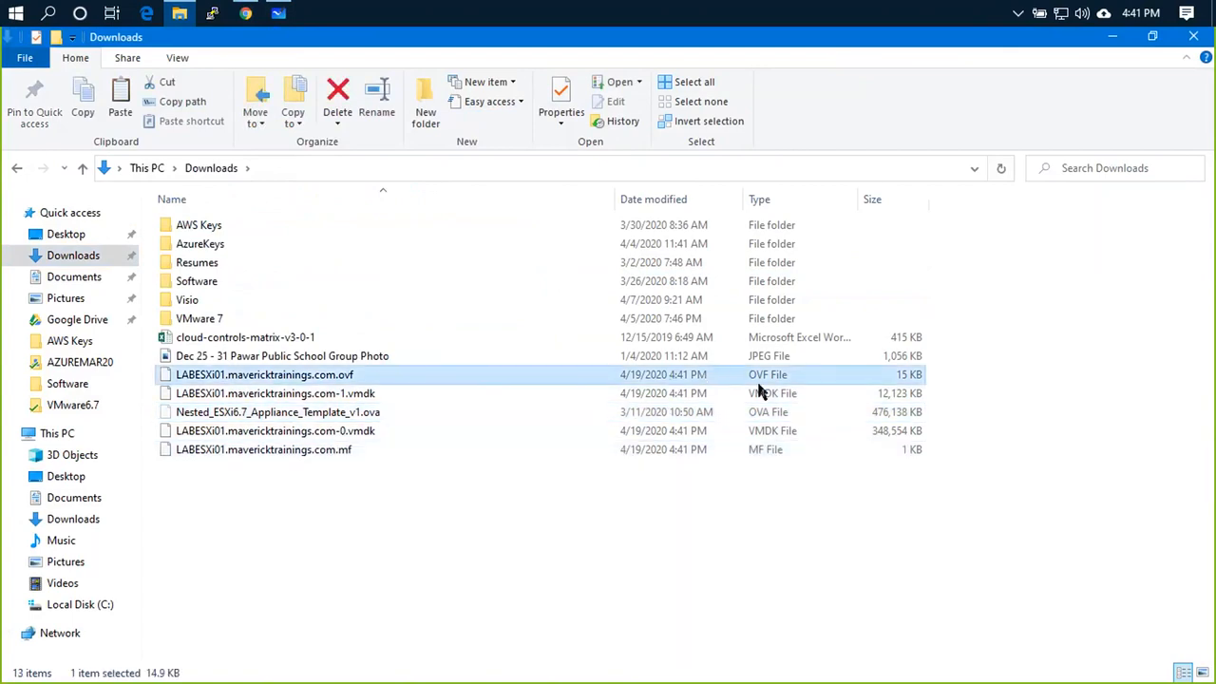
Ctrl-select the .ovf, two .vmdk and .mf files without the OVA, then return to the host client
click(277, 410)
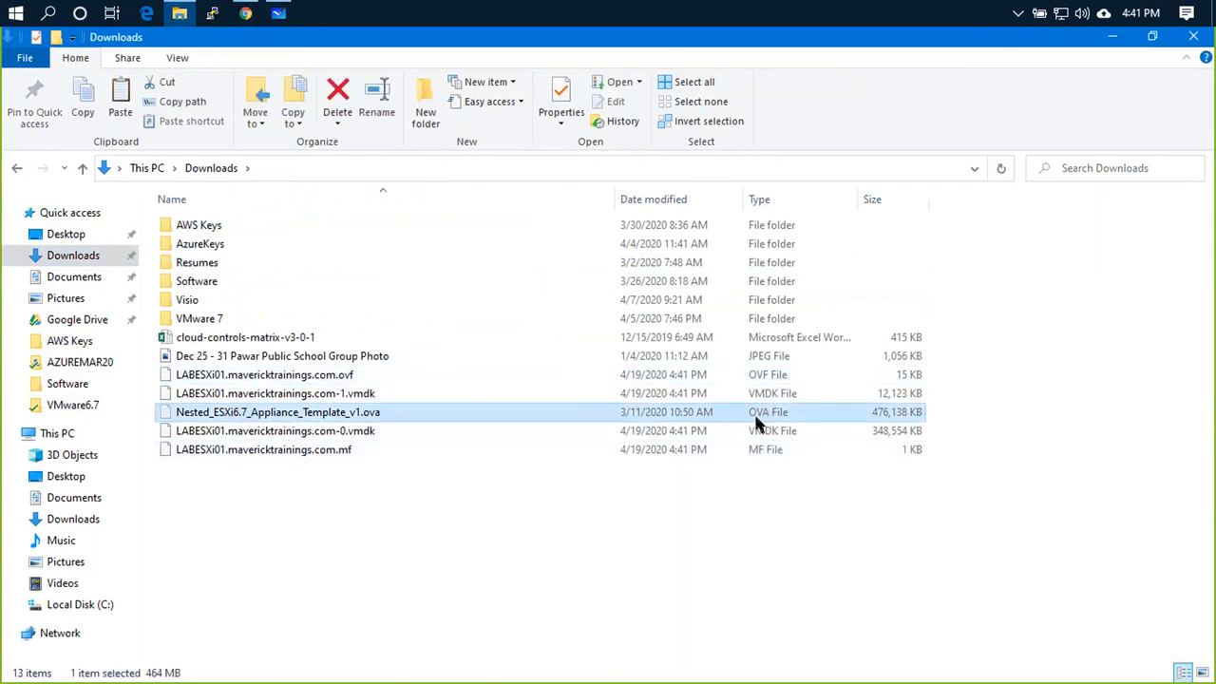
click(276, 430)
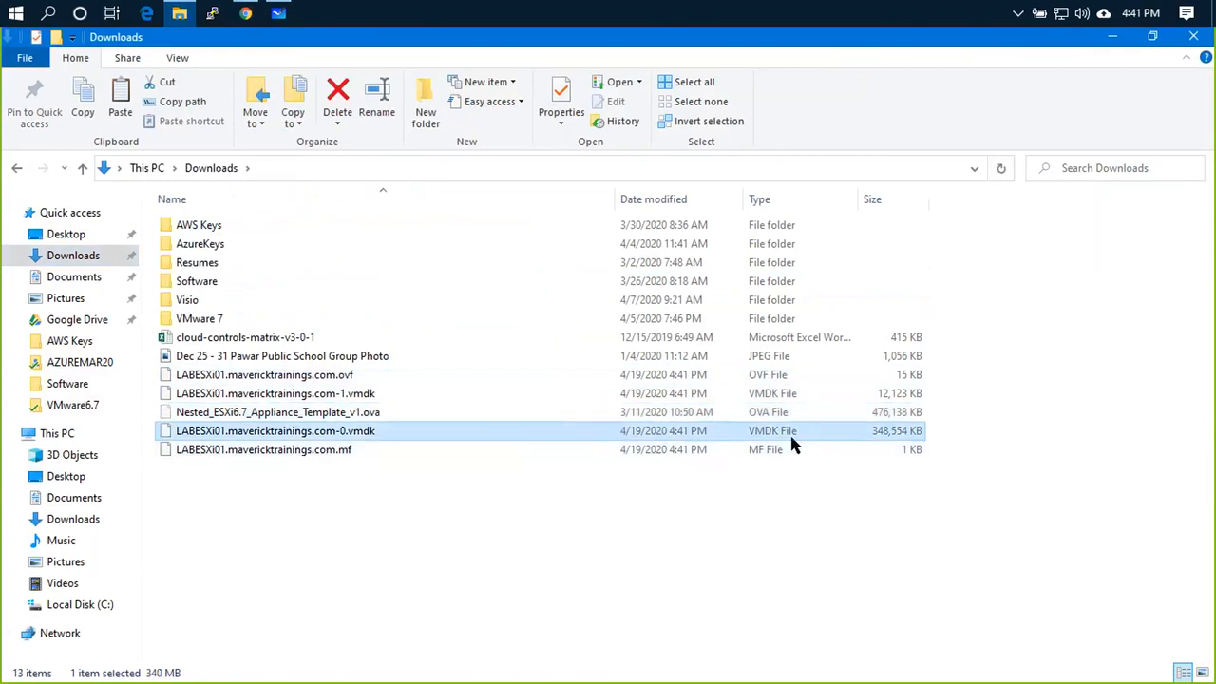
click(262, 448)
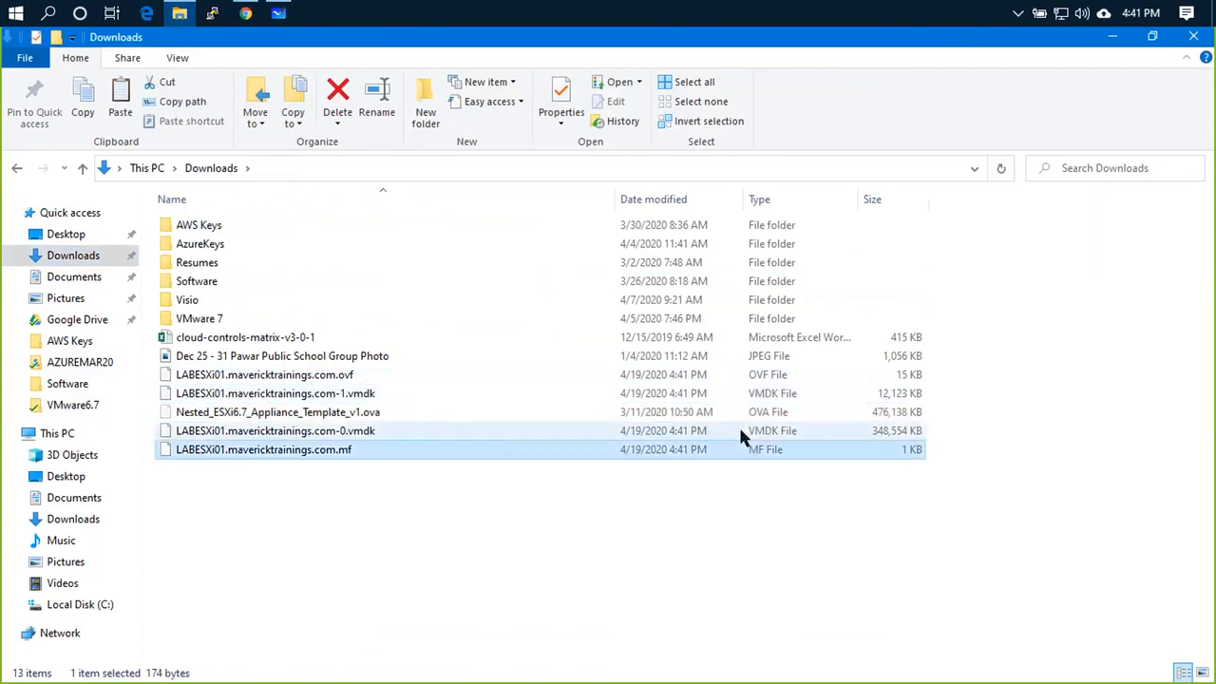
mouse_move(828, 414)
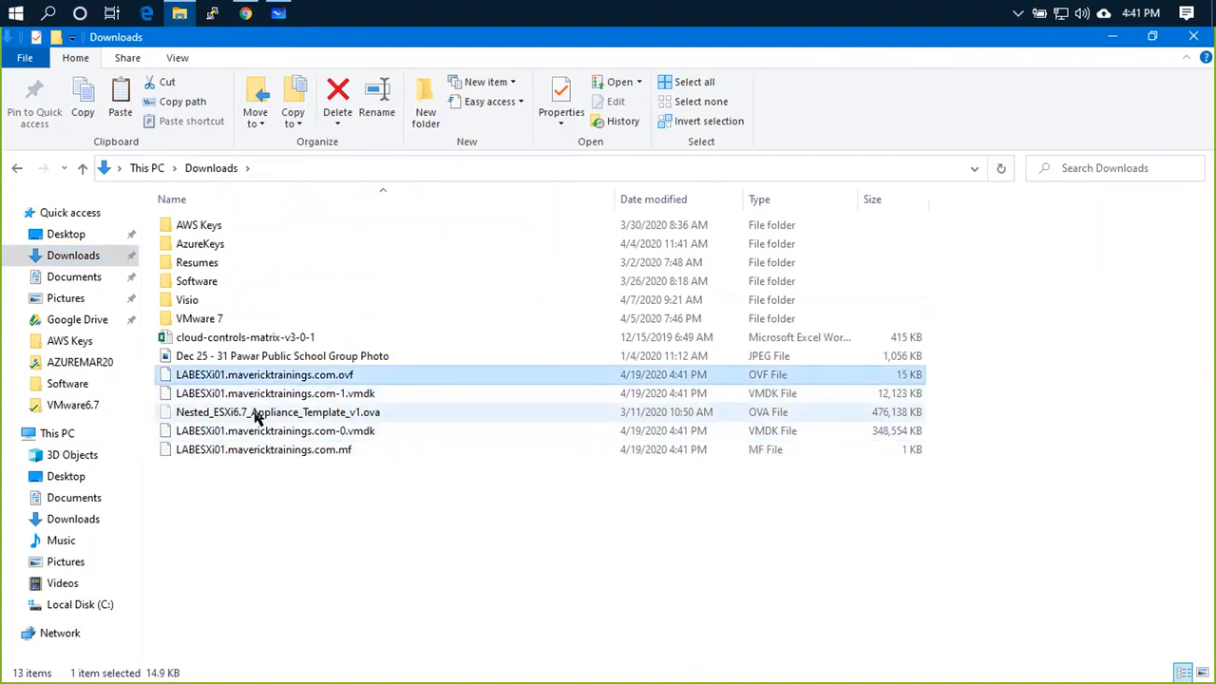
click(255, 412)
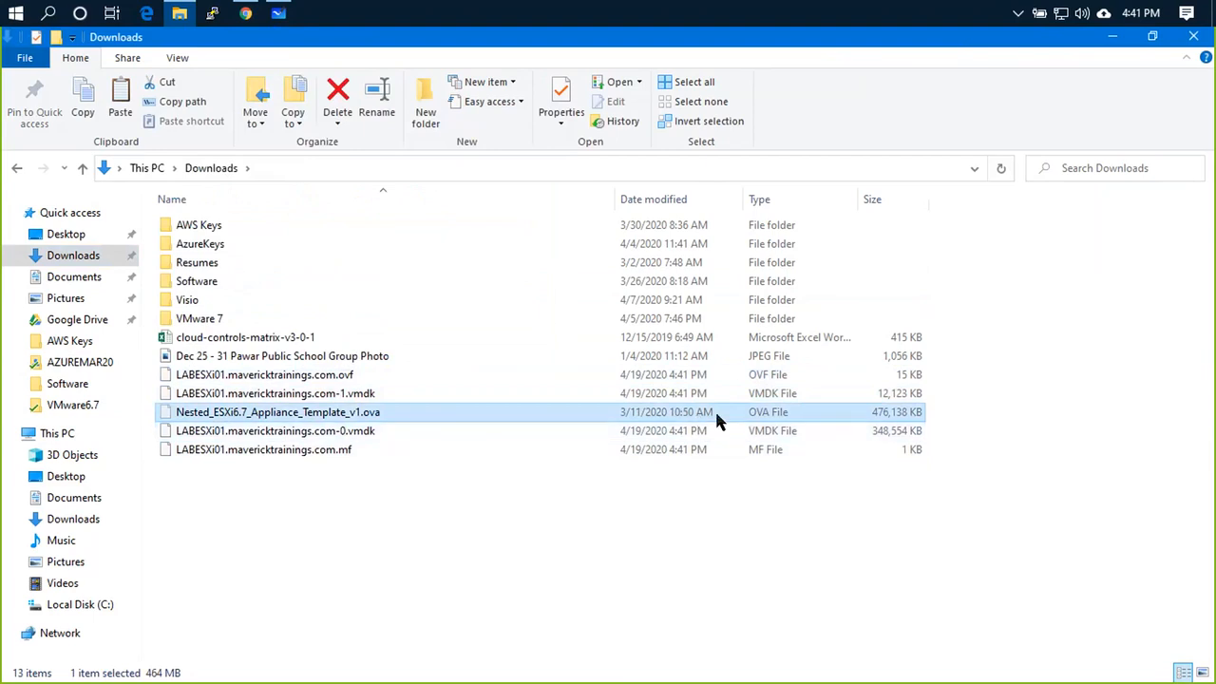
mouse_move(598, 431)
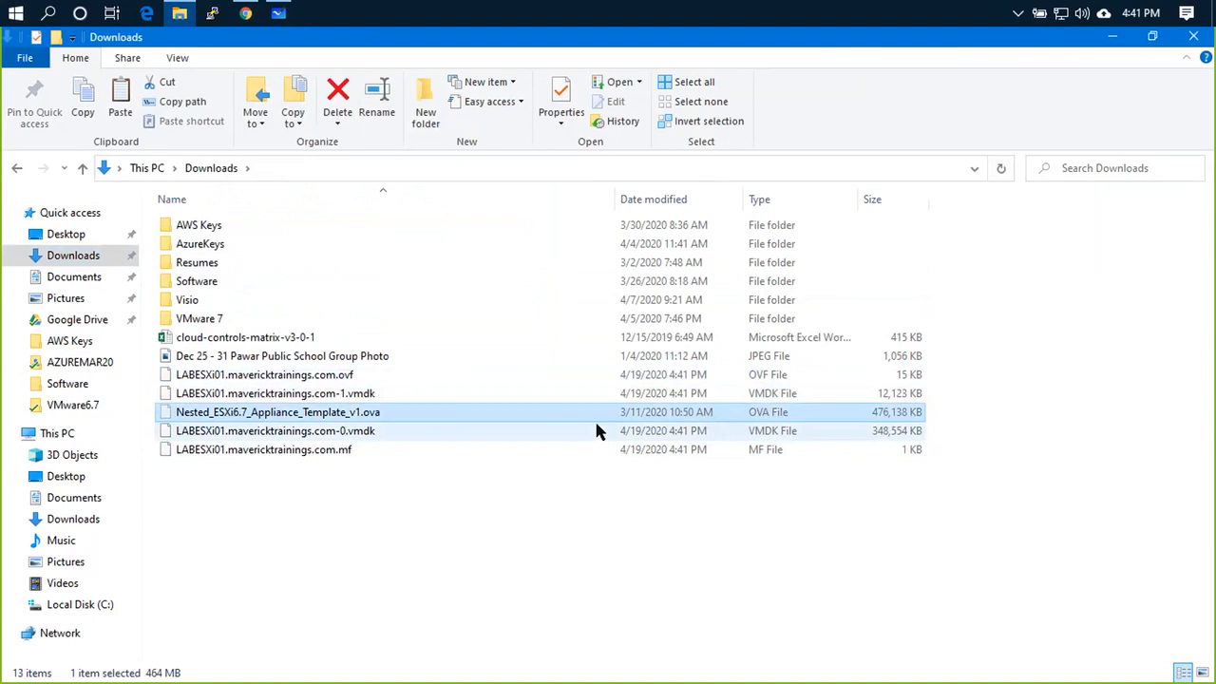
mouse_move(262, 407)
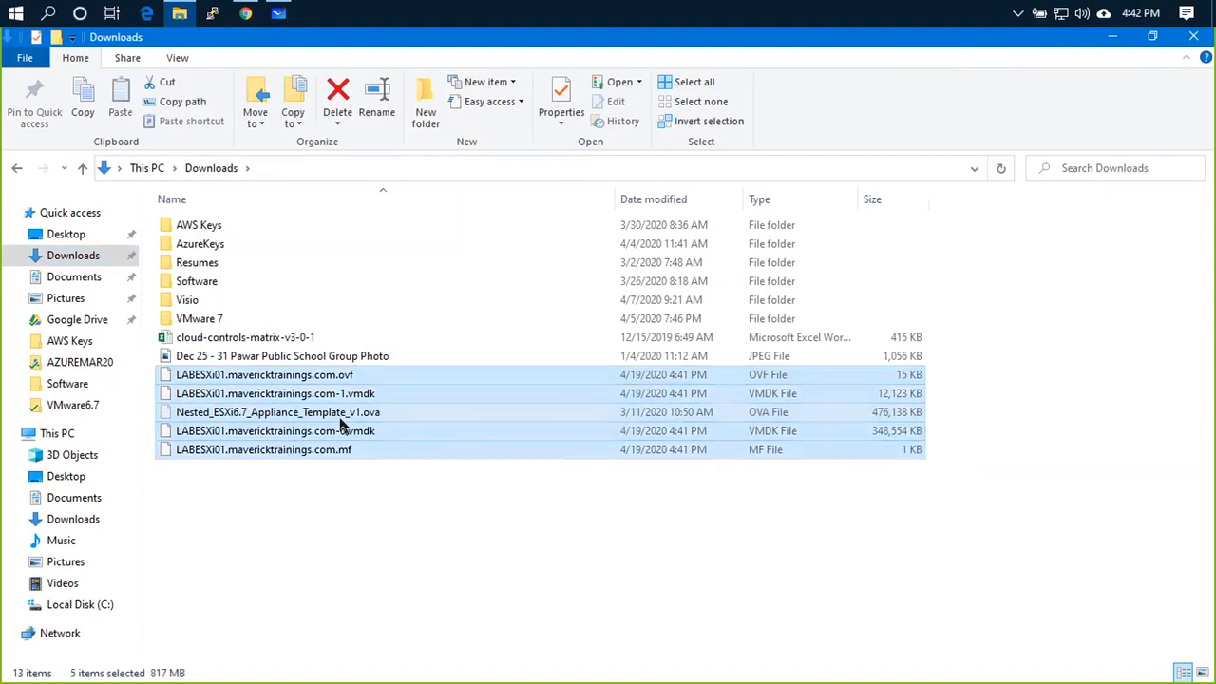
click(275, 411)
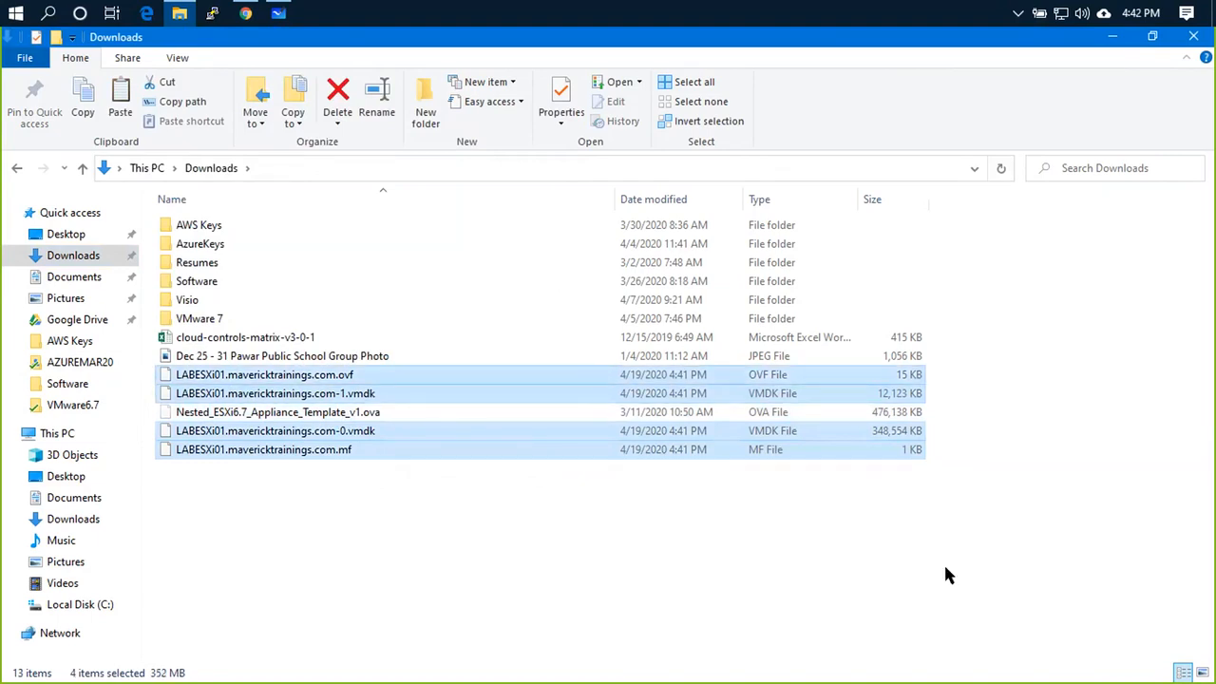
mouse_move(946, 532)
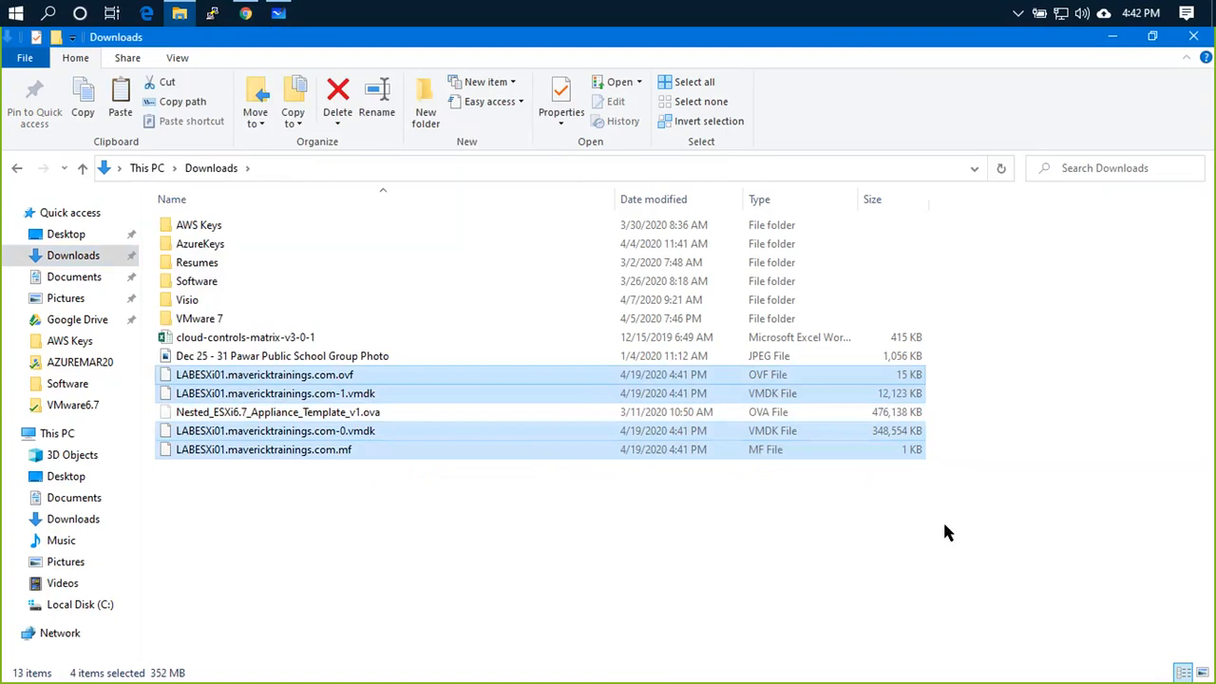
mouse_move(923, 524)
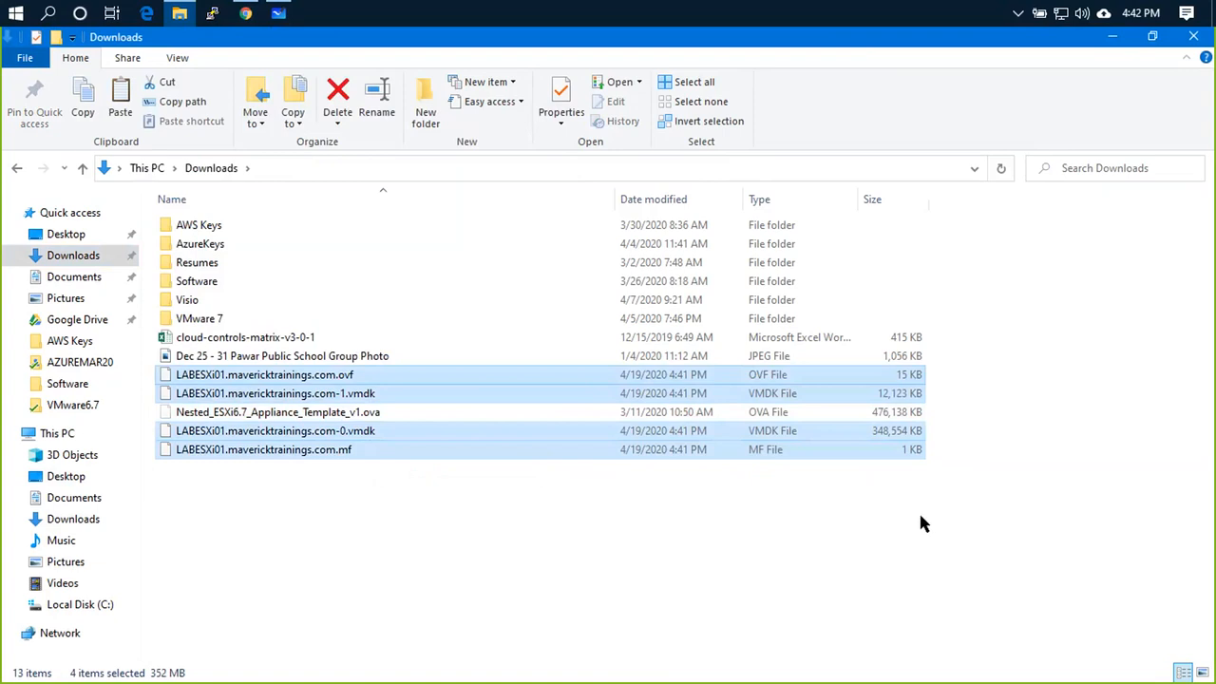
key(Alt+Tab)
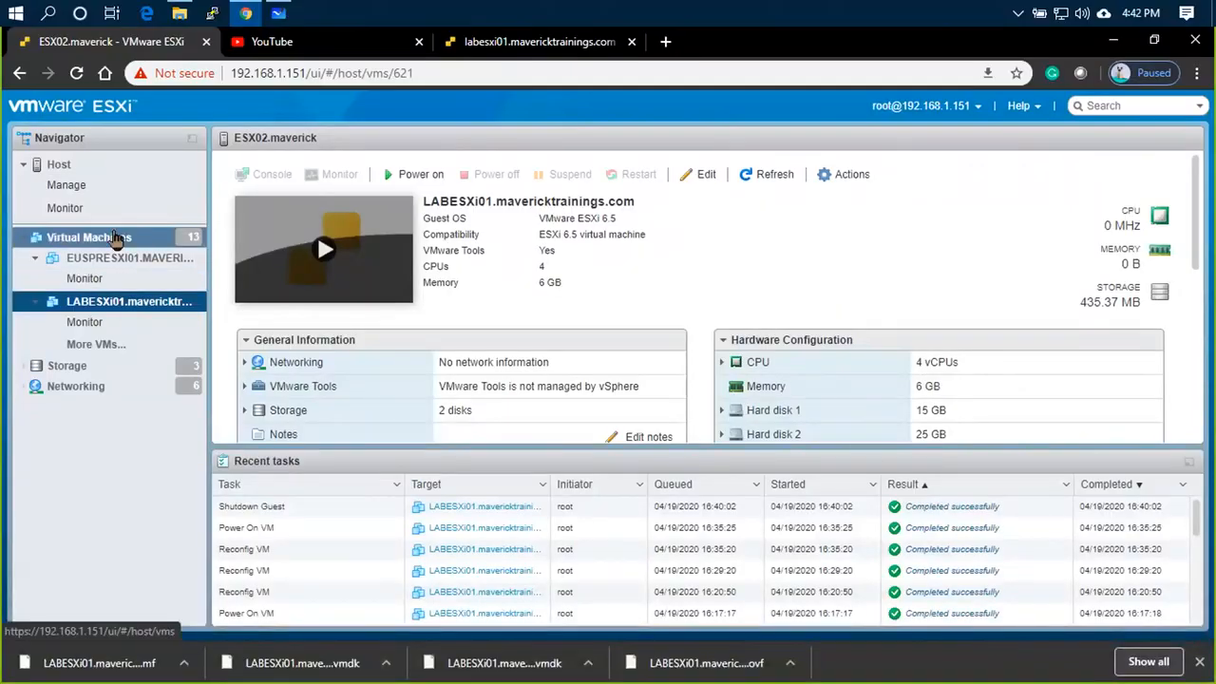
Show the ESX02.maverick host summary from the Navigator
click(88, 235)
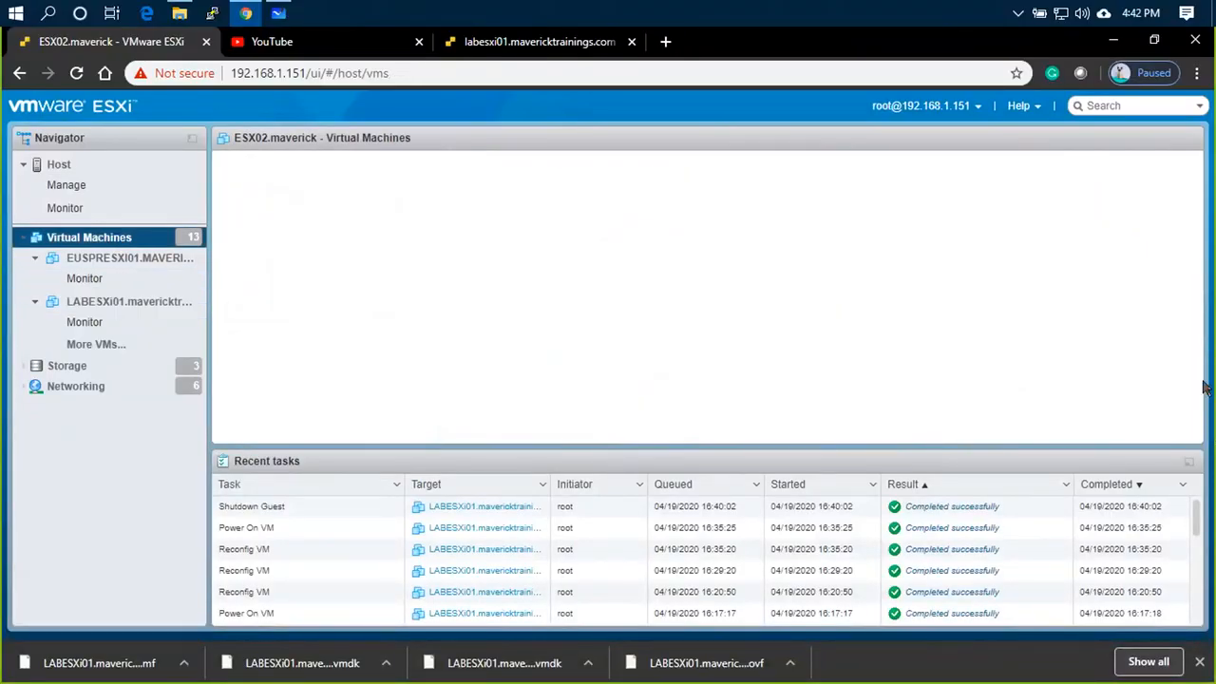
mouse_move(1052, 669)
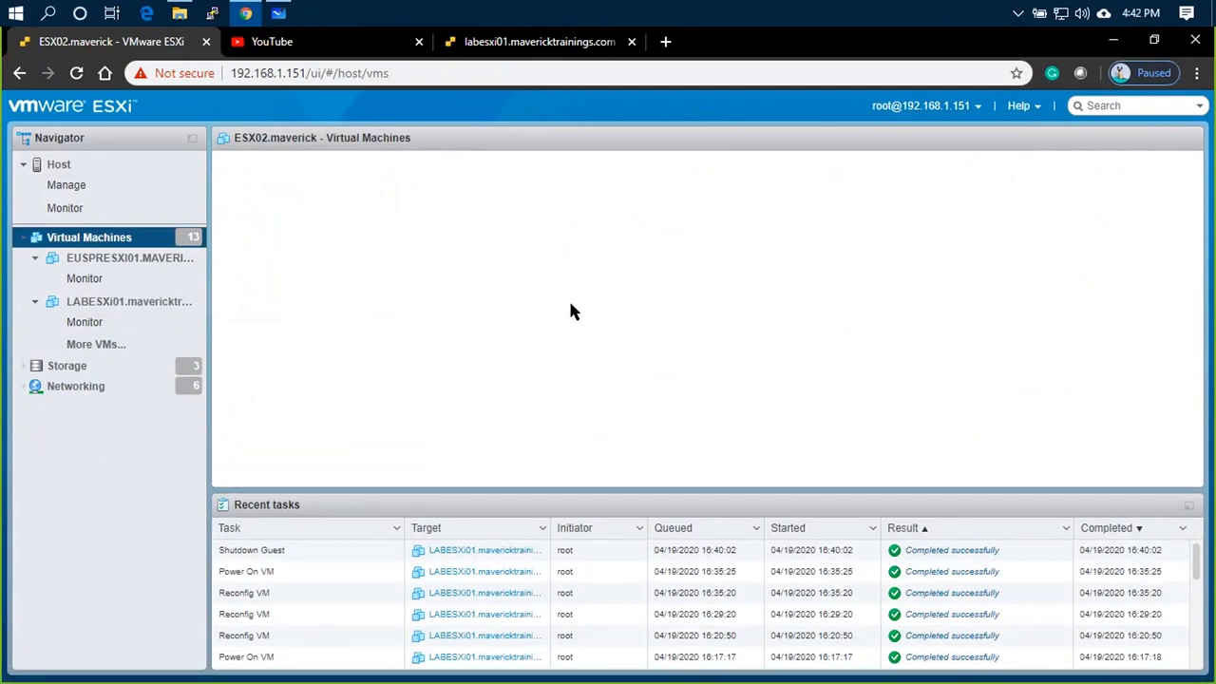
click(59, 164)
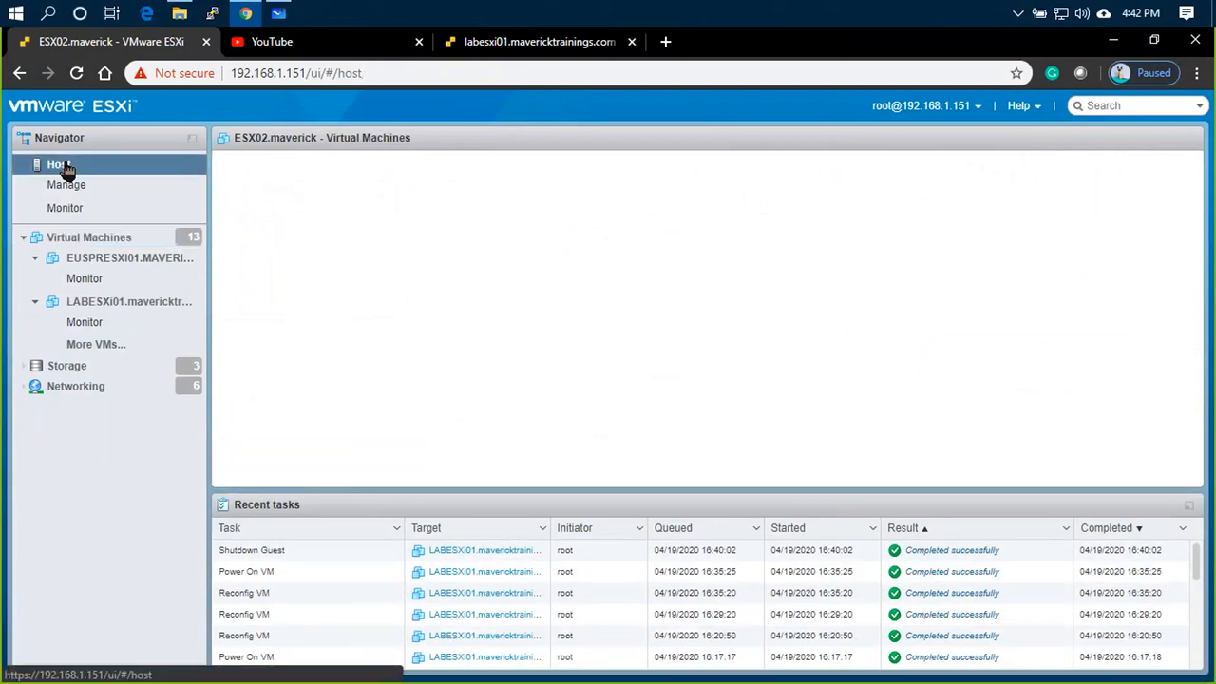
click(57, 163)
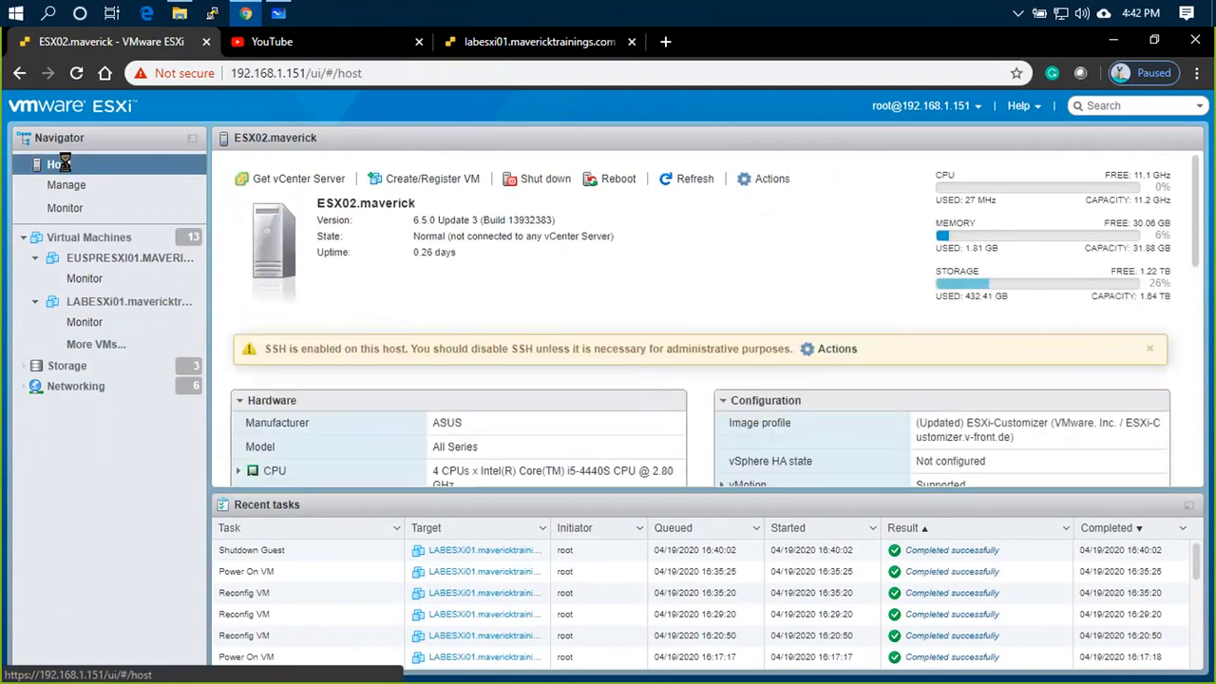
Start a Deploy-from-OVF wizard from the host menu and name the VM LABESXI02
right_click(58, 163)
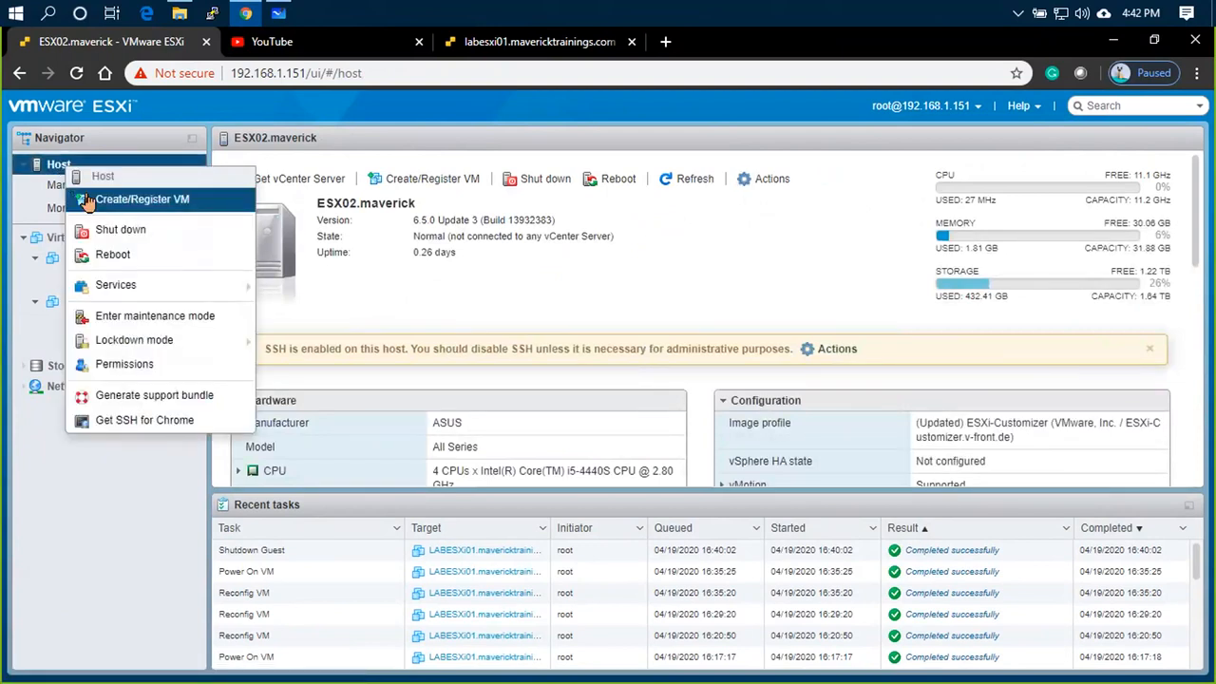
click(140, 199)
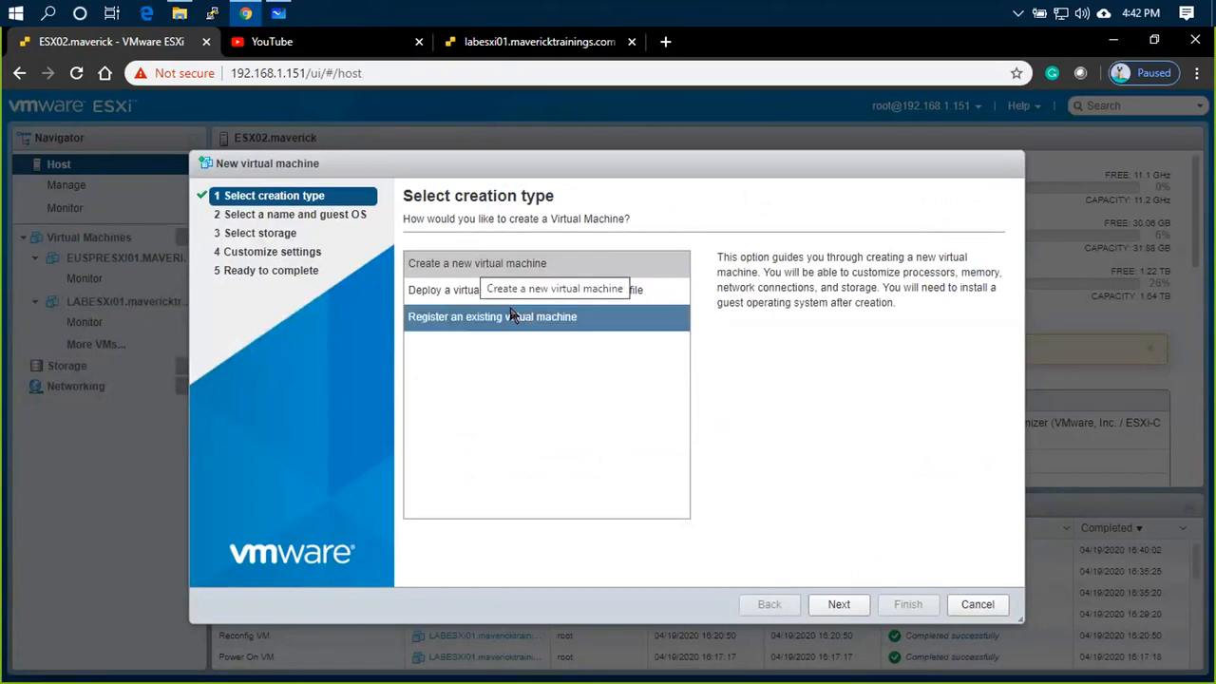
click(536, 289)
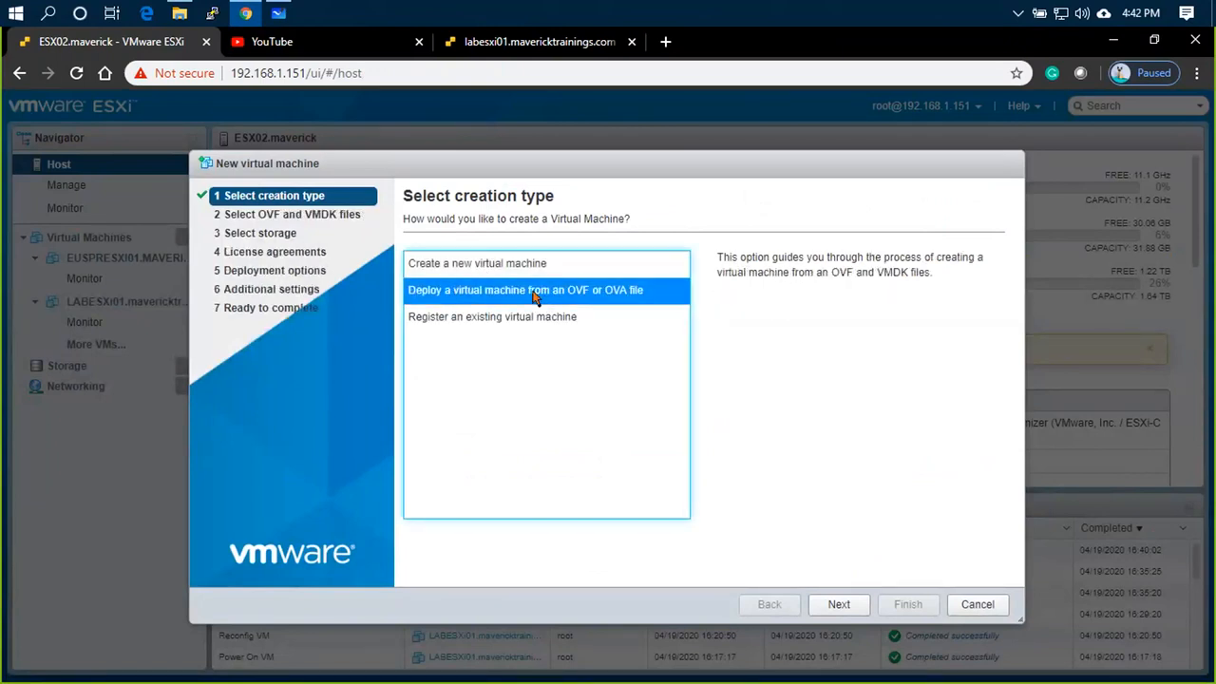
mouse_move(650, 306)
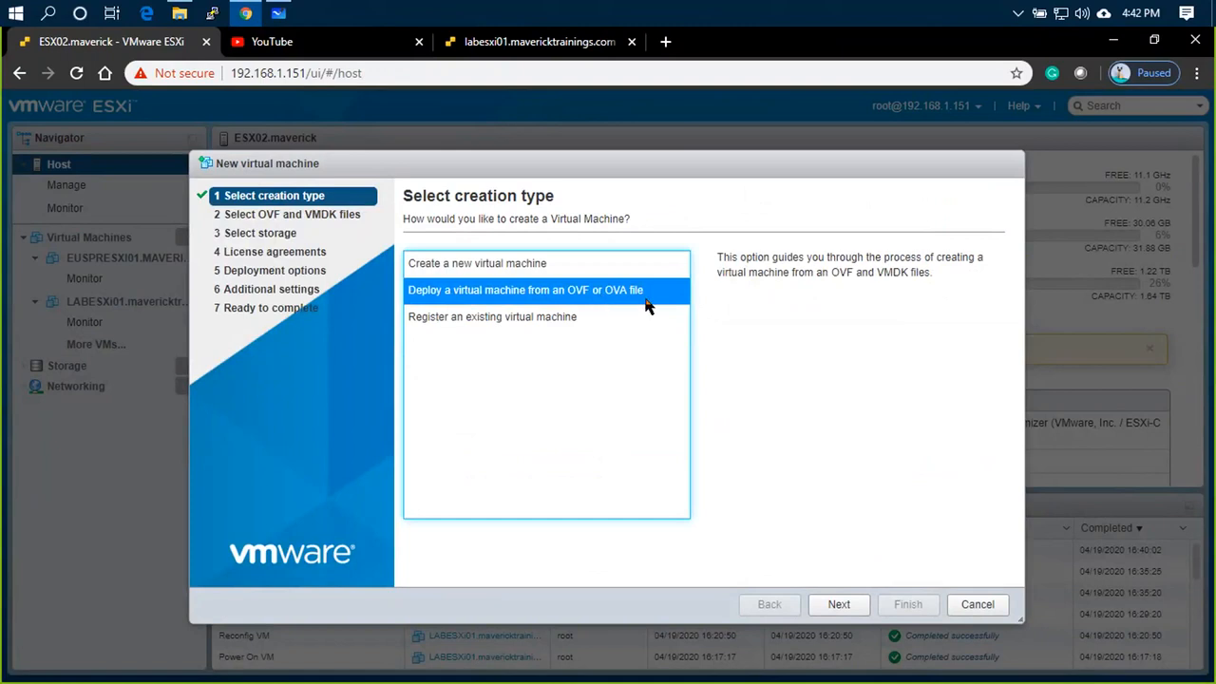
click(837, 604)
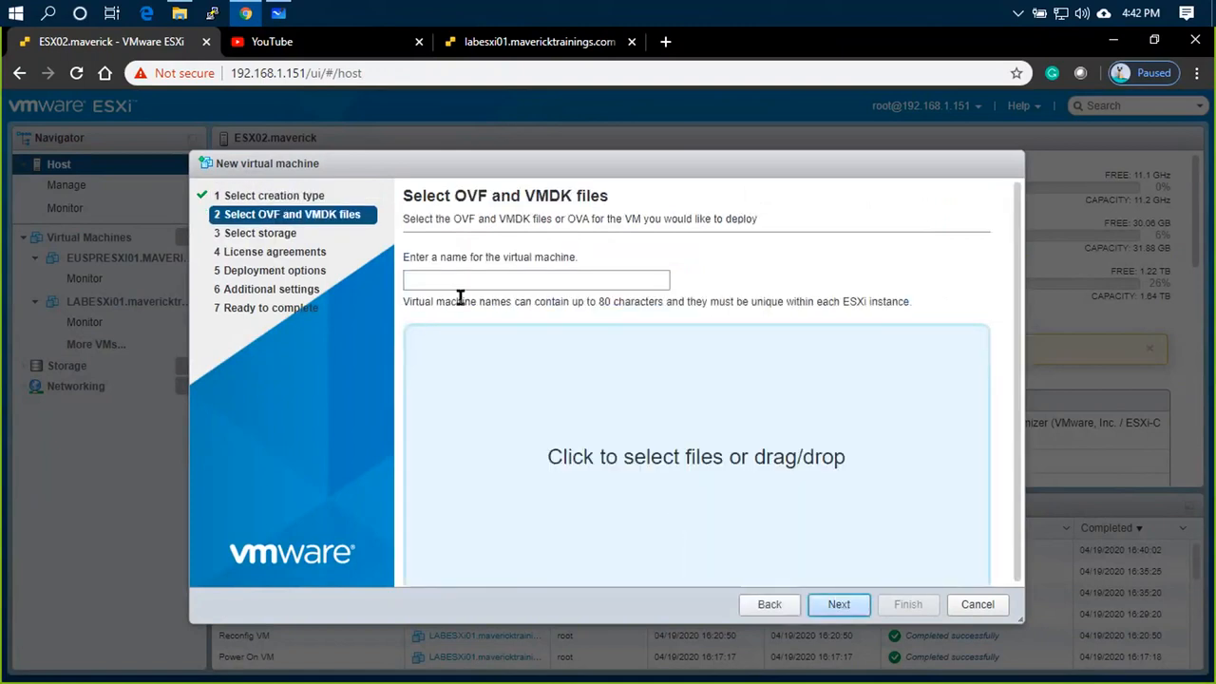
text(L)
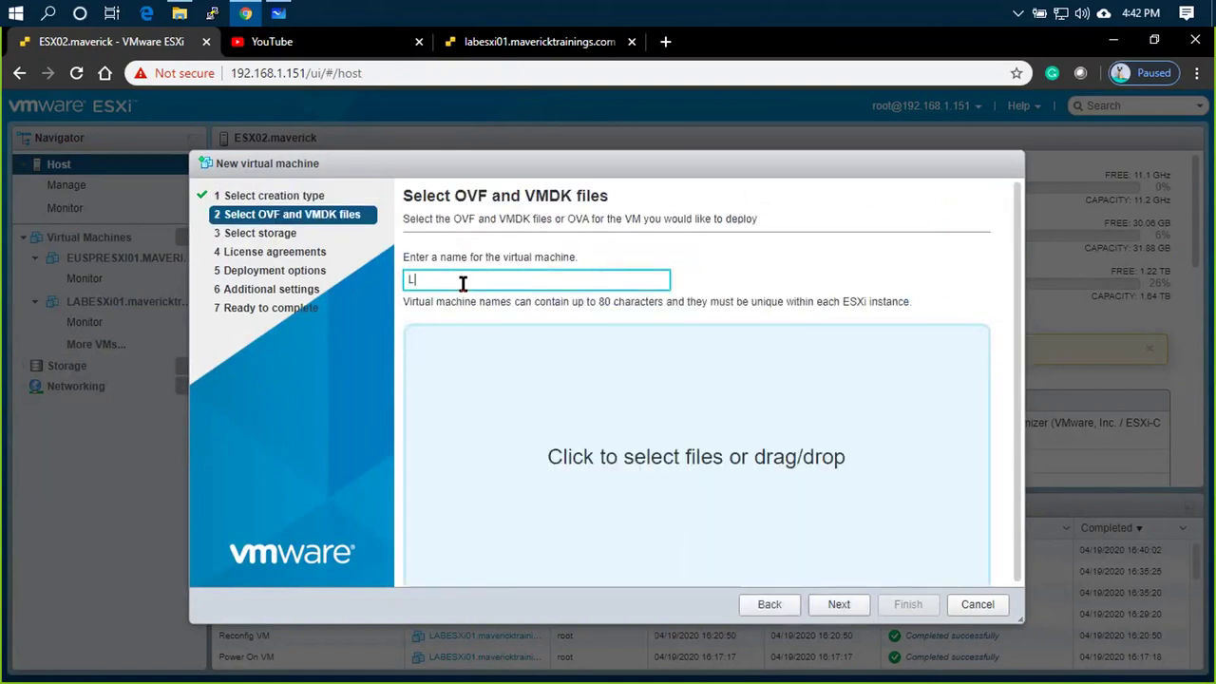
text(ABESXI02.mavericktrainings.com)
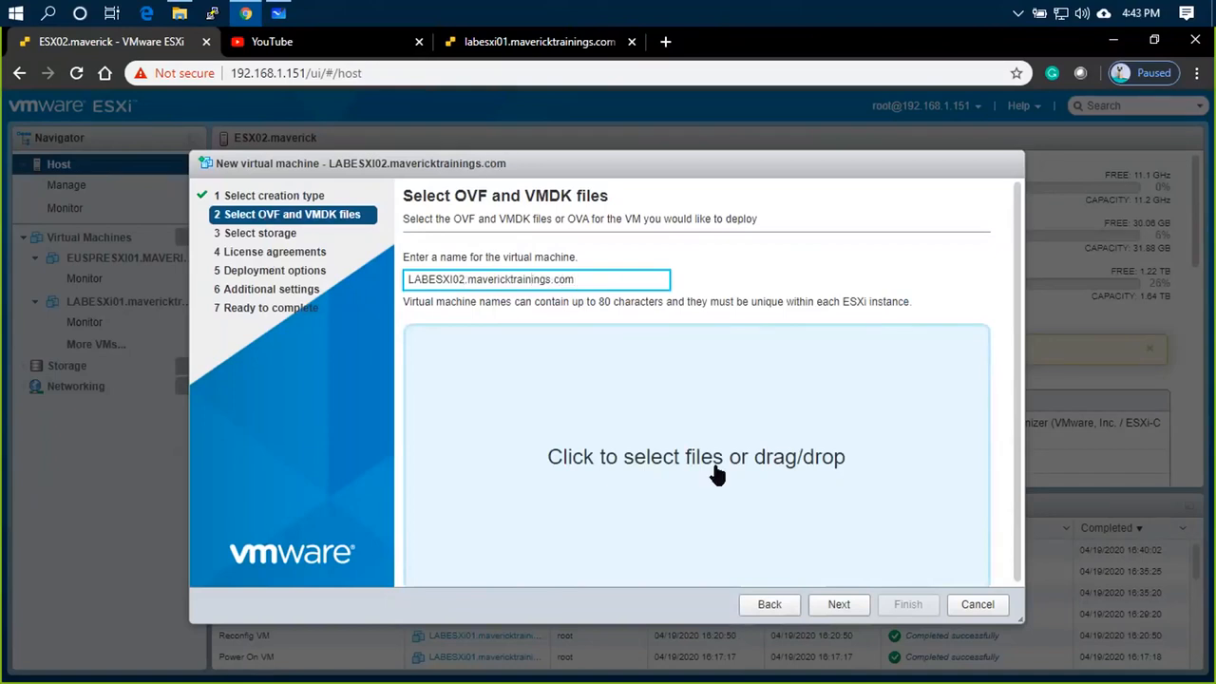
mouse_move(682, 520)
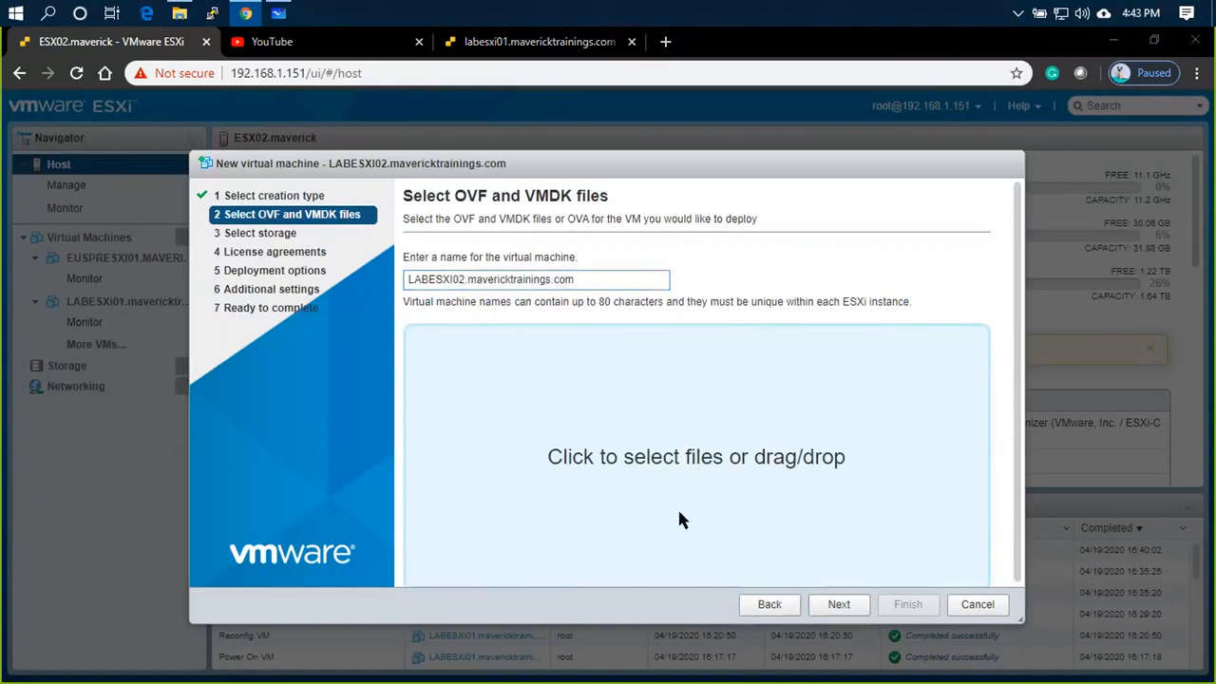
Attach the exported LABESXi01 .ovf and both .vmdk files from Downloads
click(695, 456)
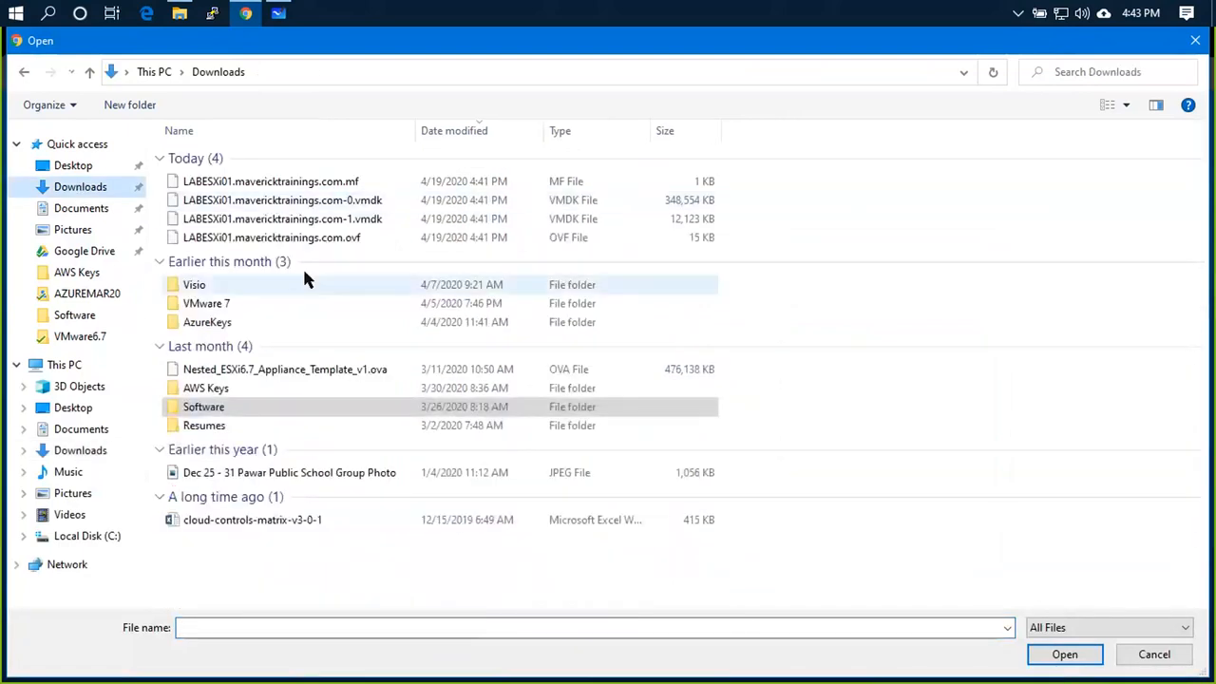
click(281, 219)
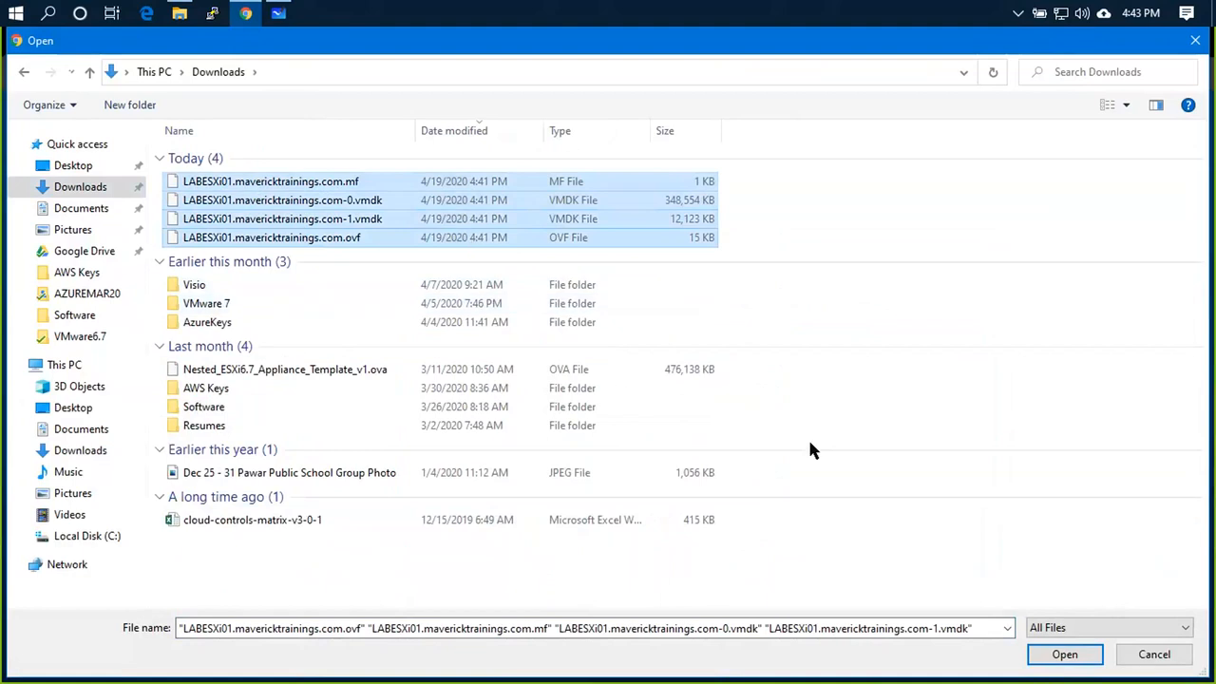
click(1067, 653)
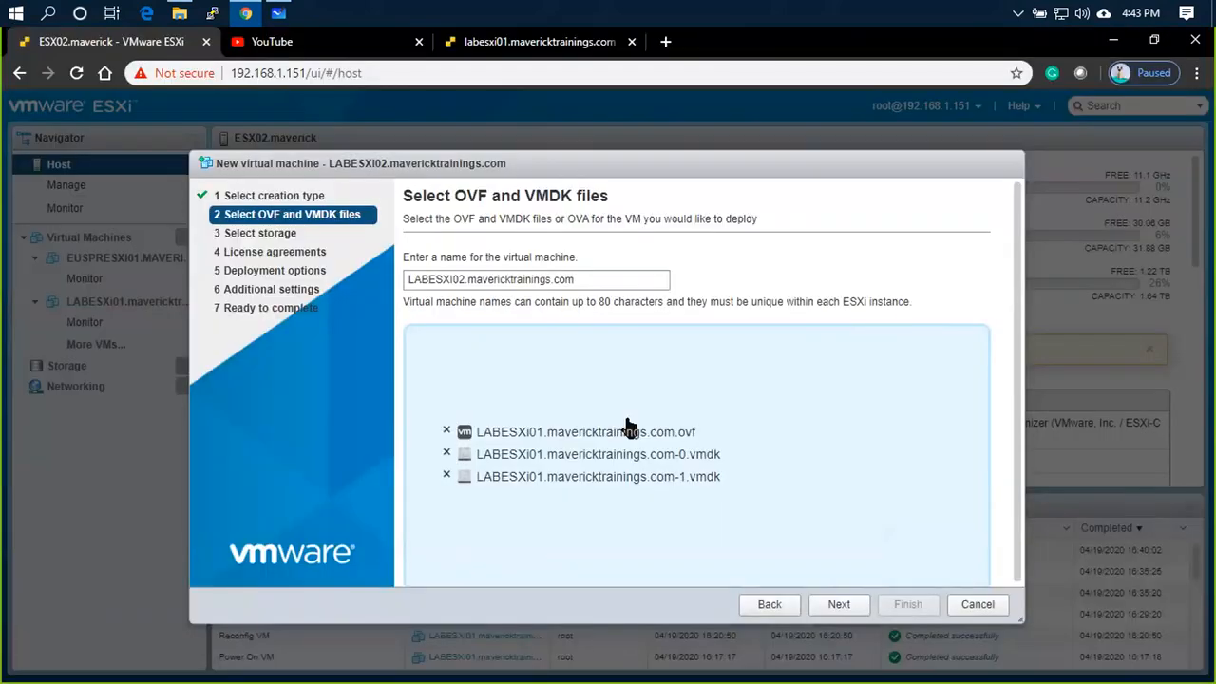
mouse_move(649, 422)
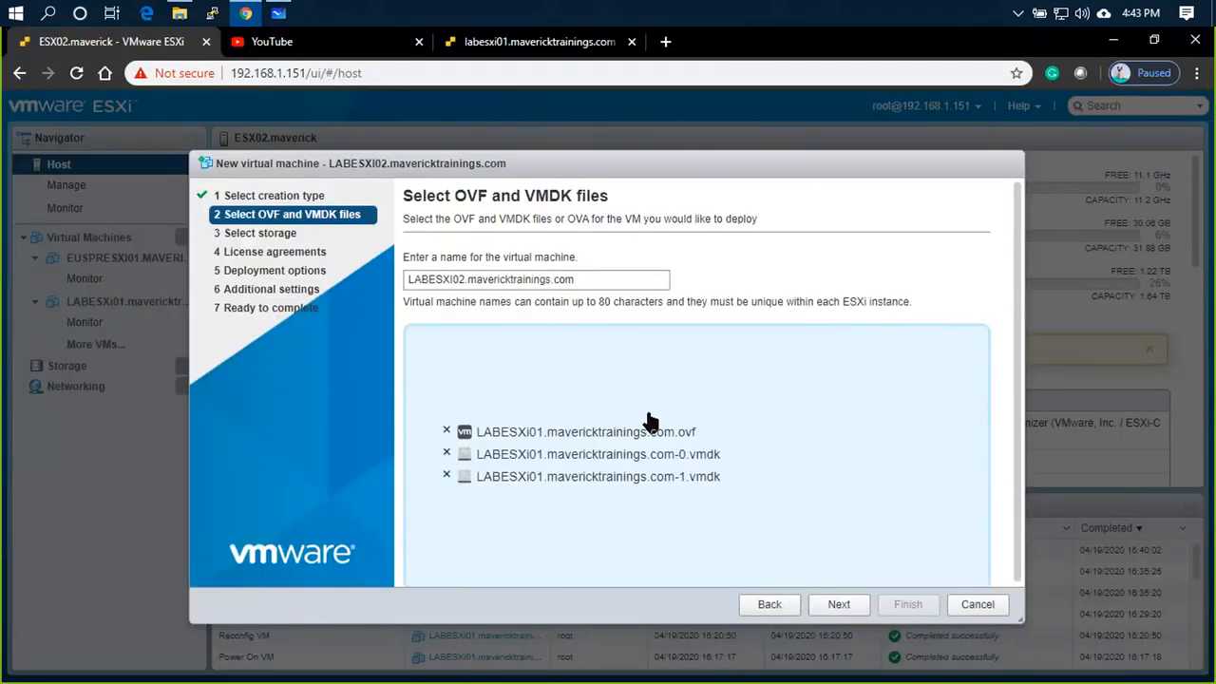
mouse_move(665, 459)
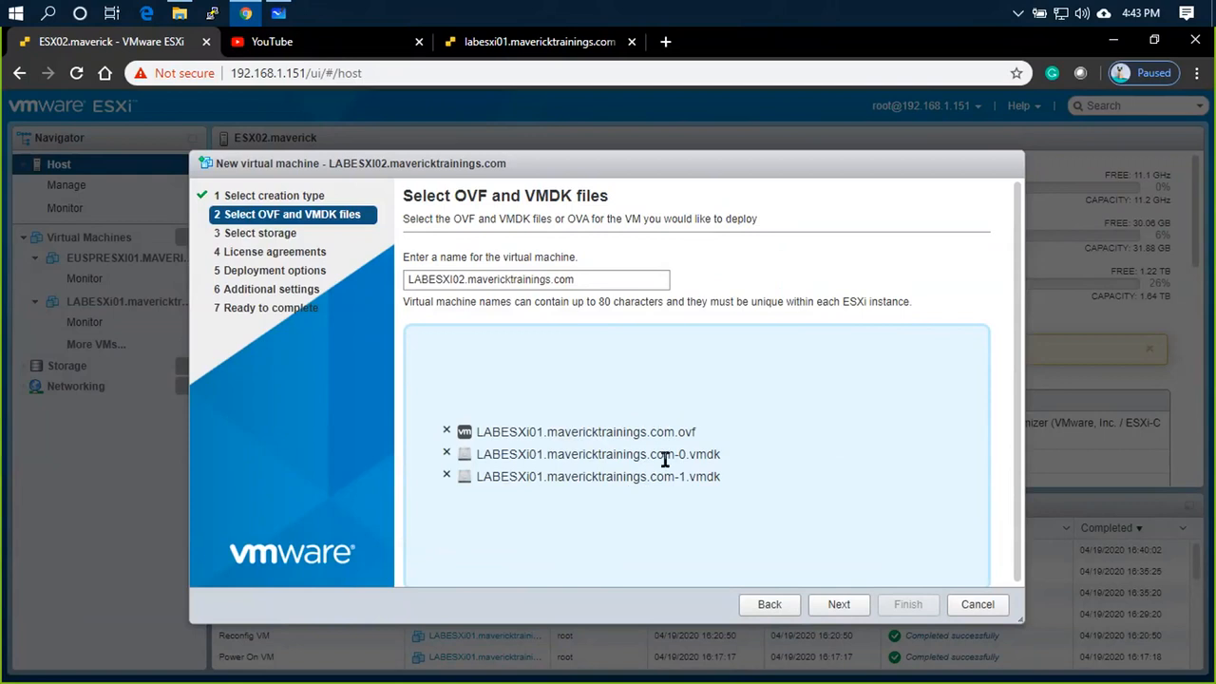
mouse_move(699, 441)
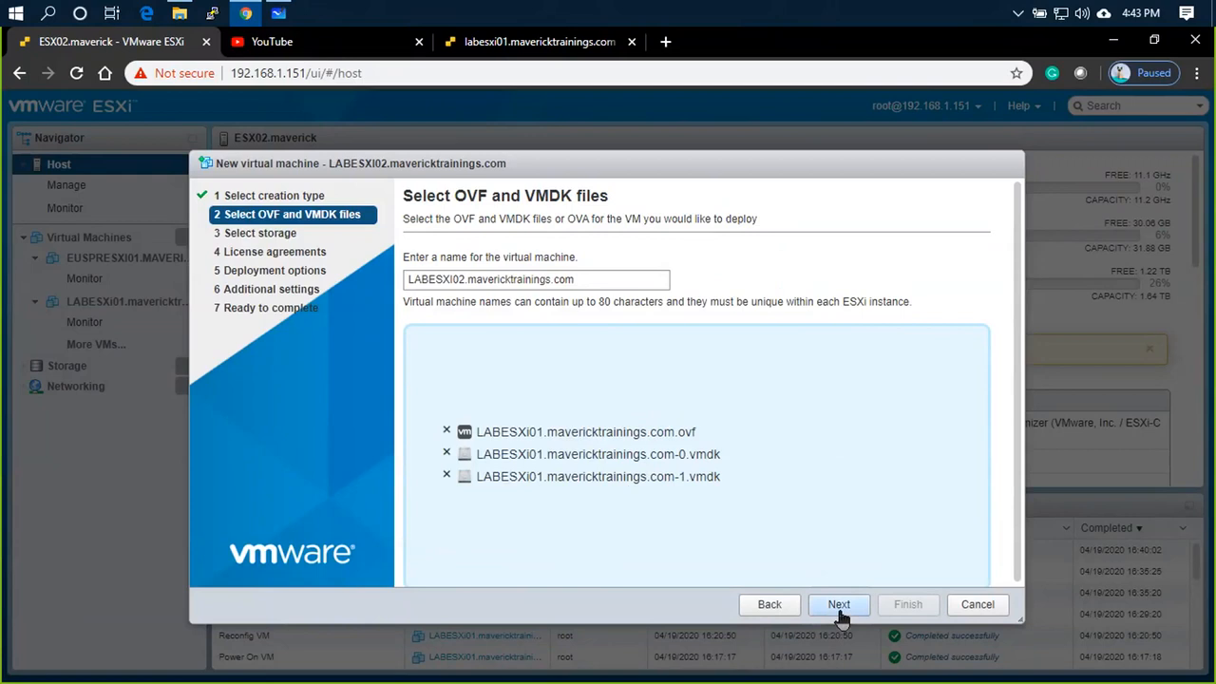
Keep the SSD datastore, VLAN40, thin provisioning and auto power-on, and finish the wizard
click(840, 604)
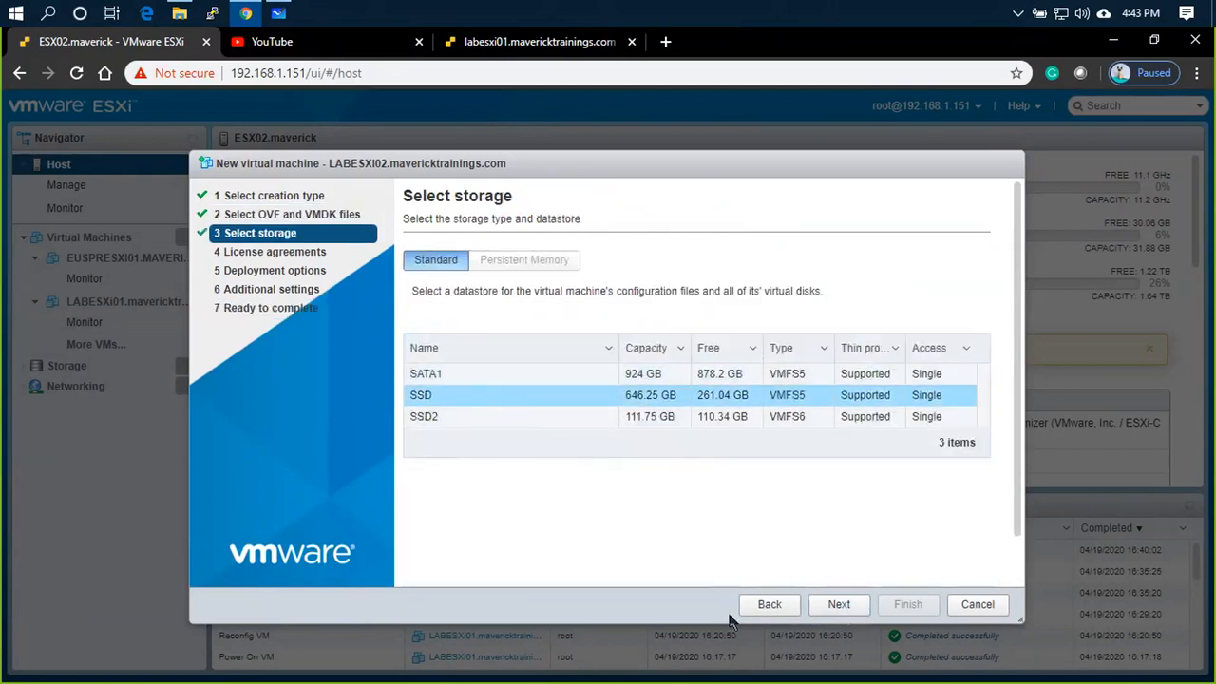
click(837, 604)
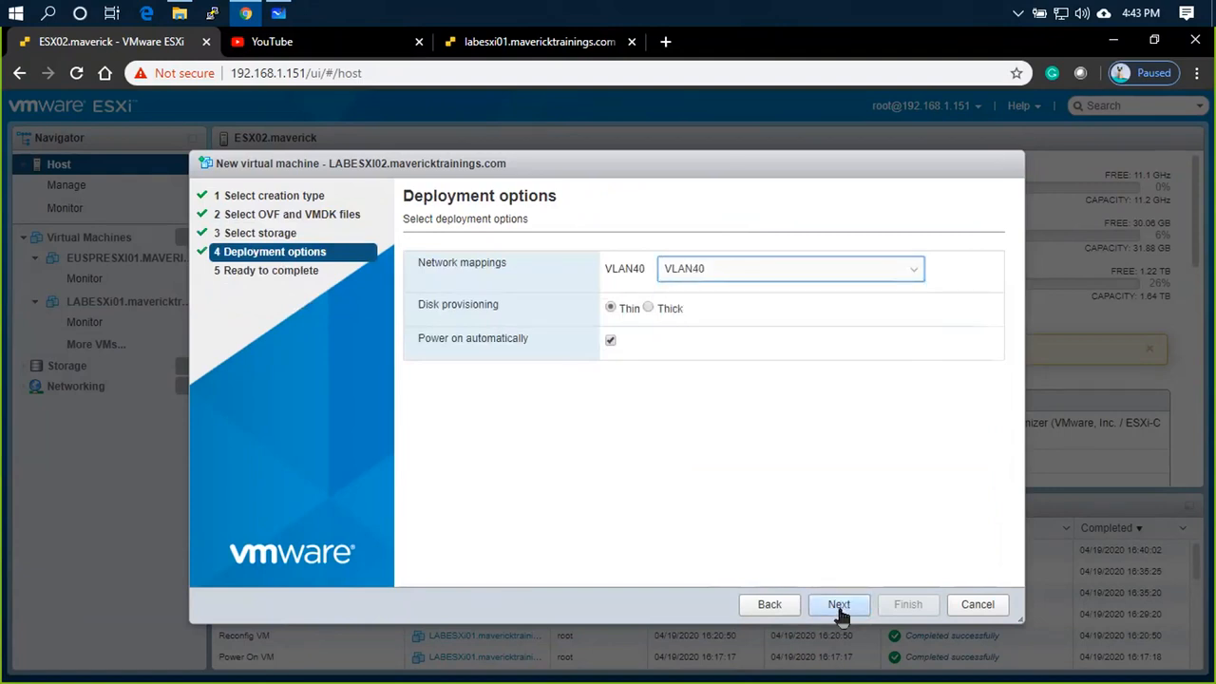
click(976, 604)
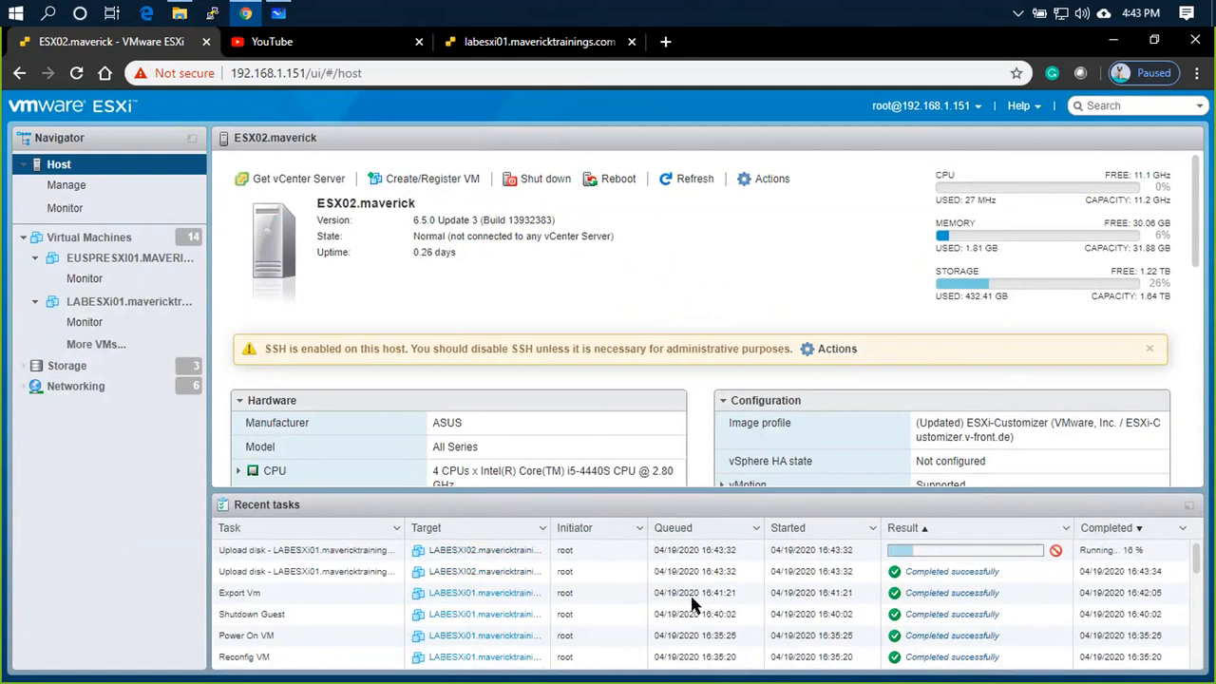
mouse_move(391, 180)
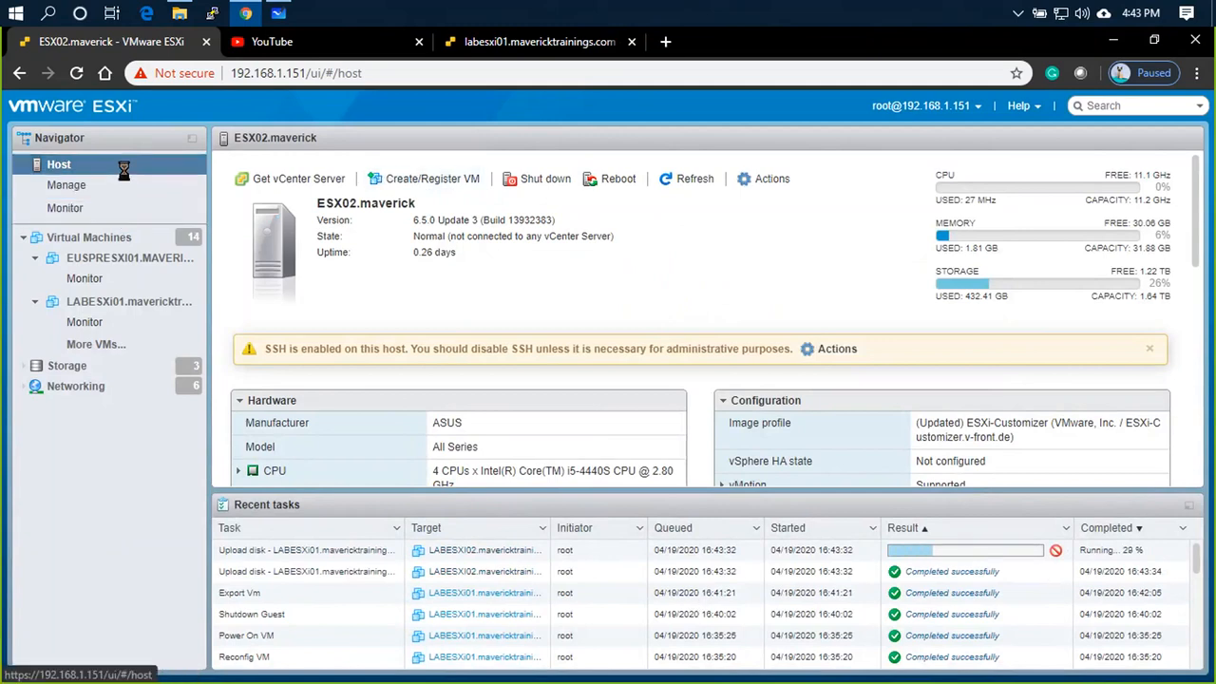
mouse_move(64, 207)
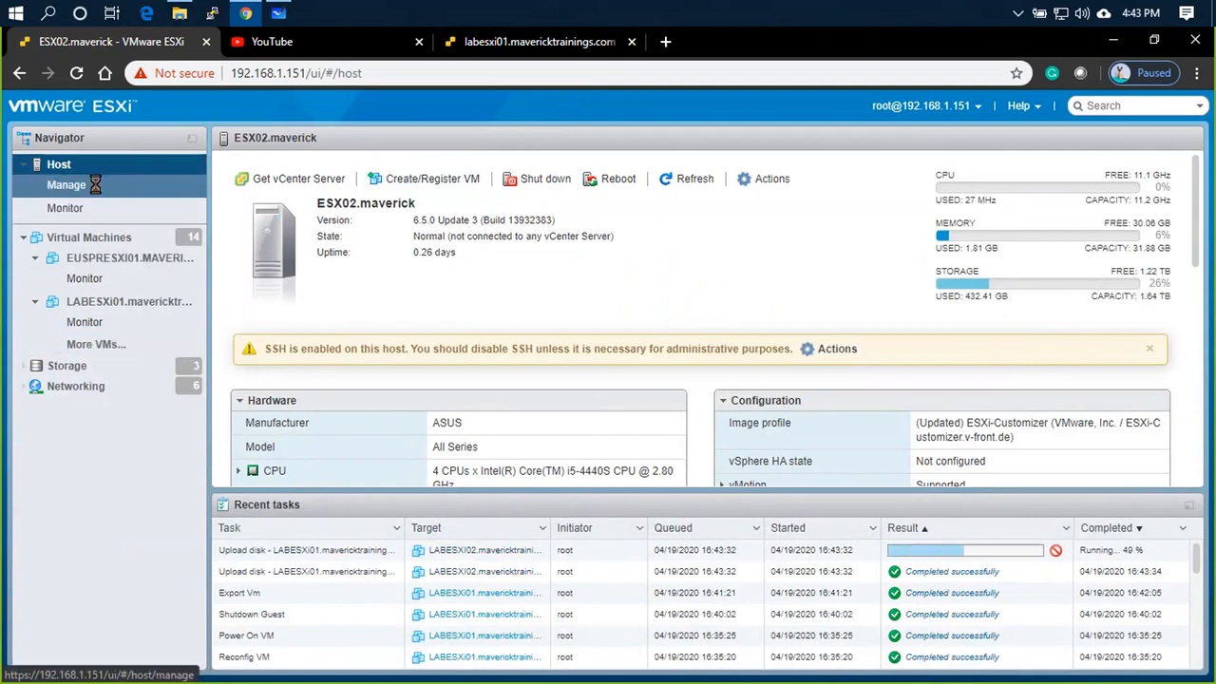
Visit Manage's Advanced settings, return to the host overview and bring up its context menu
click(65, 185)
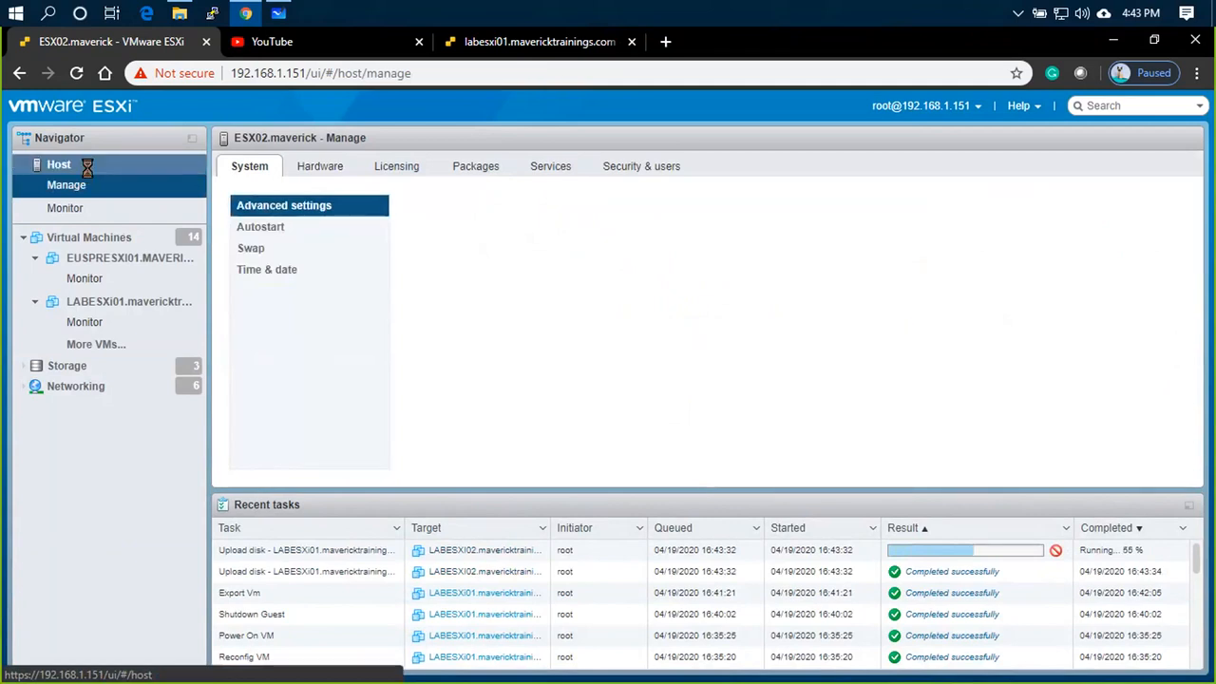
click(283, 205)
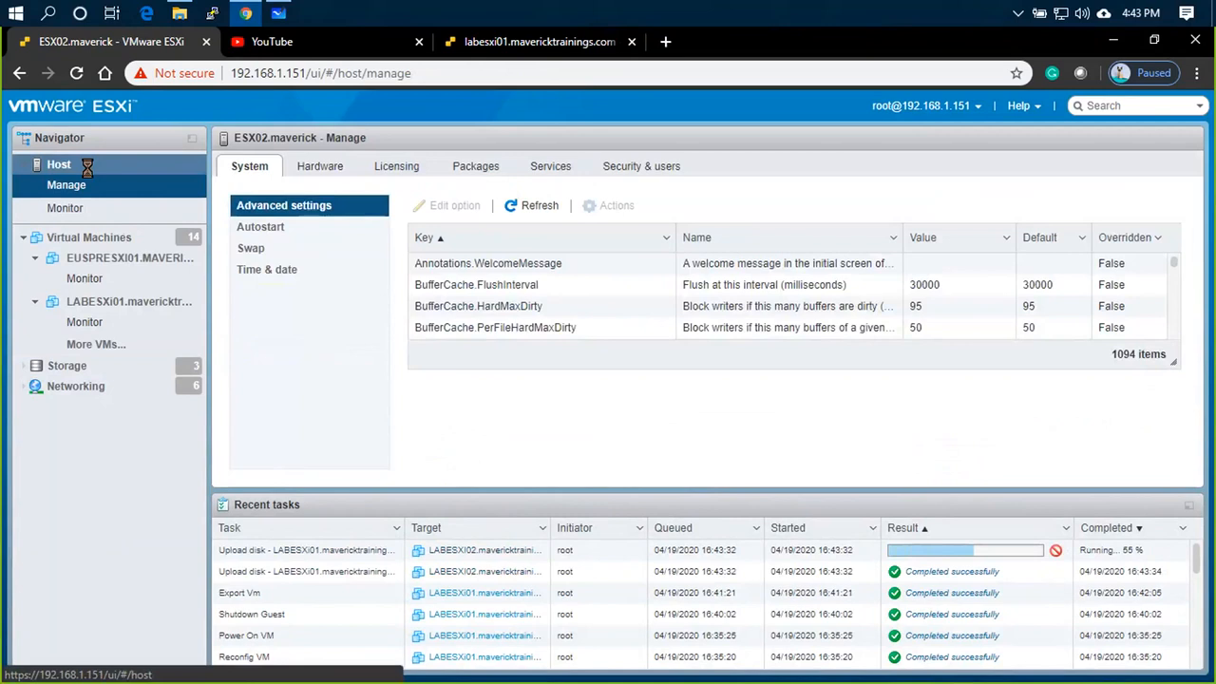
click(57, 163)
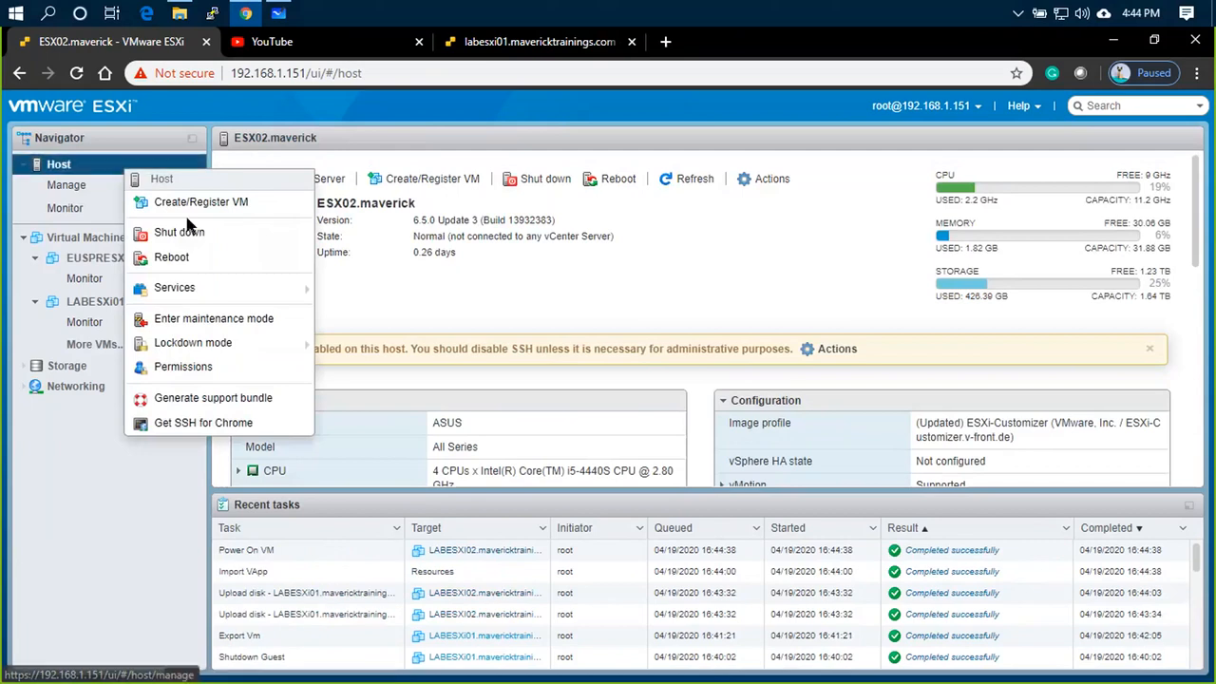
Start another OVF deployment named LABESXI03.mavericktrainings.com
click(199, 201)
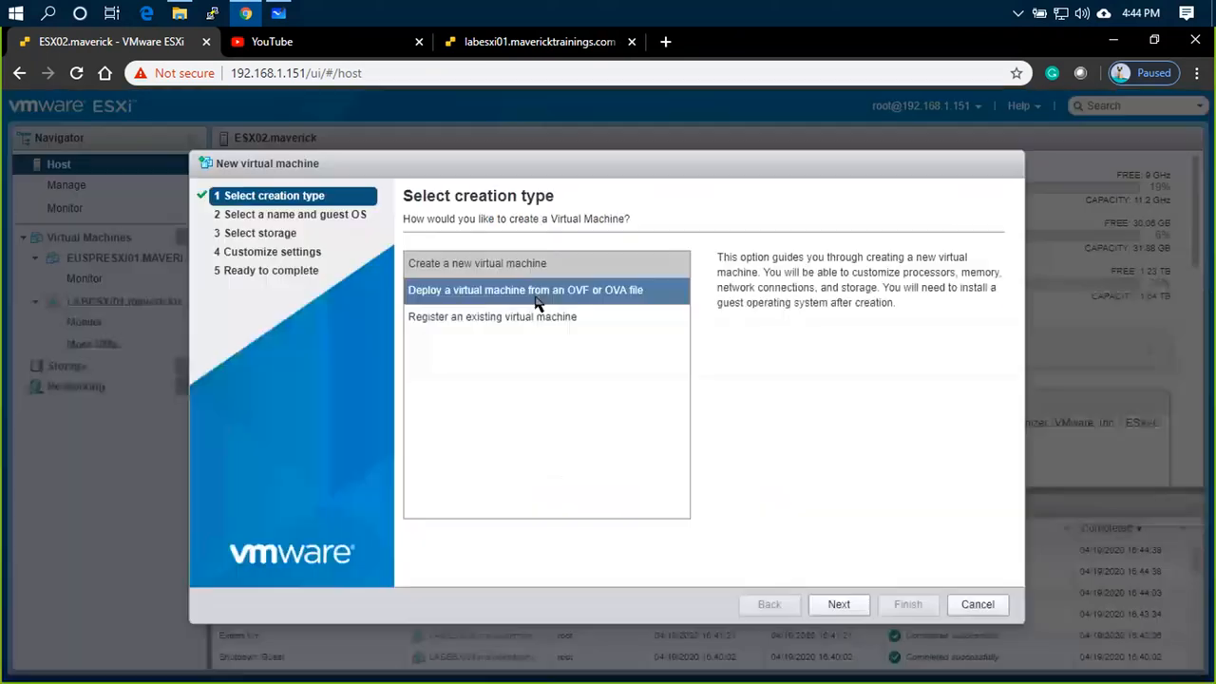
click(837, 604)
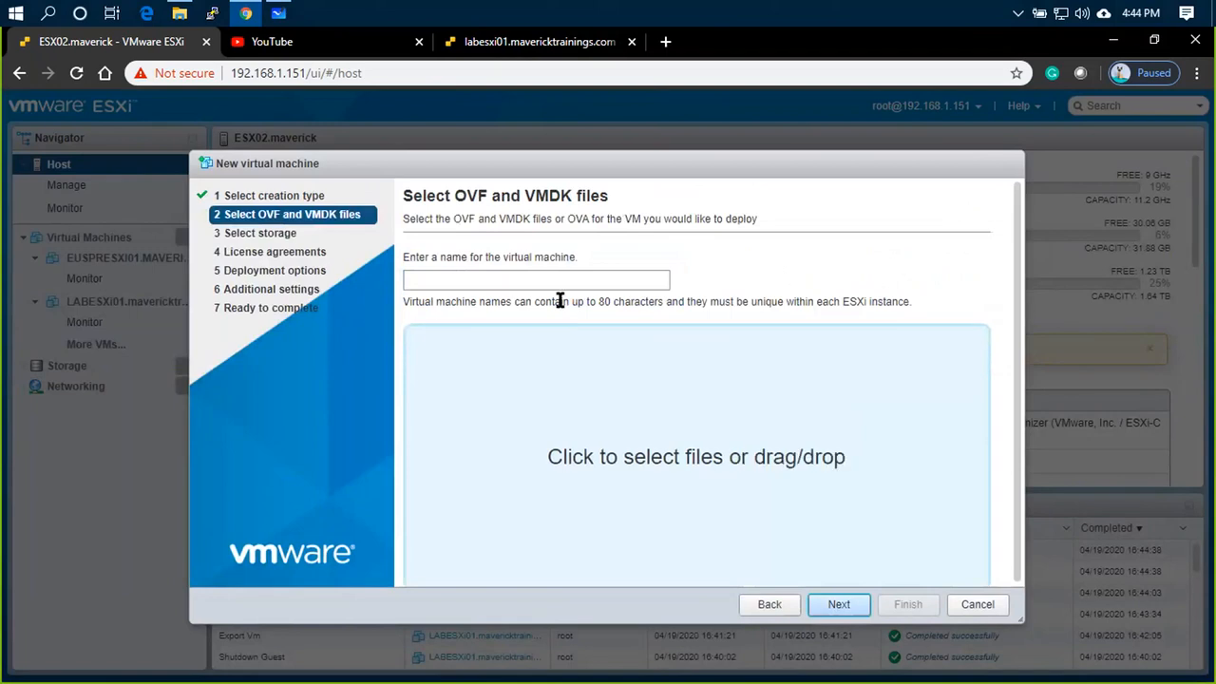
text(L)
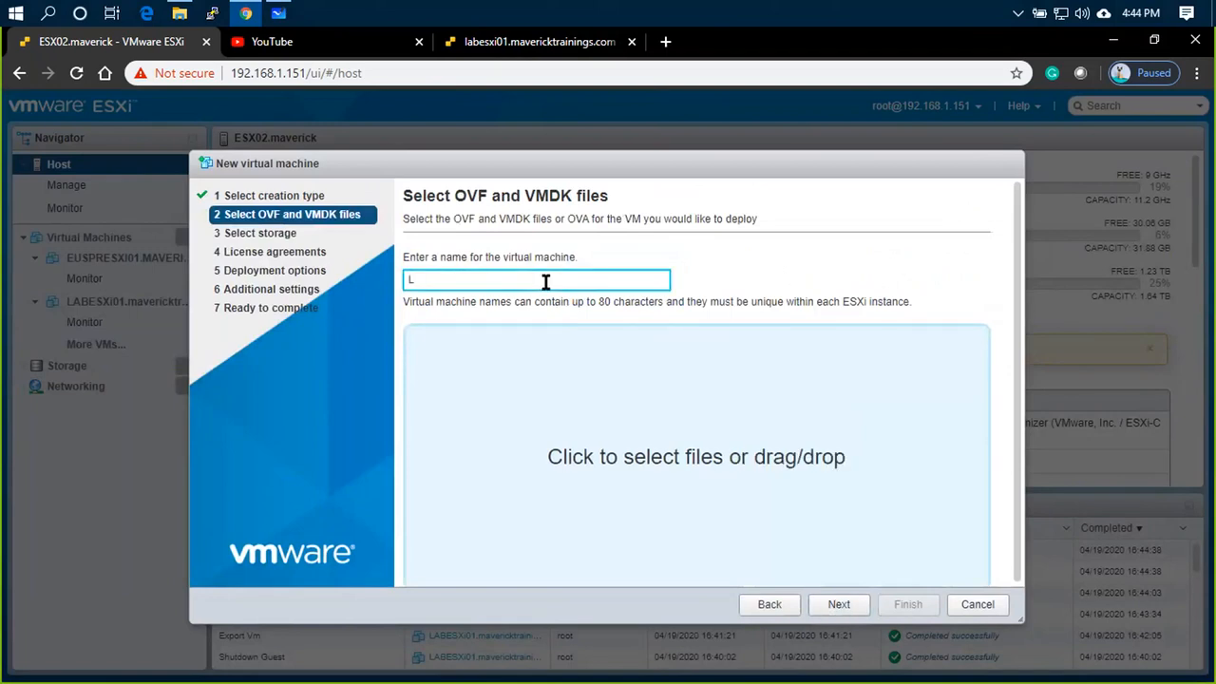
text(ABESXI03.)
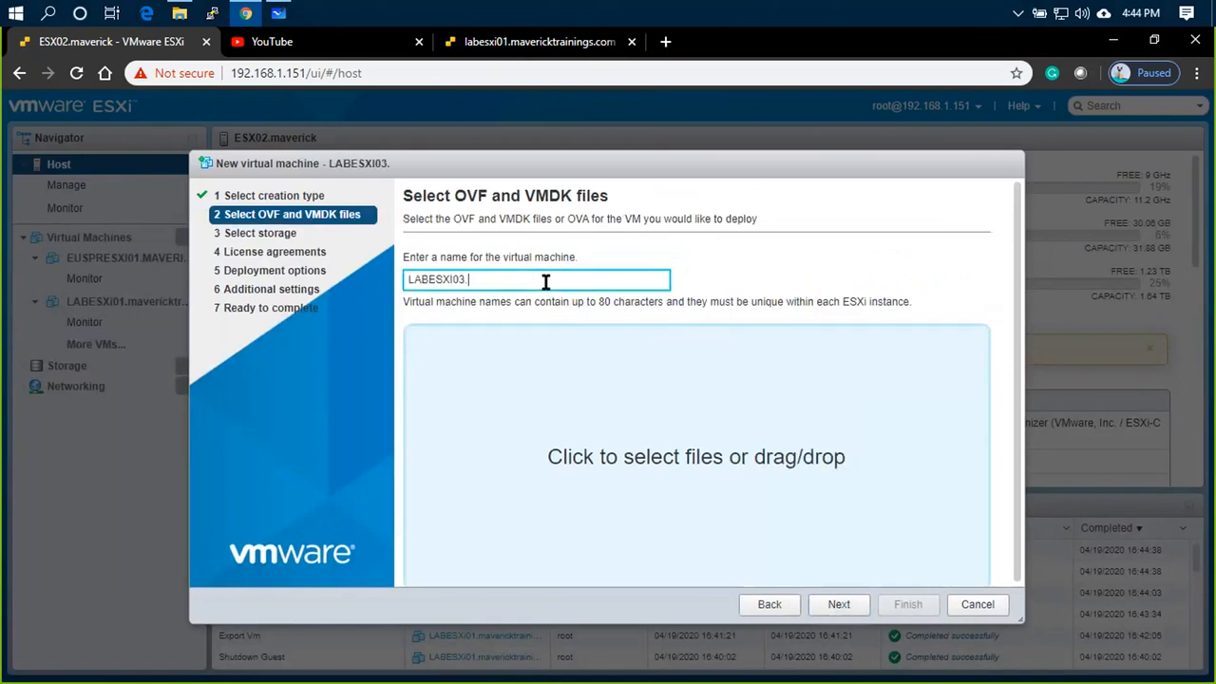
text(maverick)
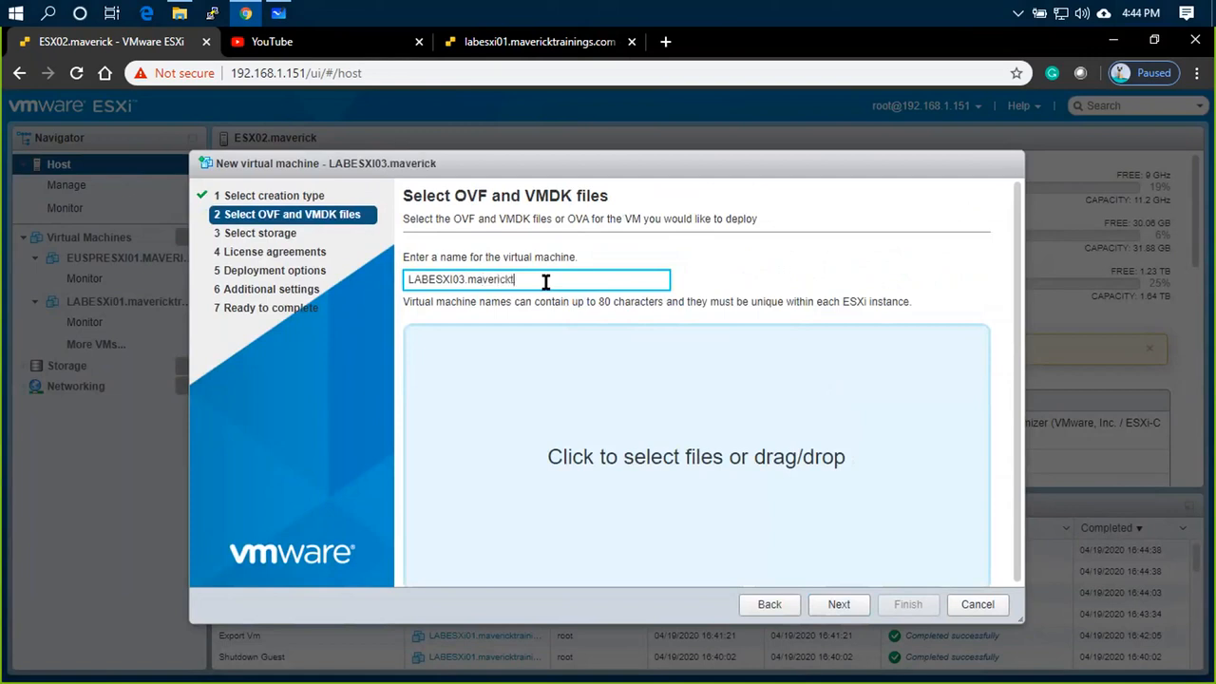
text(trainings.com)
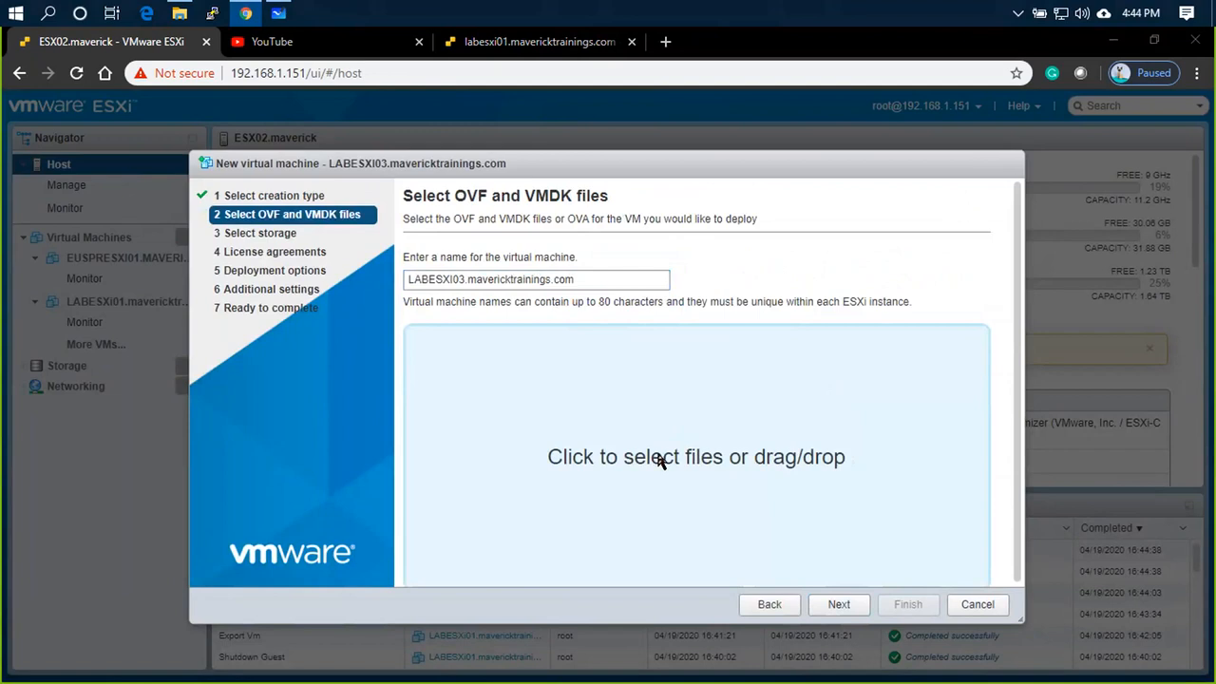
Attach the exported .ovf and both .vmdk files and continue to storage selection
click(695, 456)
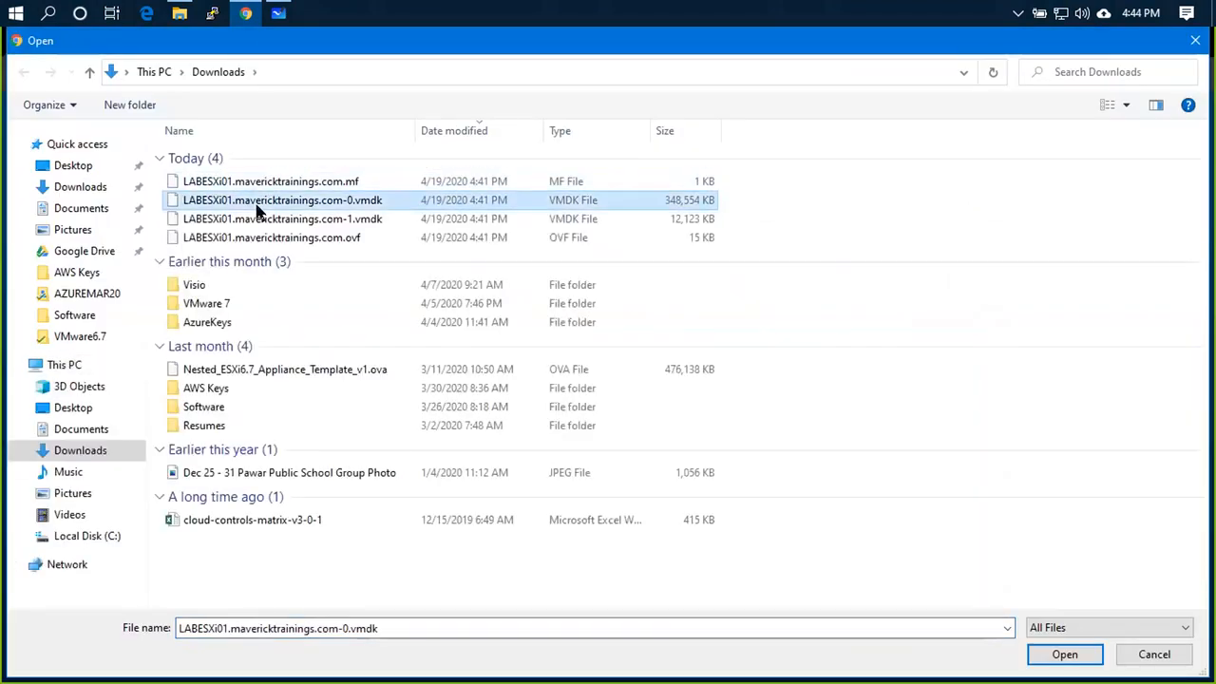
click(269, 238)
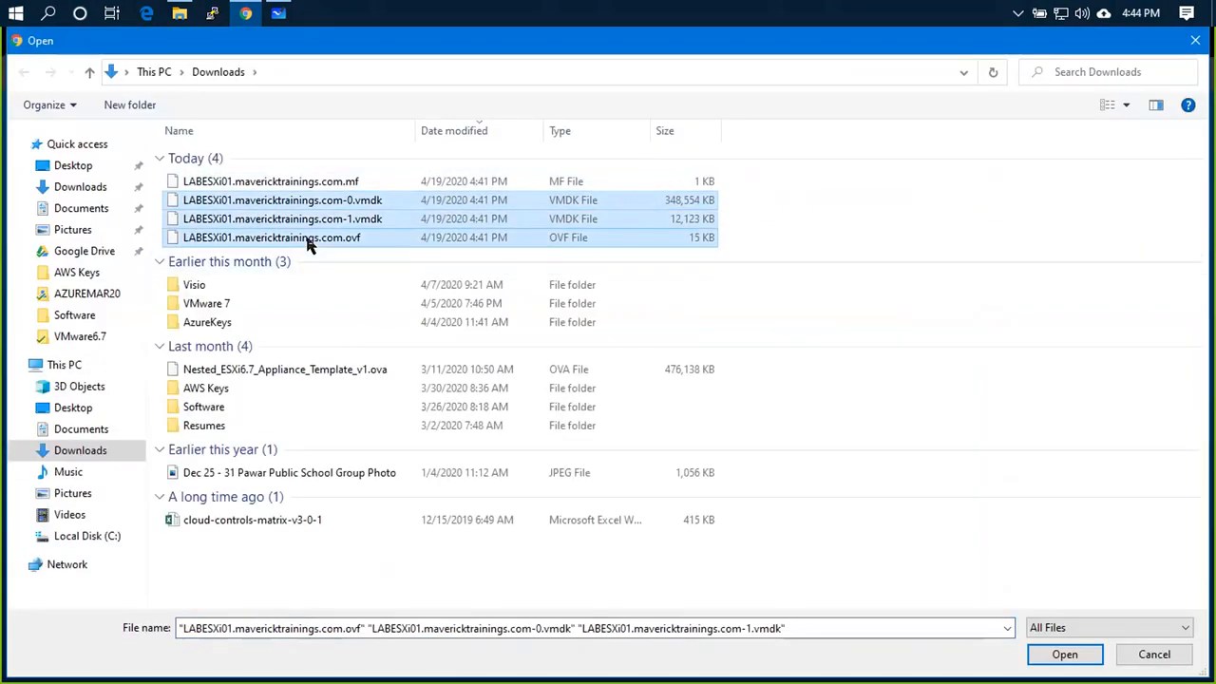
click(1071, 653)
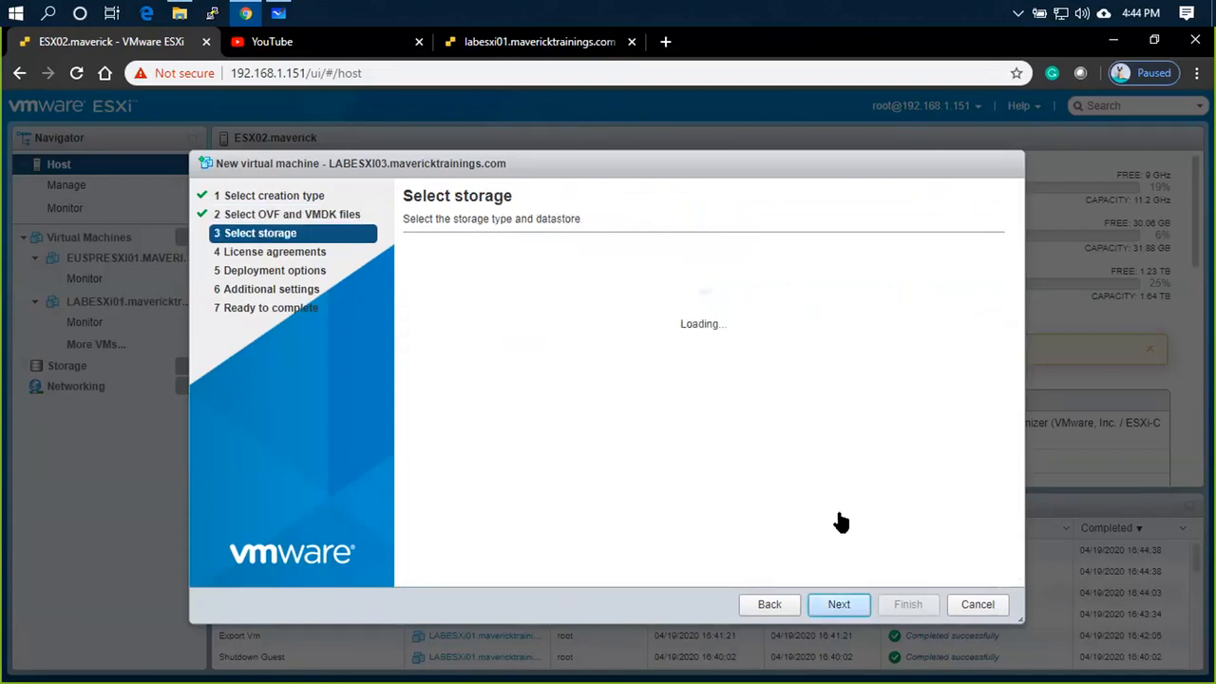
Keep the datastore, thin provisioning and auto power-on, and submit the LABESXI03 deployment
click(838, 603)
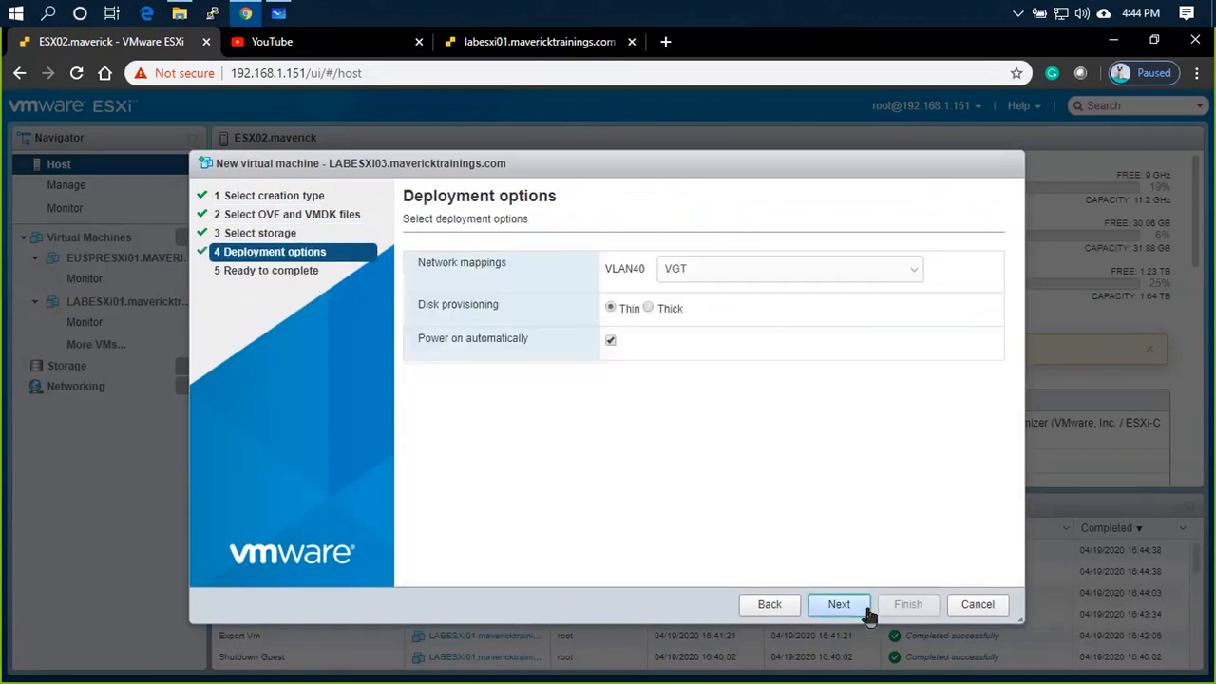
click(788, 267)
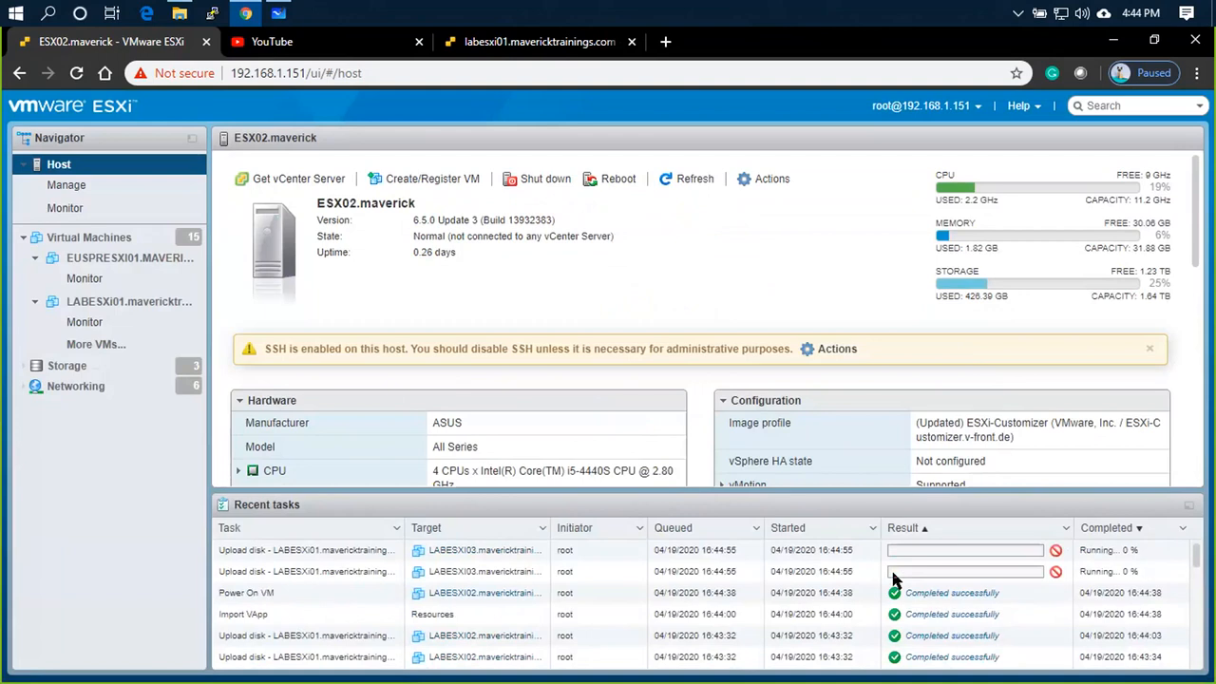
Open LABESXI02 from the Virtual Machines list and show its ESXi welcome screen in the browser console
click(88, 235)
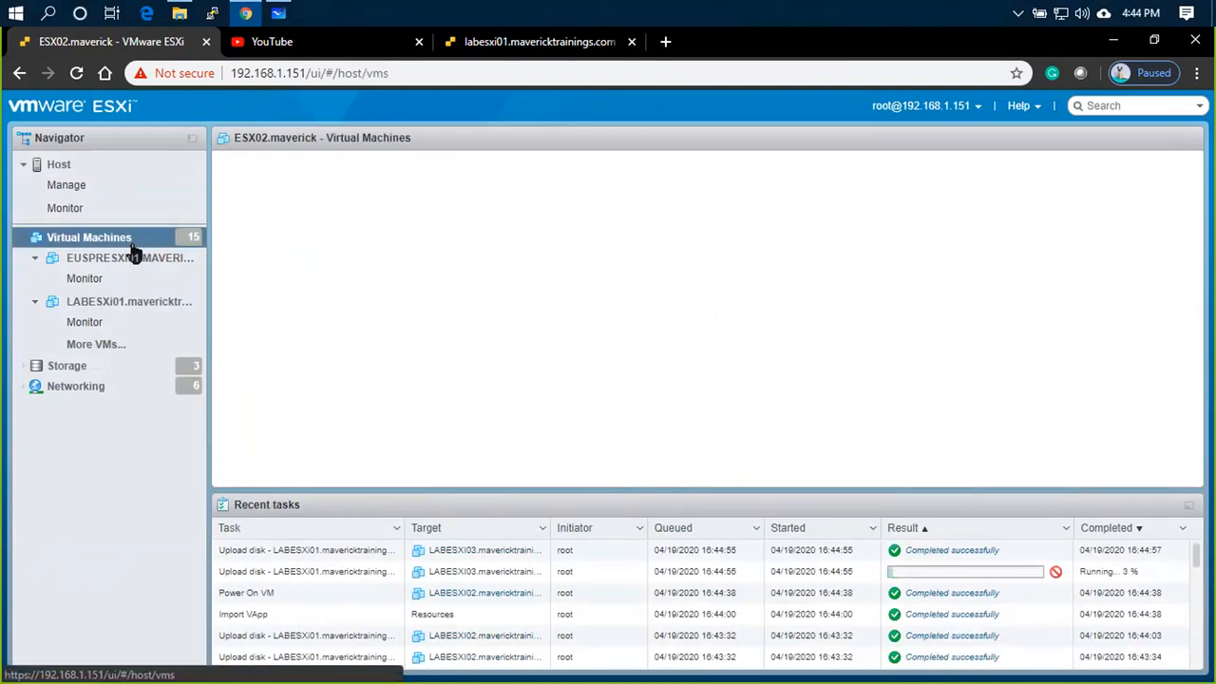
click(87, 236)
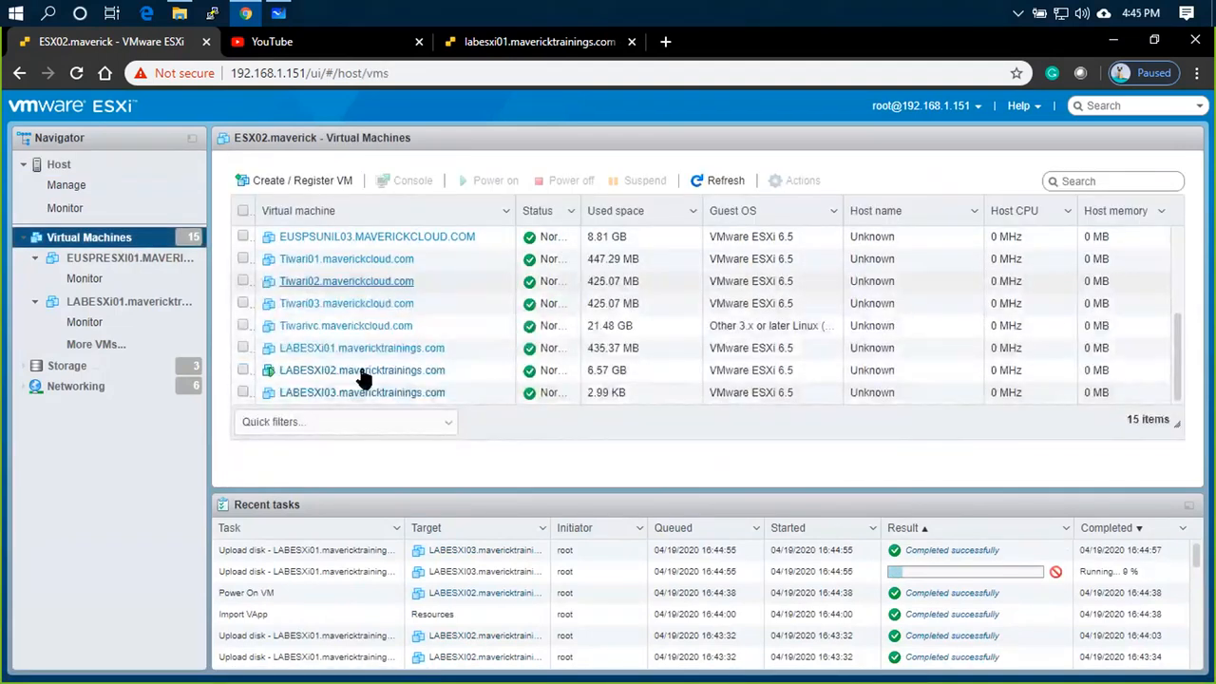
mouse_move(357, 391)
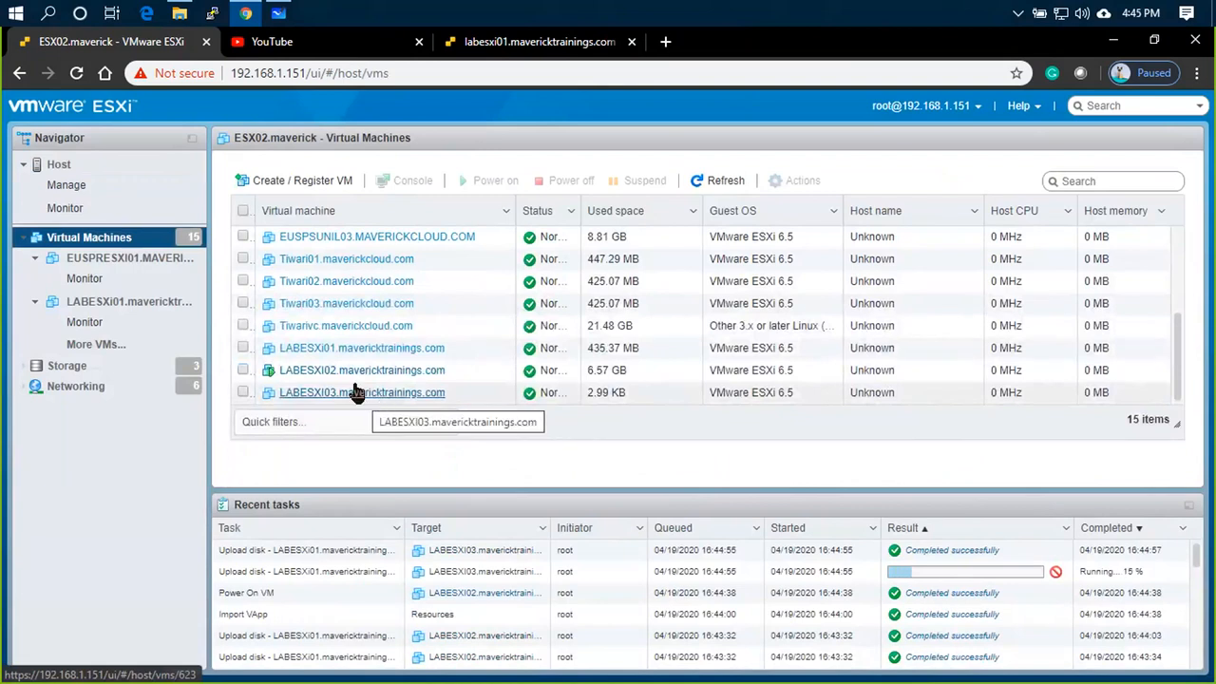
click(363, 368)
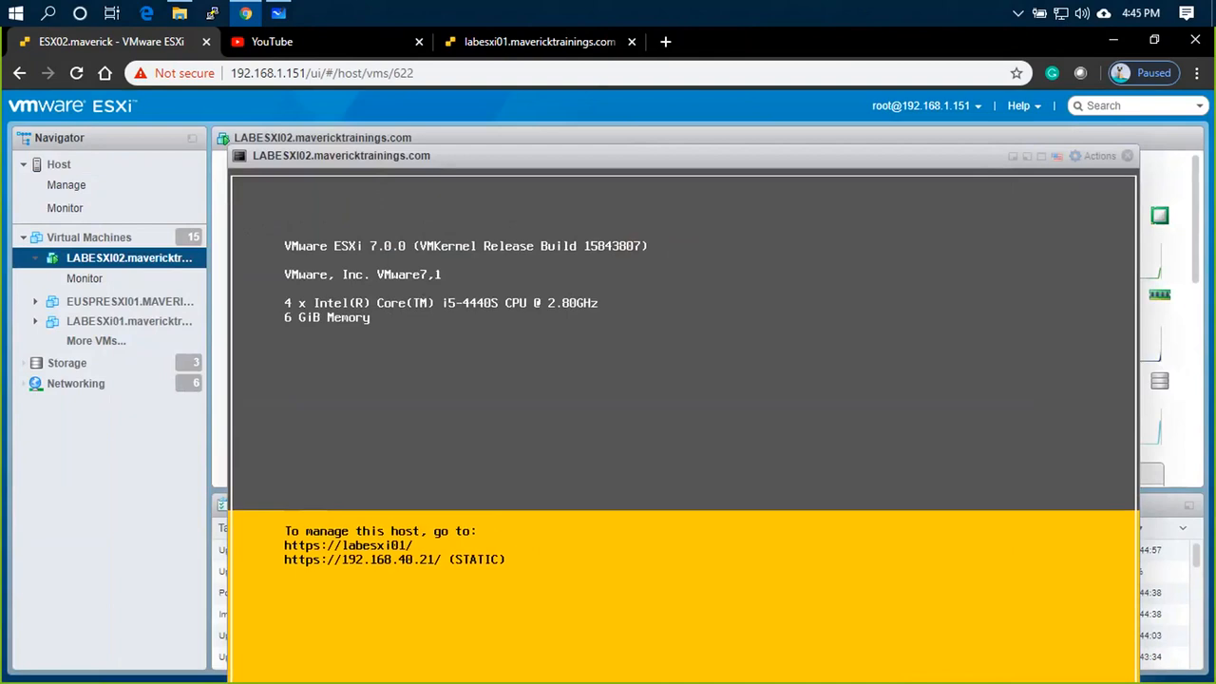
mouse_move(1128, 157)
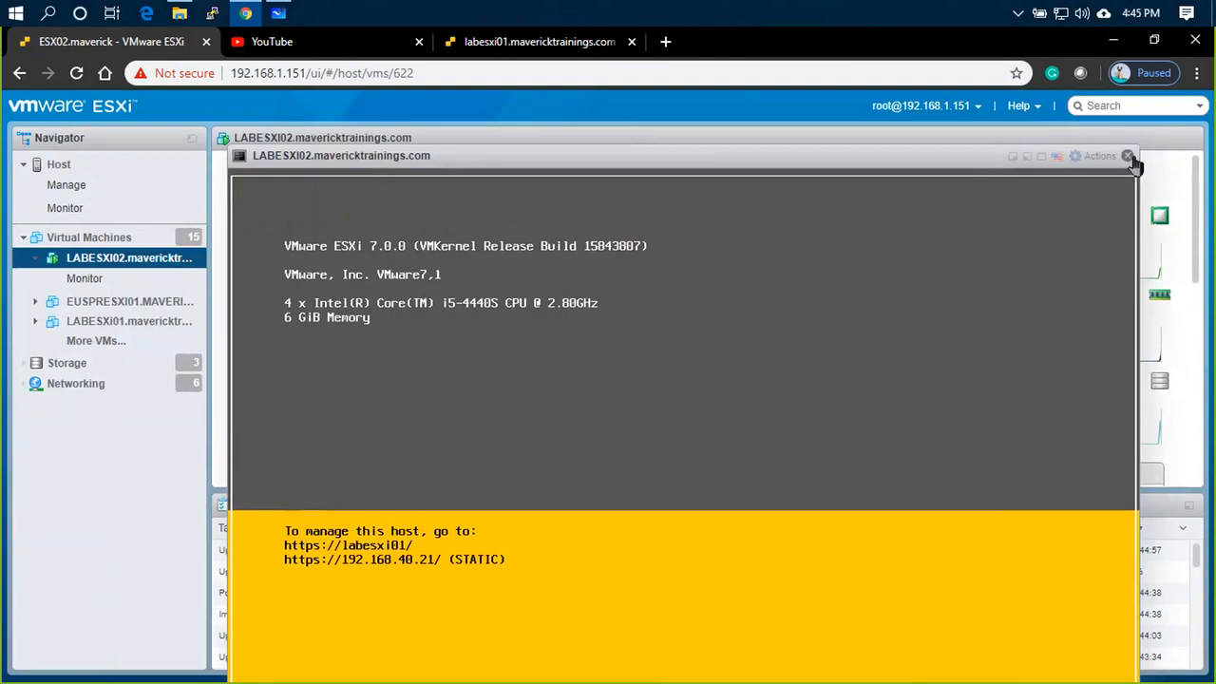
Close LABESXI02's browser console and bring up the Console menu on its summary page
click(1130, 156)
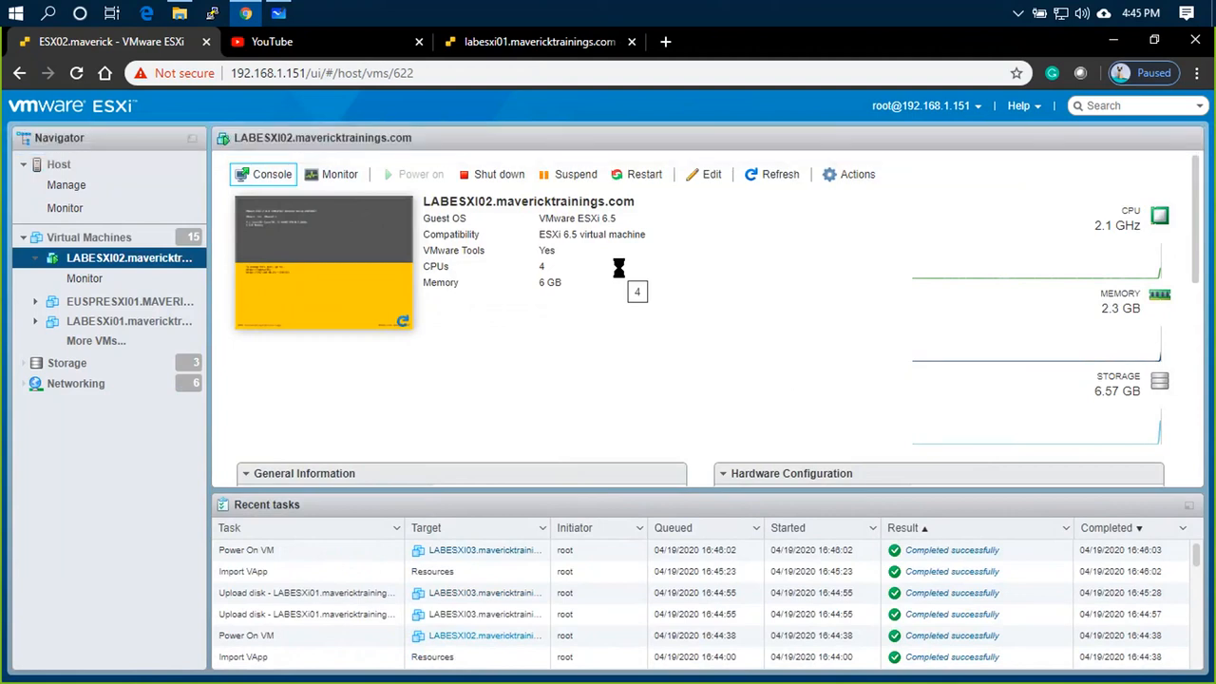
click(272, 175)
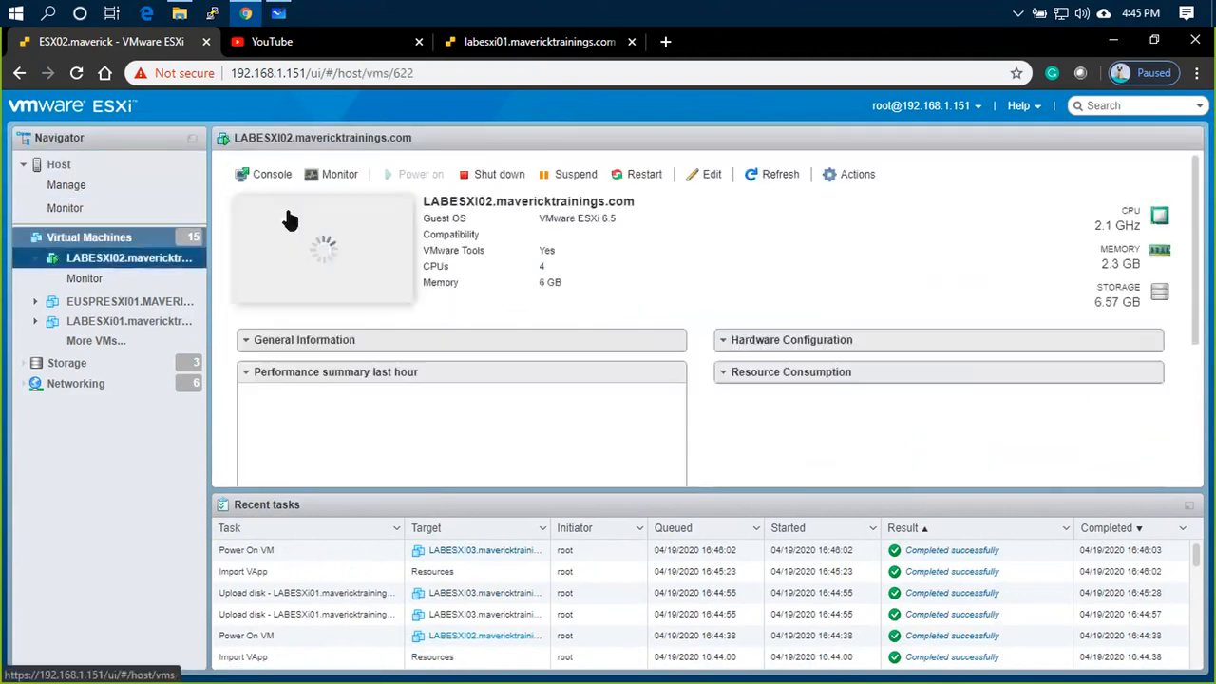
click(271, 175)
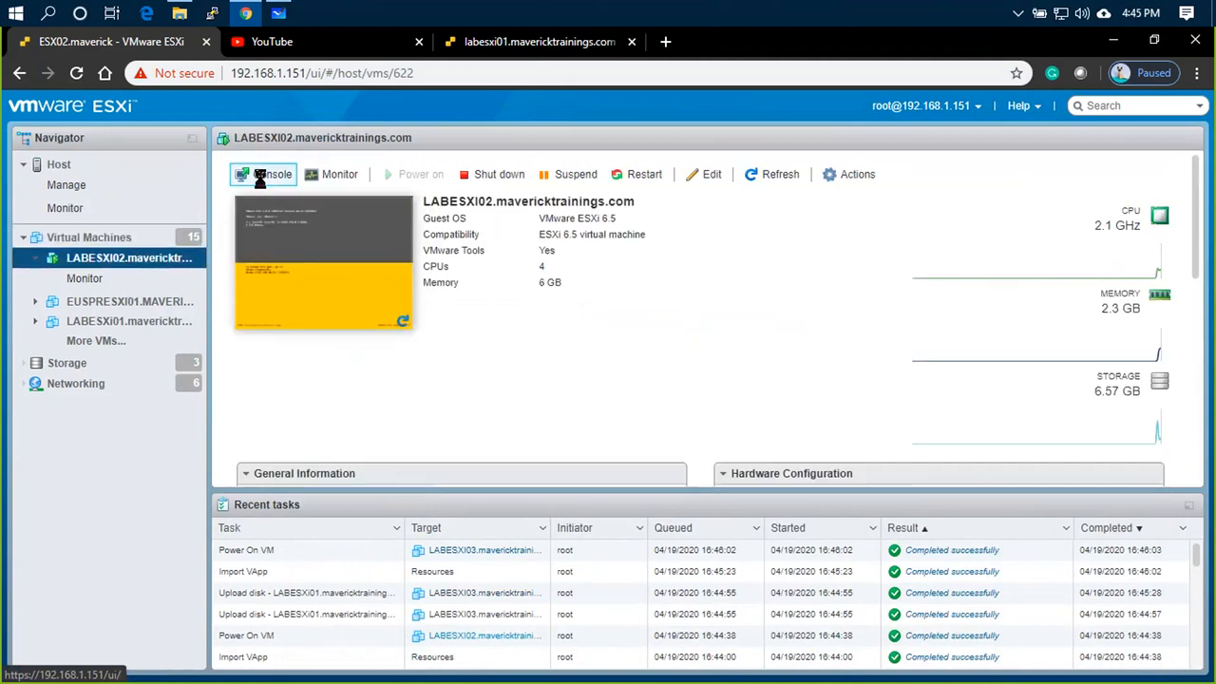
Launch the VMware Remote Console for LABESXI02 and go to its static IPv4 management settings
click(271, 174)
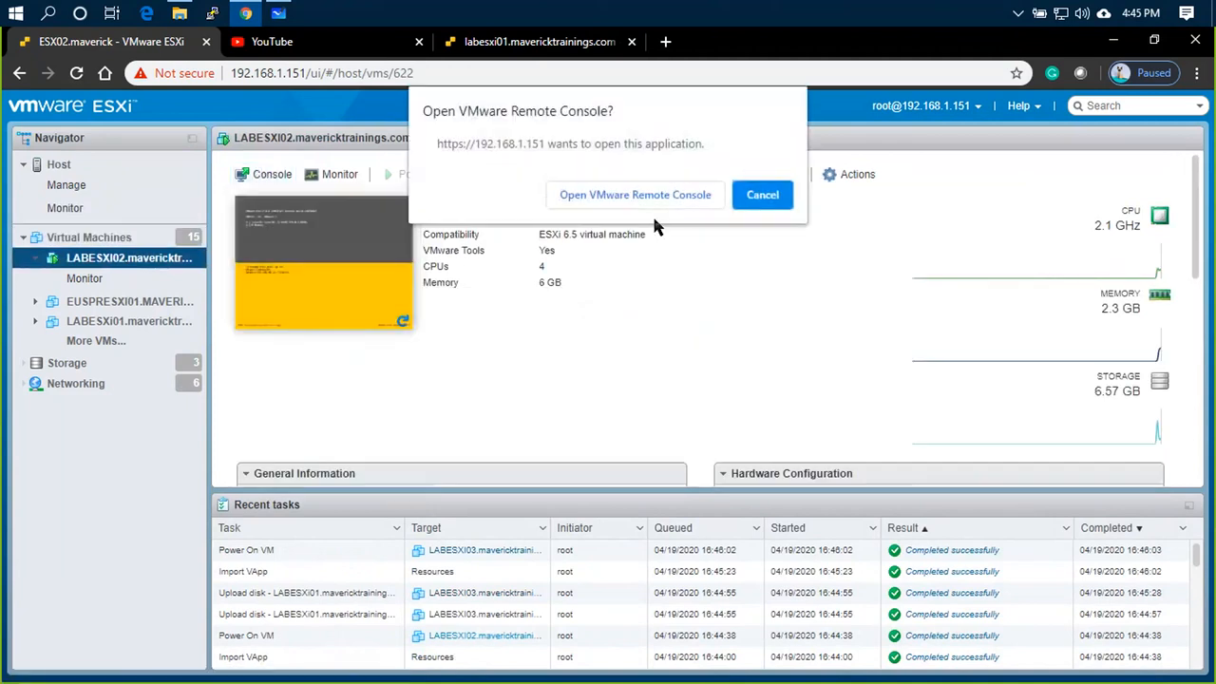
click(762, 194)
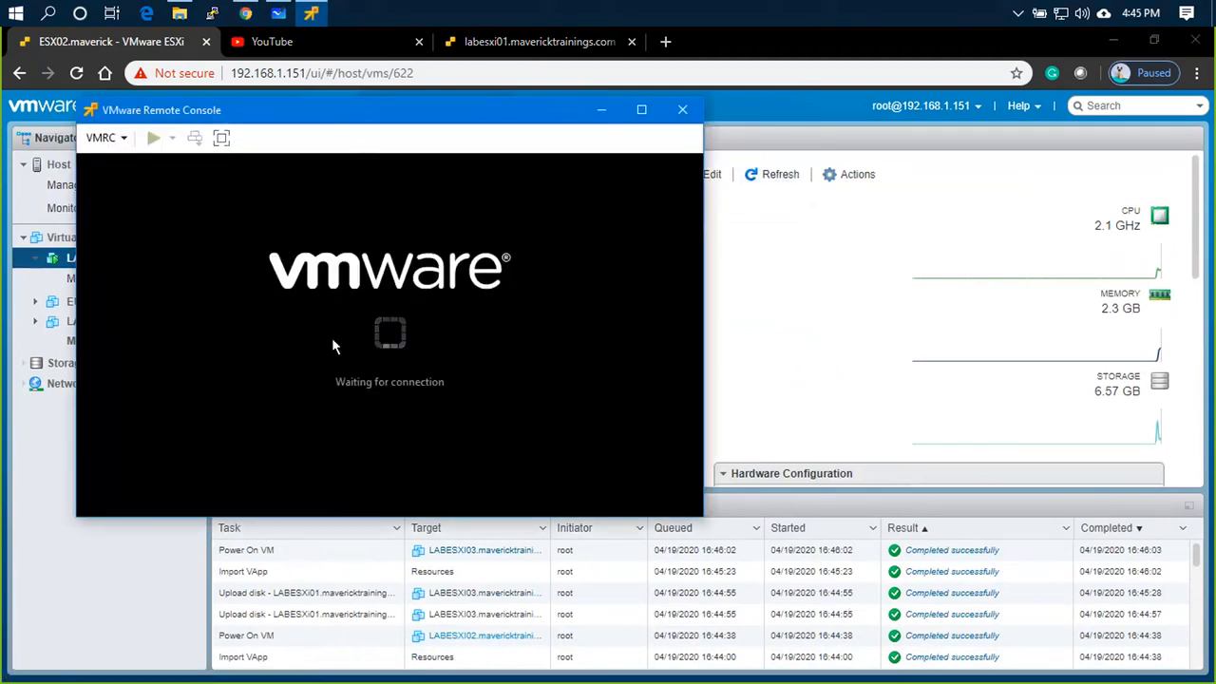
mouse_move(361, 411)
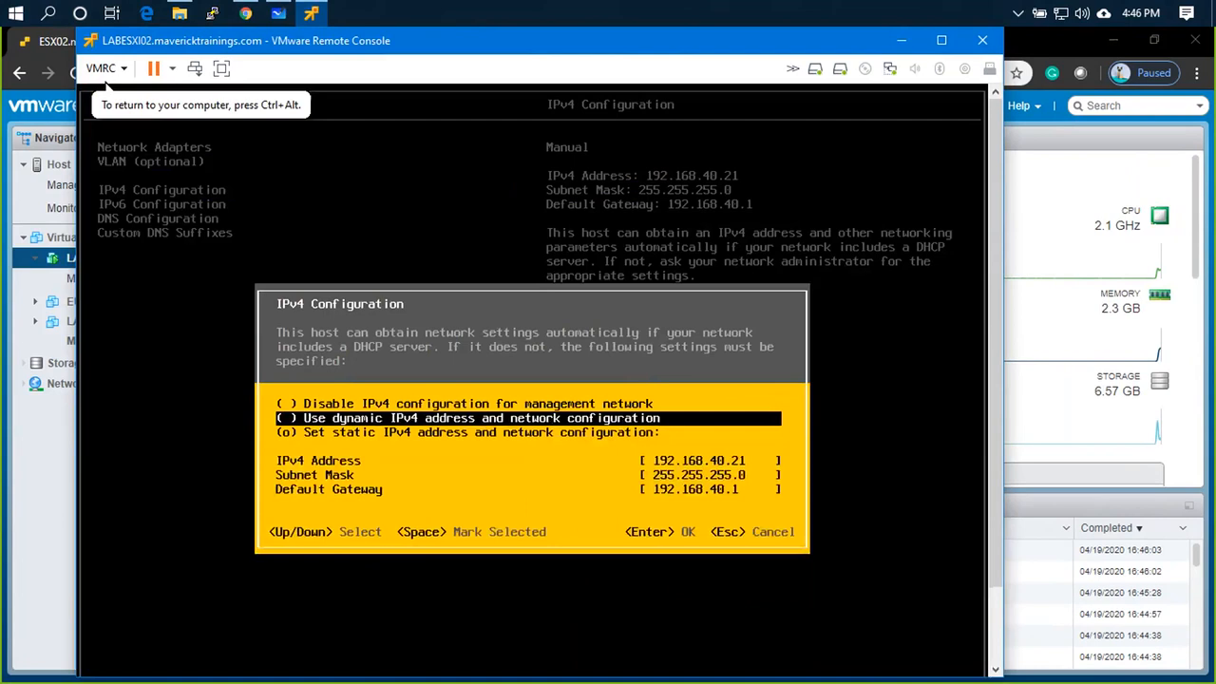
key(Down)
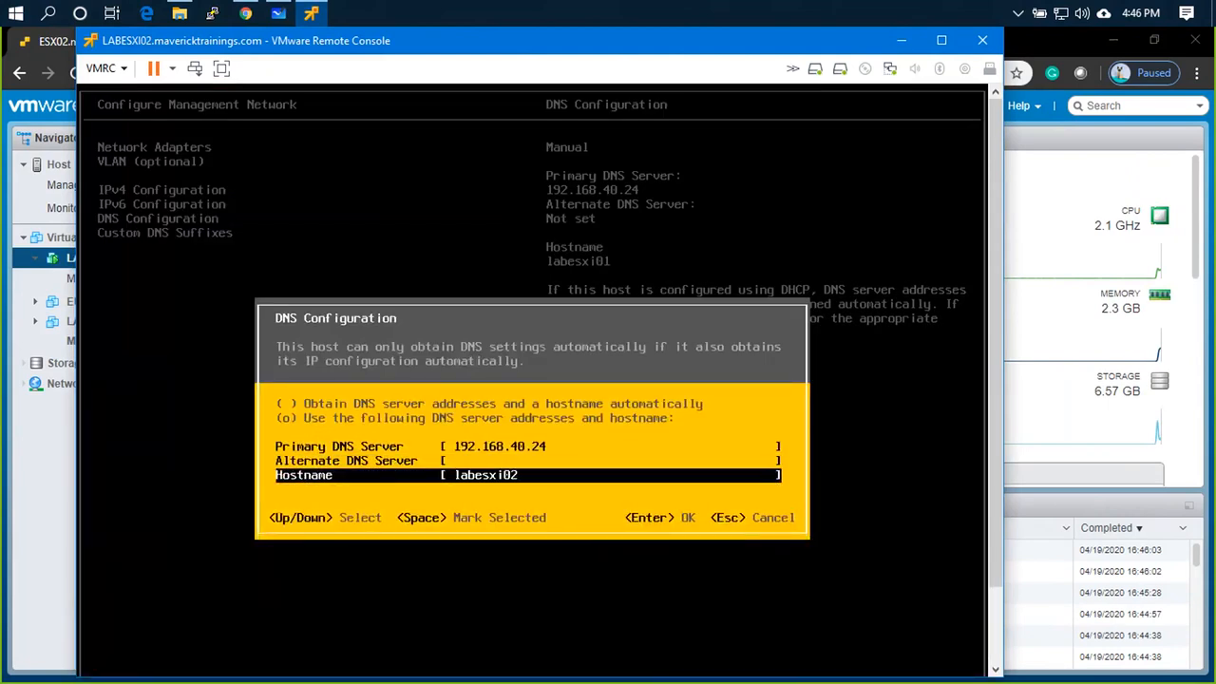
Set LABESXI02's hostname to labesxi02.mavericktrainings.com with address 192.168.40.22 and apply it
text(.mavarick)
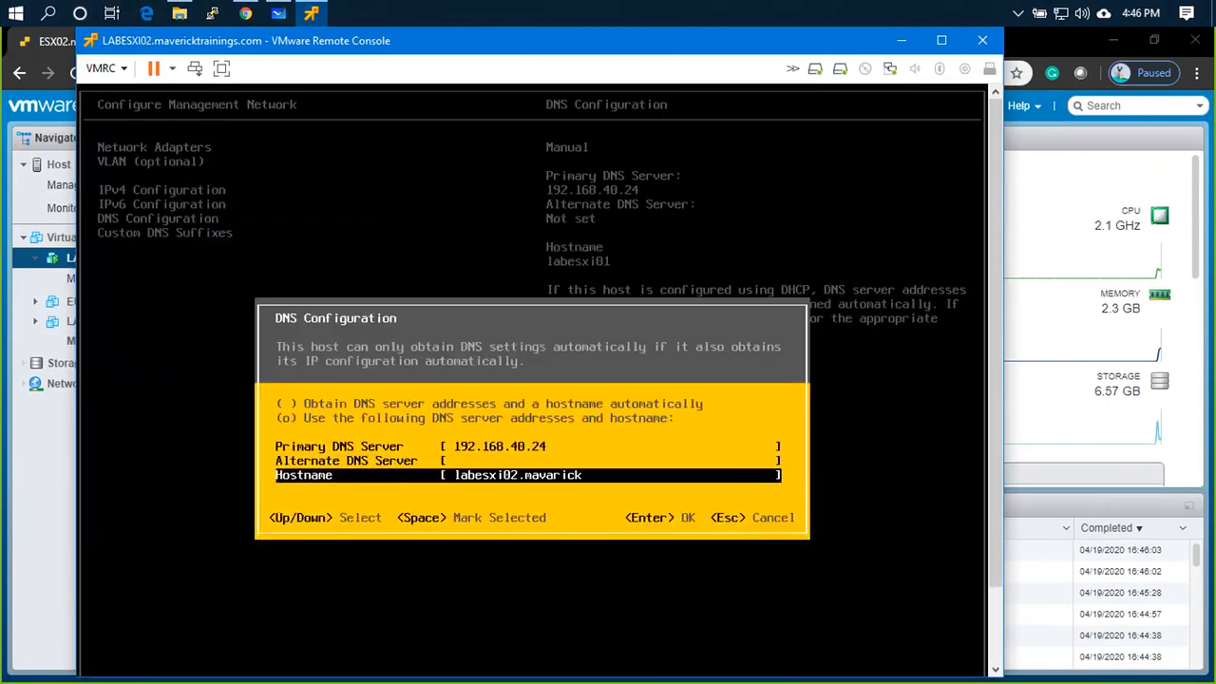
key(Backspace)
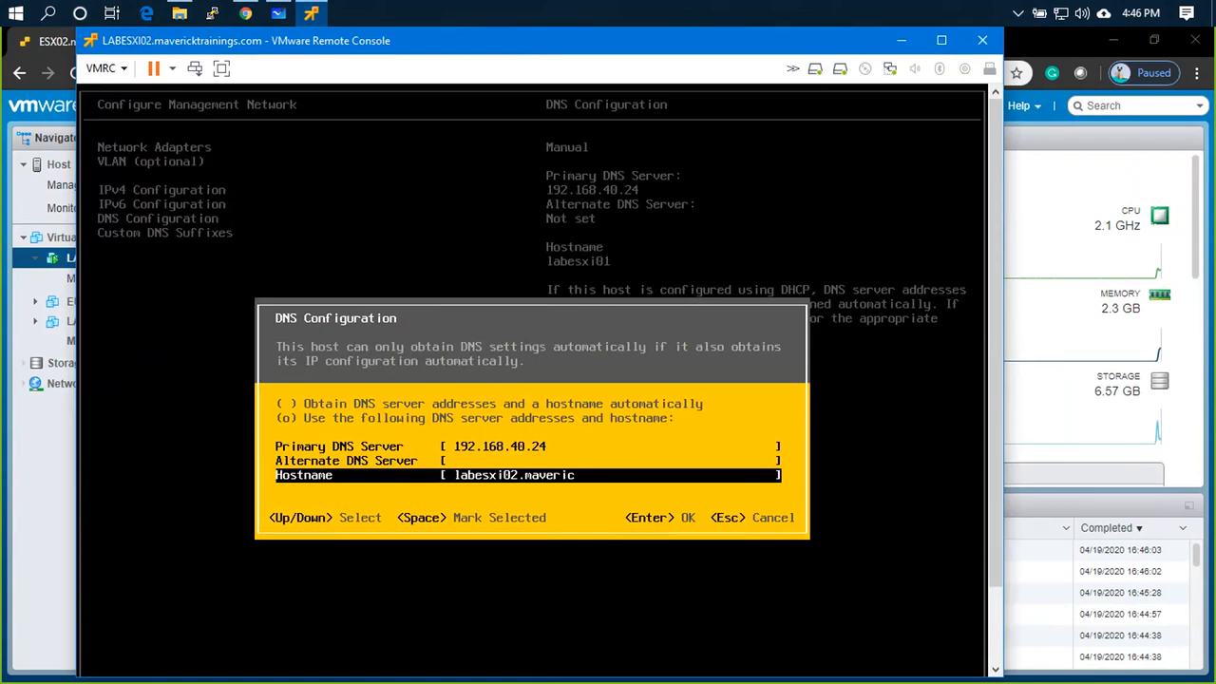
text(cktra)
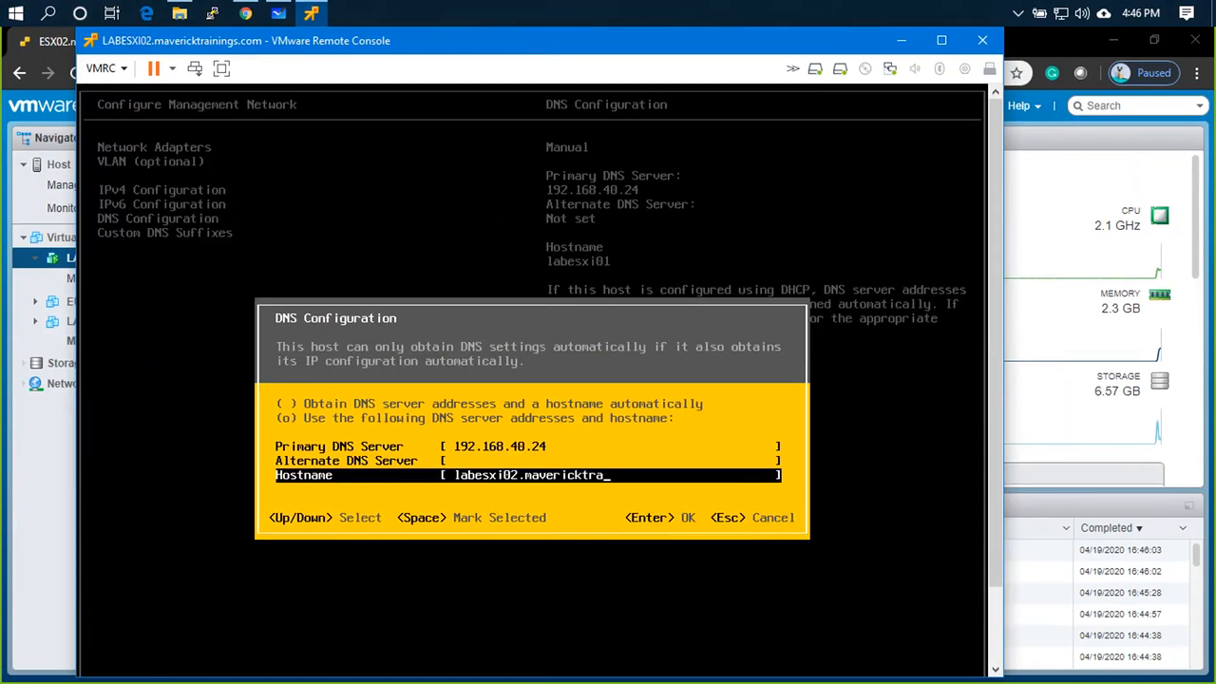
text(in)
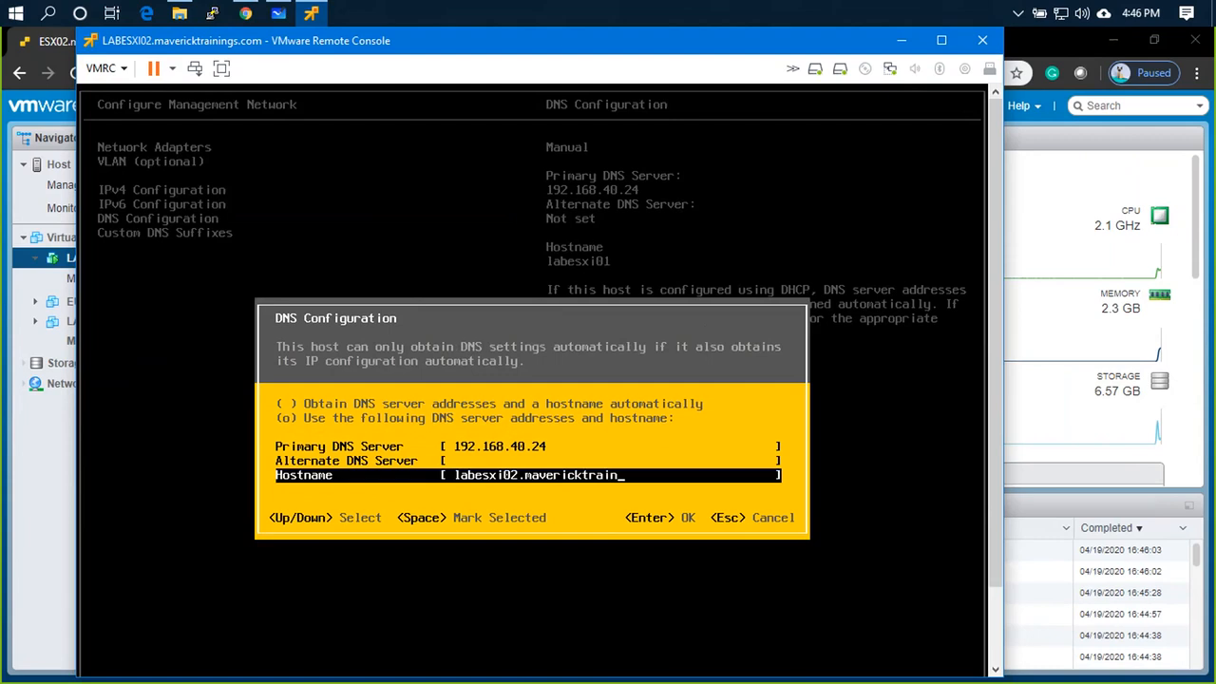
key(Enter)
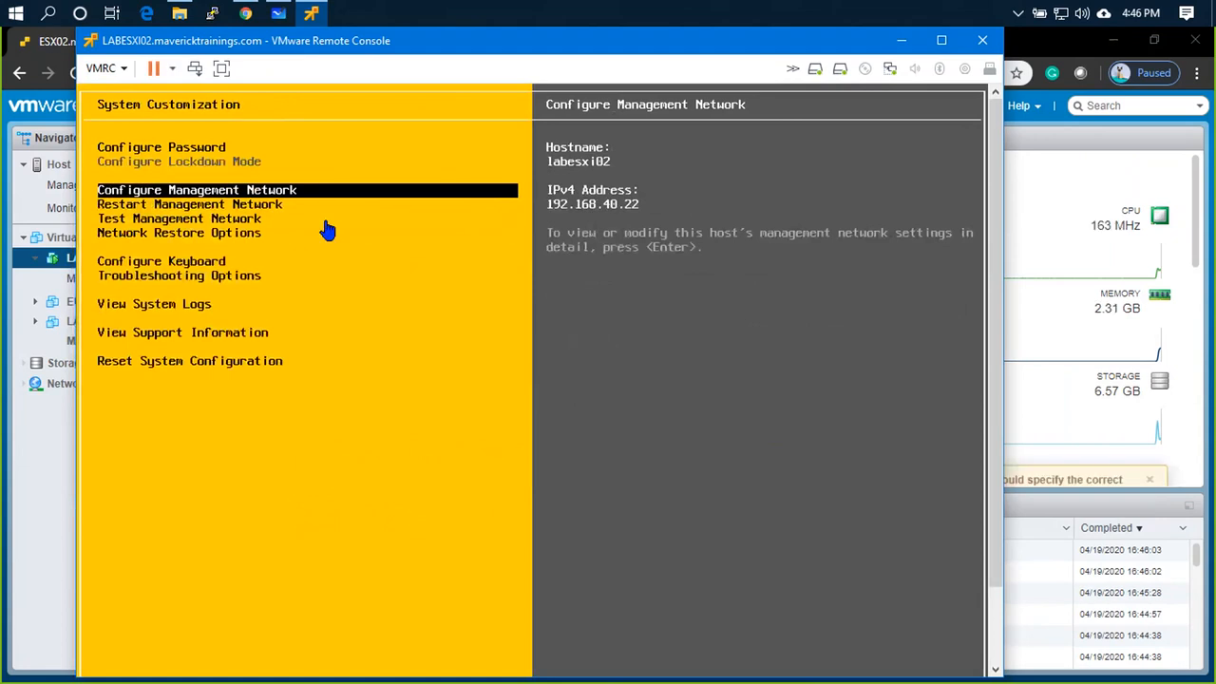
mouse_move(980, 40)
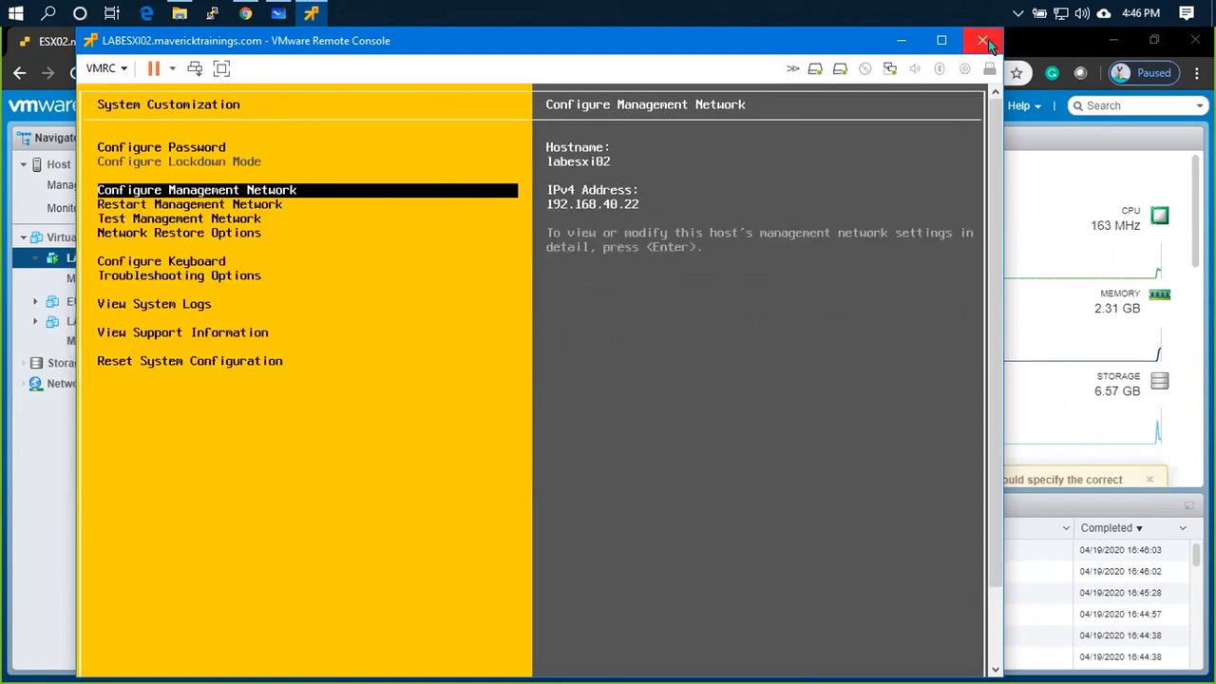
mouse_move(984, 42)
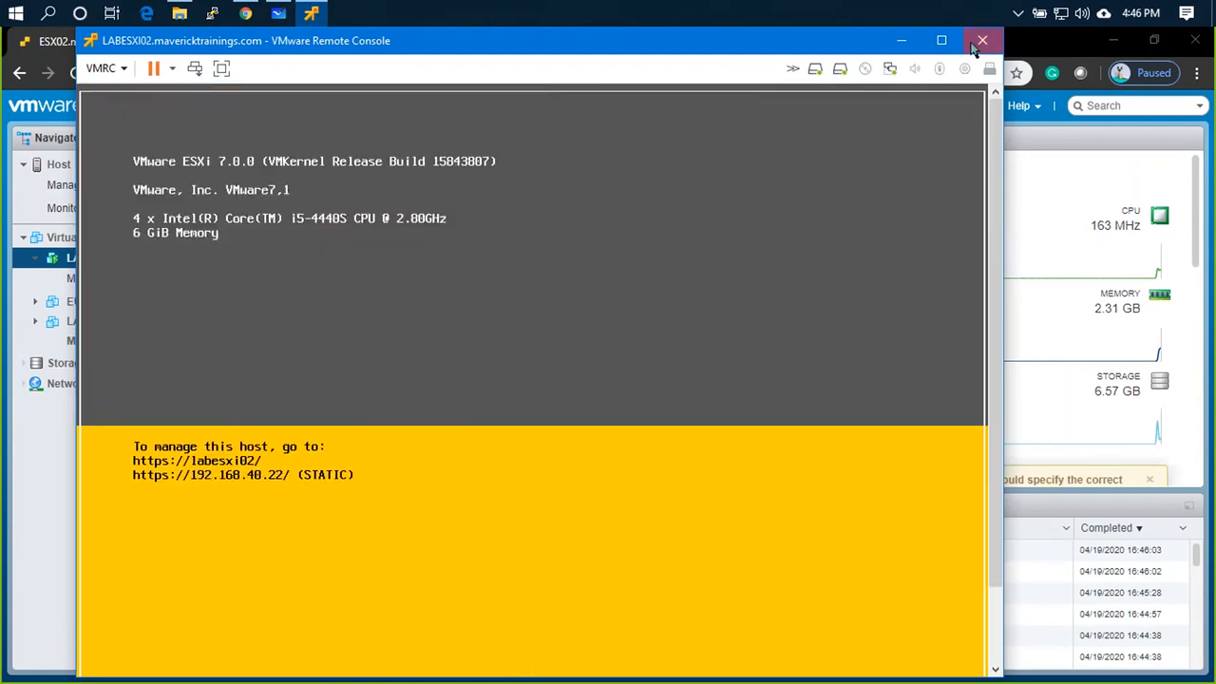
Close LABESXI02's remote console and open LABESXI03's summary page from the Virtual Machines list
click(980, 40)
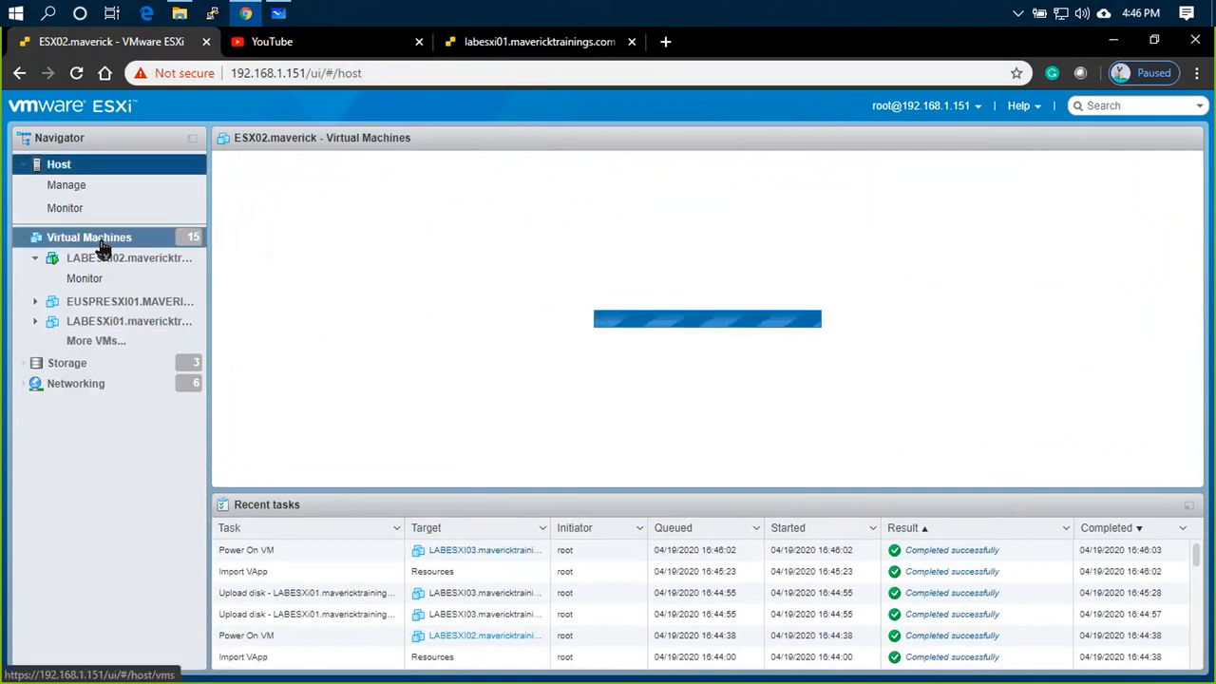
click(87, 236)
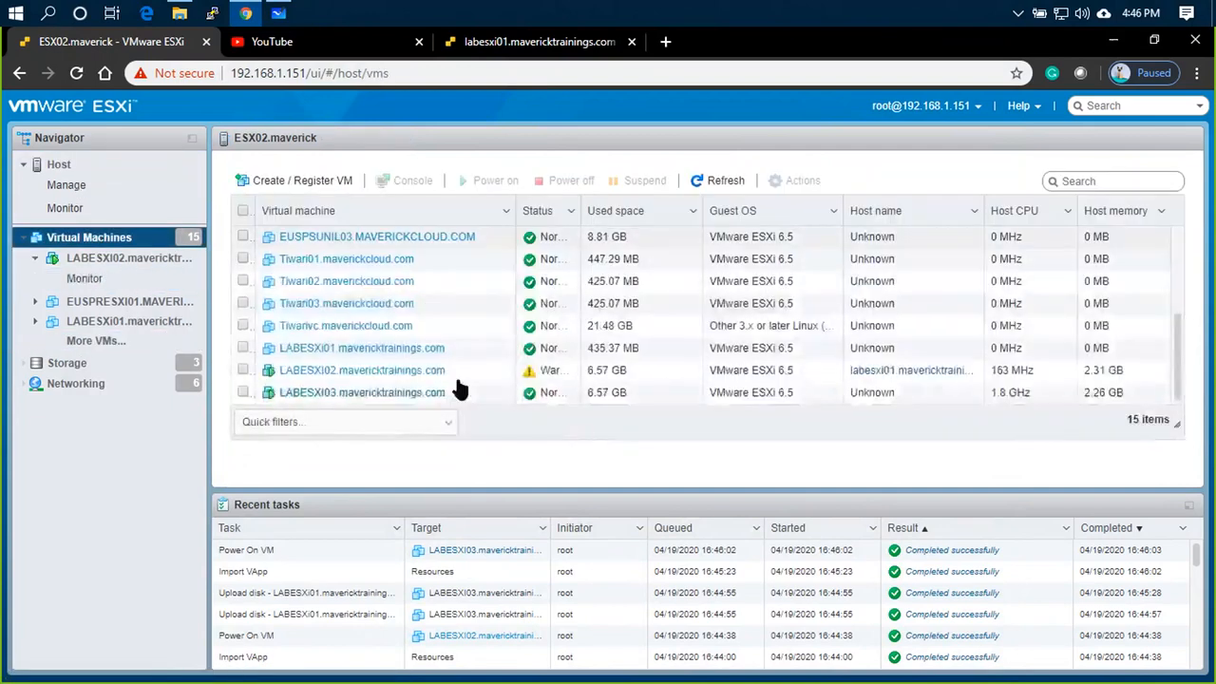
click(361, 391)
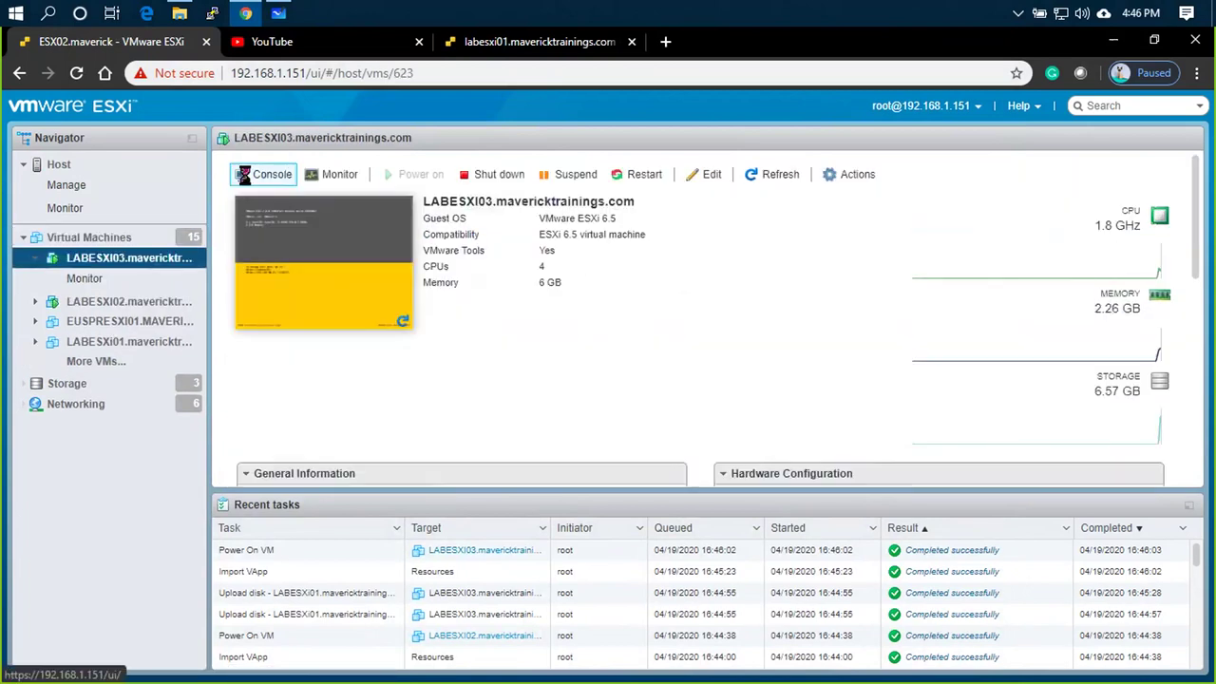
mouse_move(266, 262)
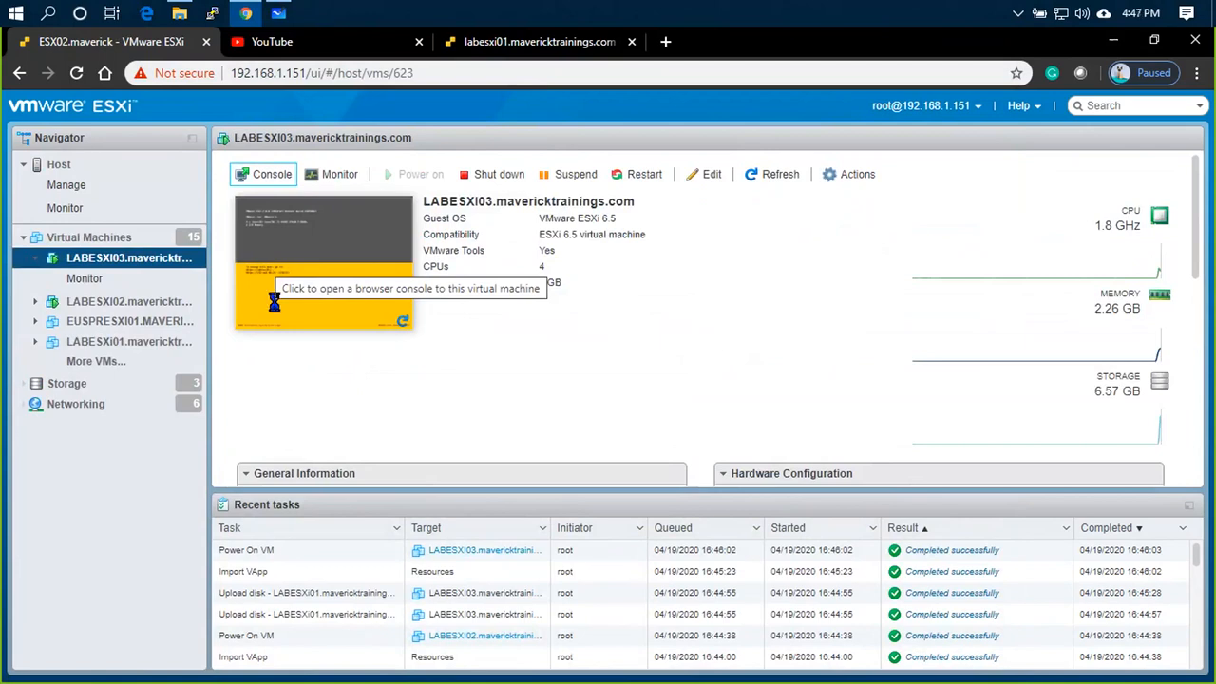
mouse_move(422, 371)
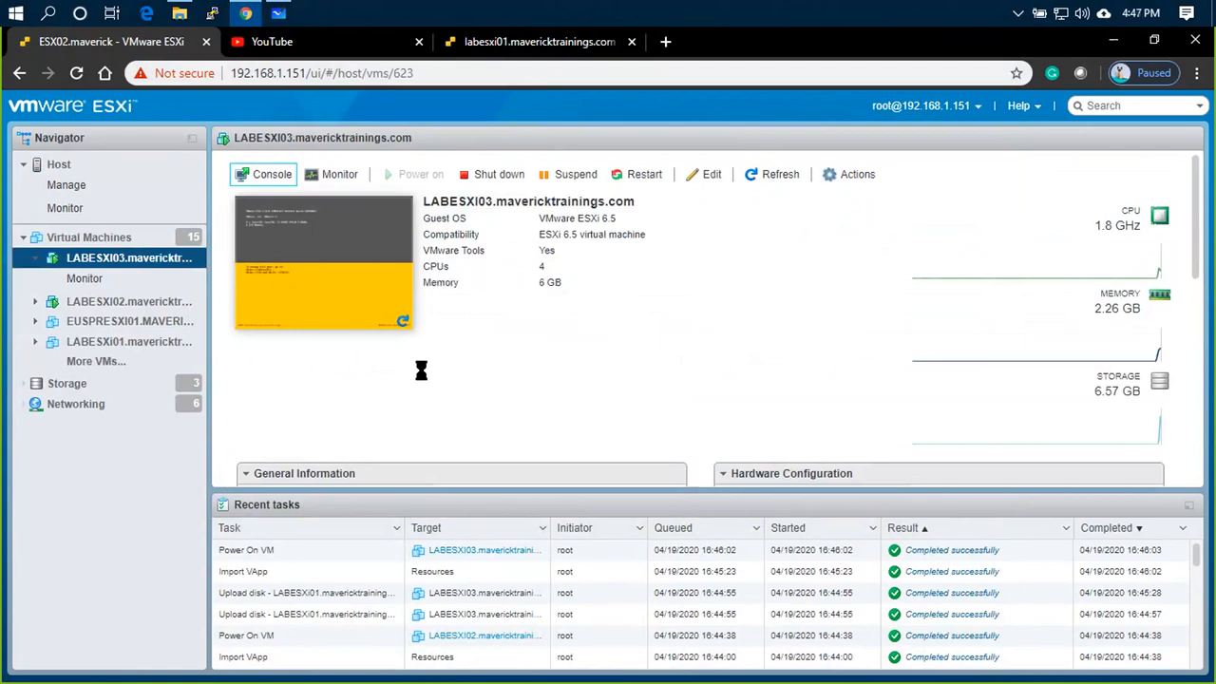
Launch LABESXI03's remote console and apply hostname labesxi03 with static address 192.168.40.23 in the DCUI
click(272, 175)
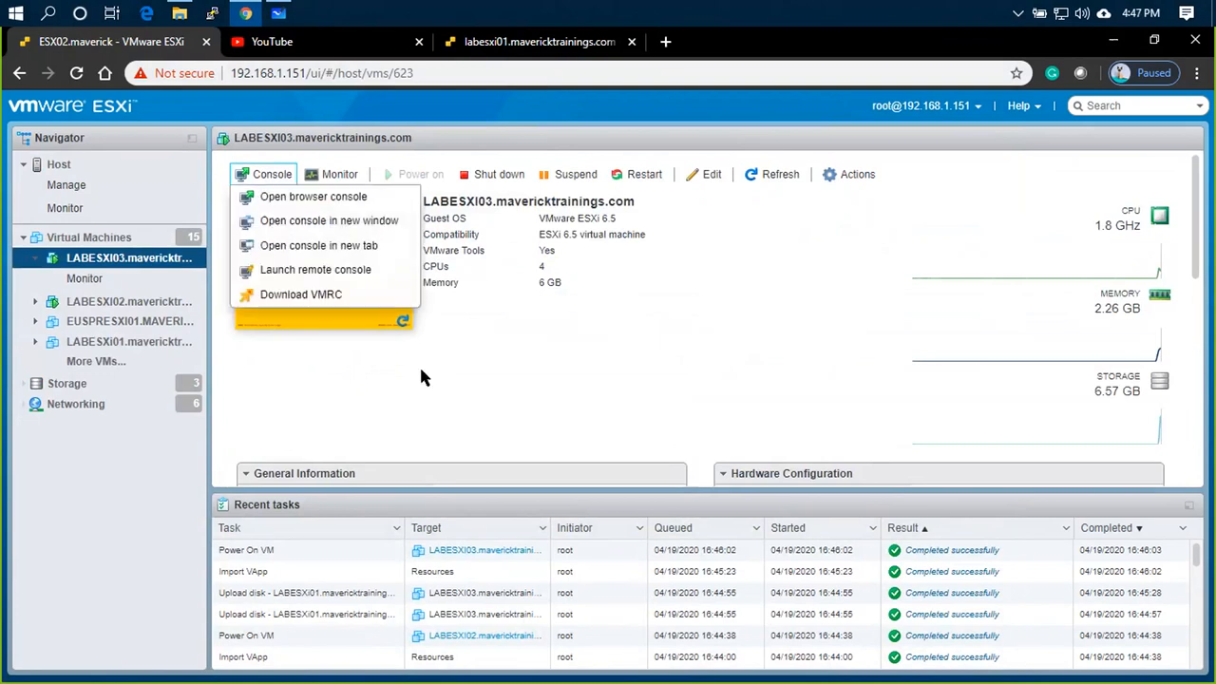
click(315, 270)
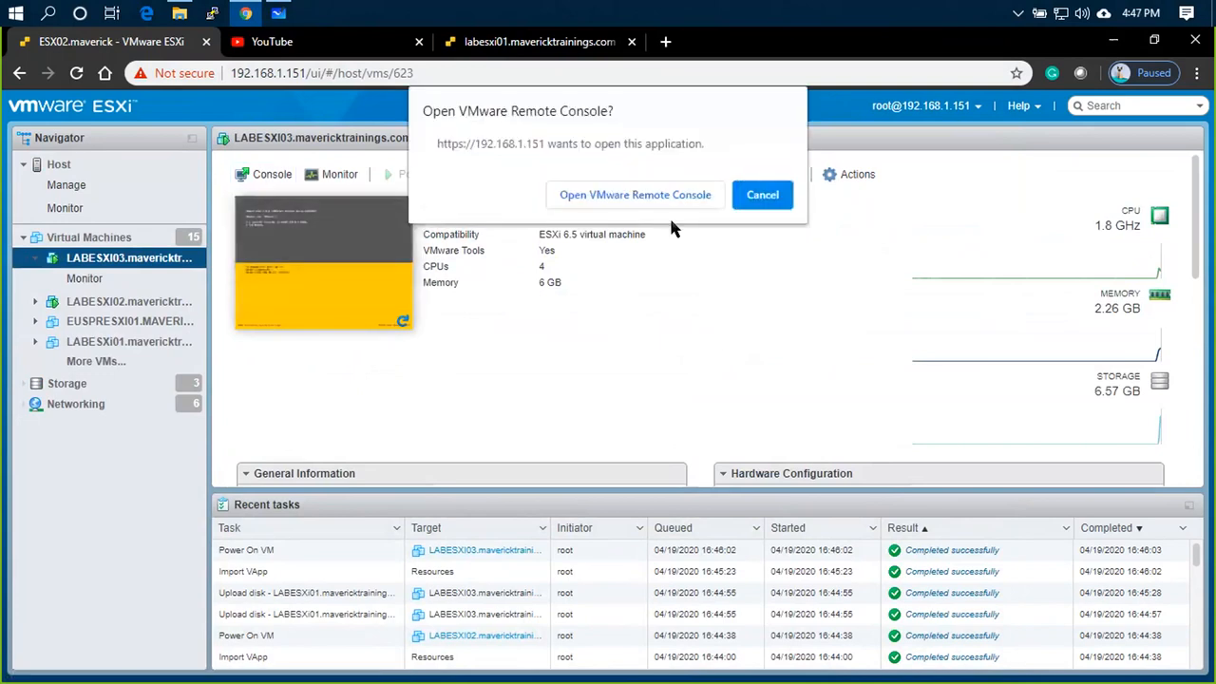
click(761, 194)
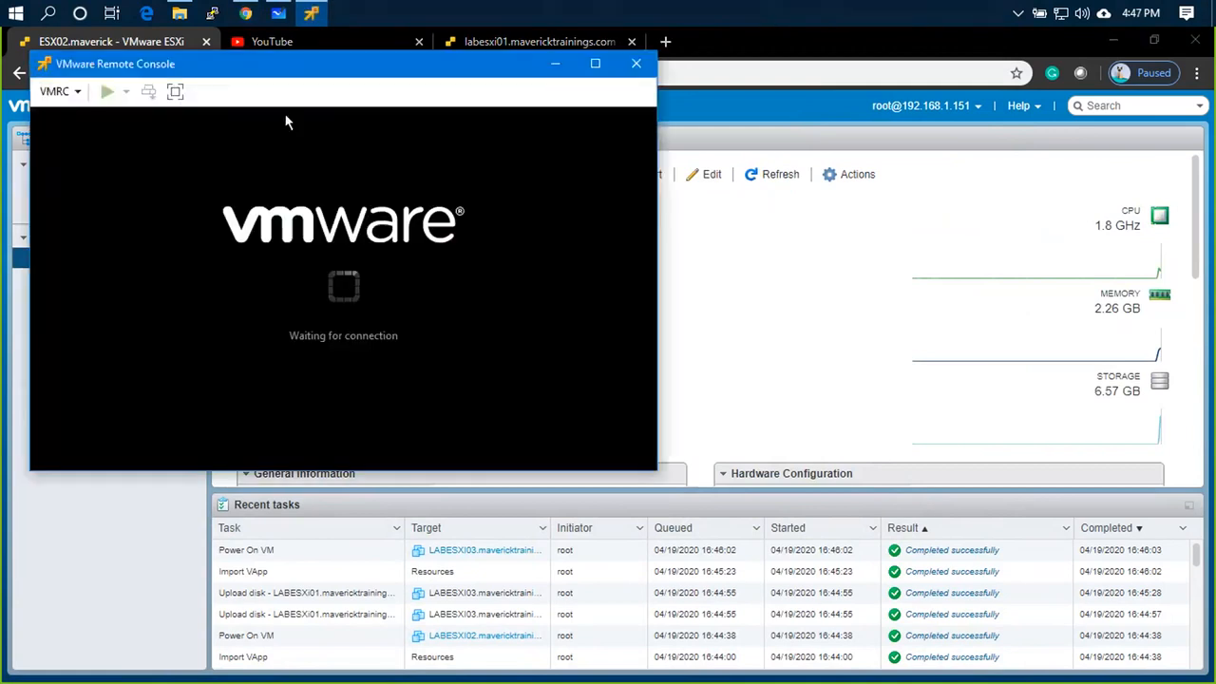
click(595, 65)
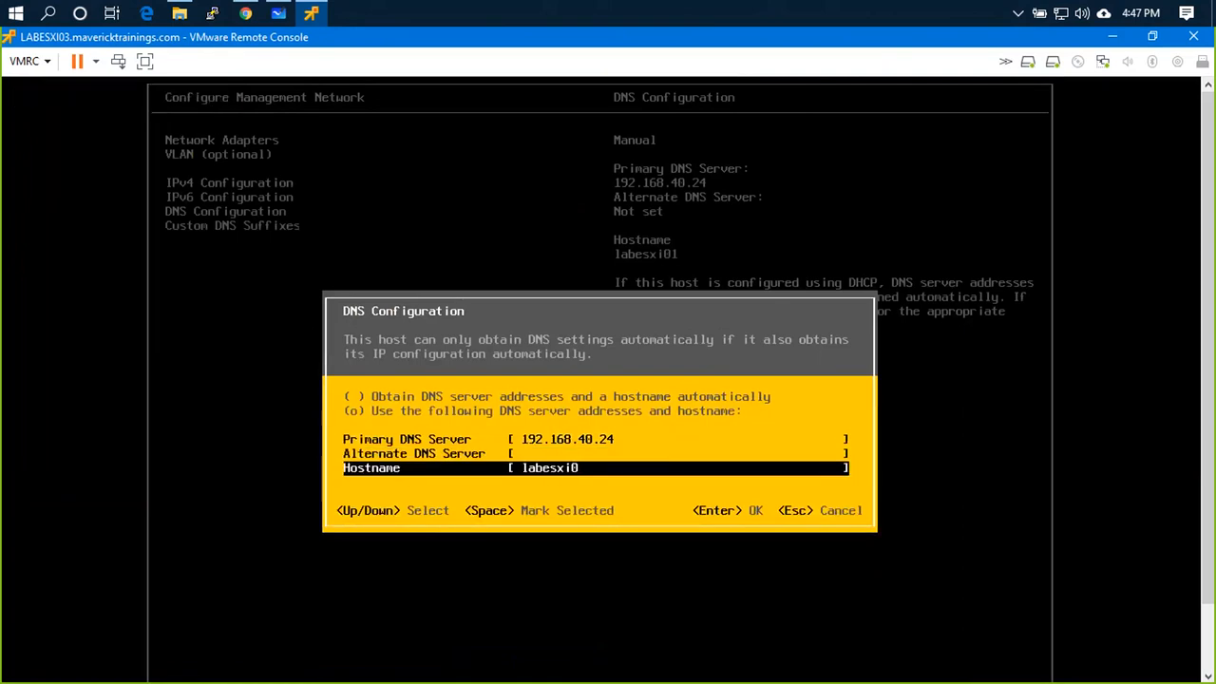
key(Enter)
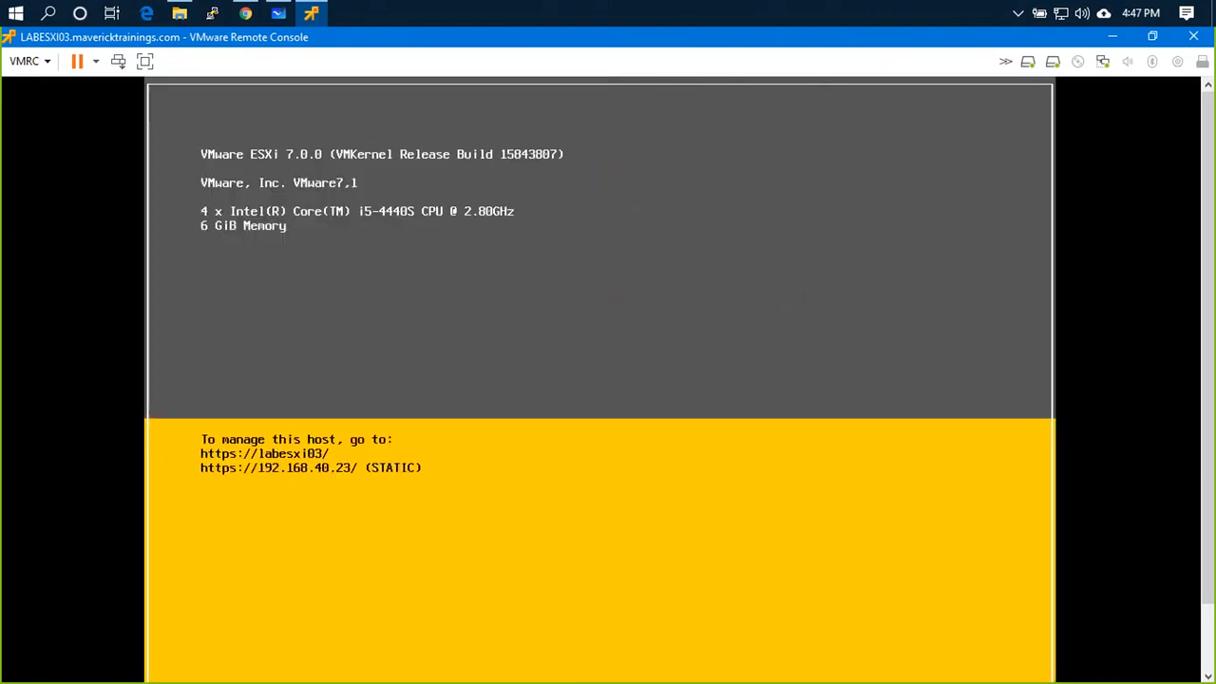
mouse_move(1193, 36)
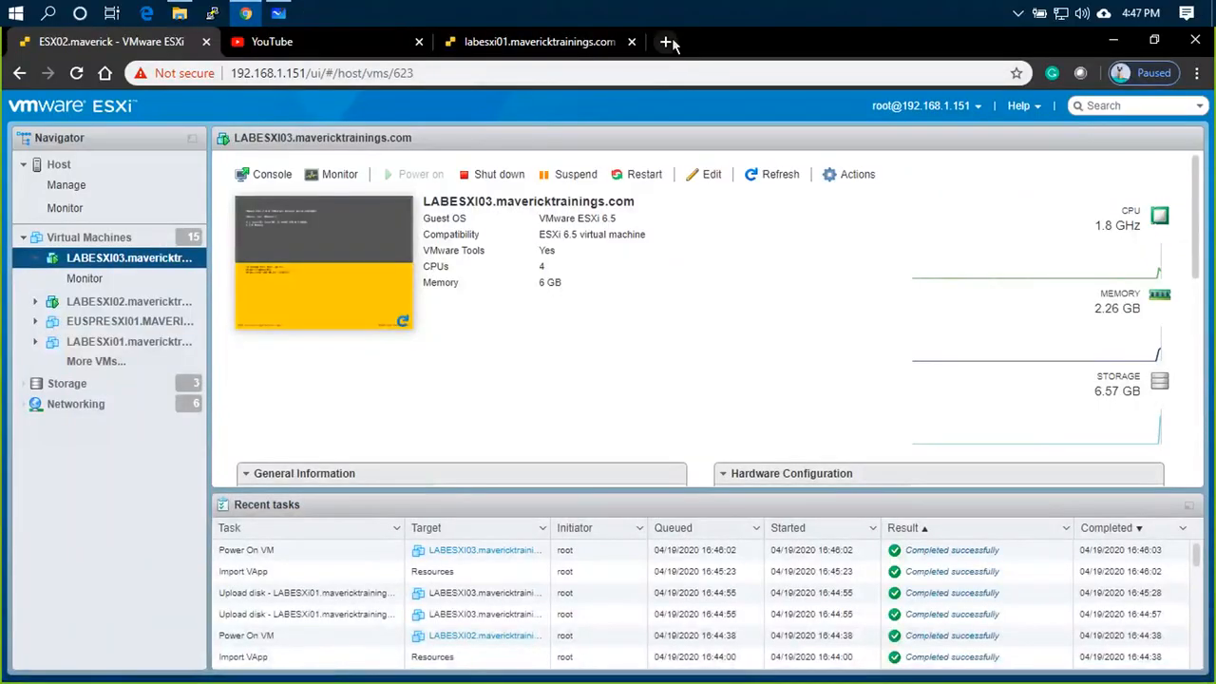
Browse to LABESXI03's Host Client in a new tab and get past the certificate warning
click(668, 42)
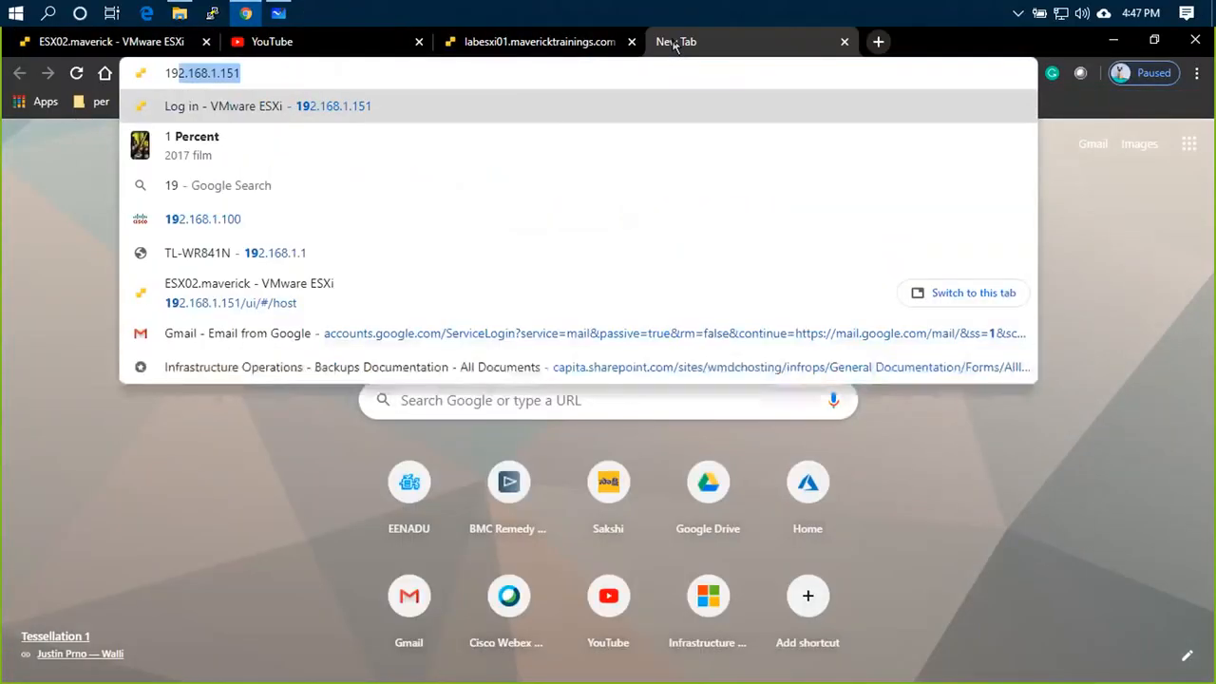
text(192.168.40.40)
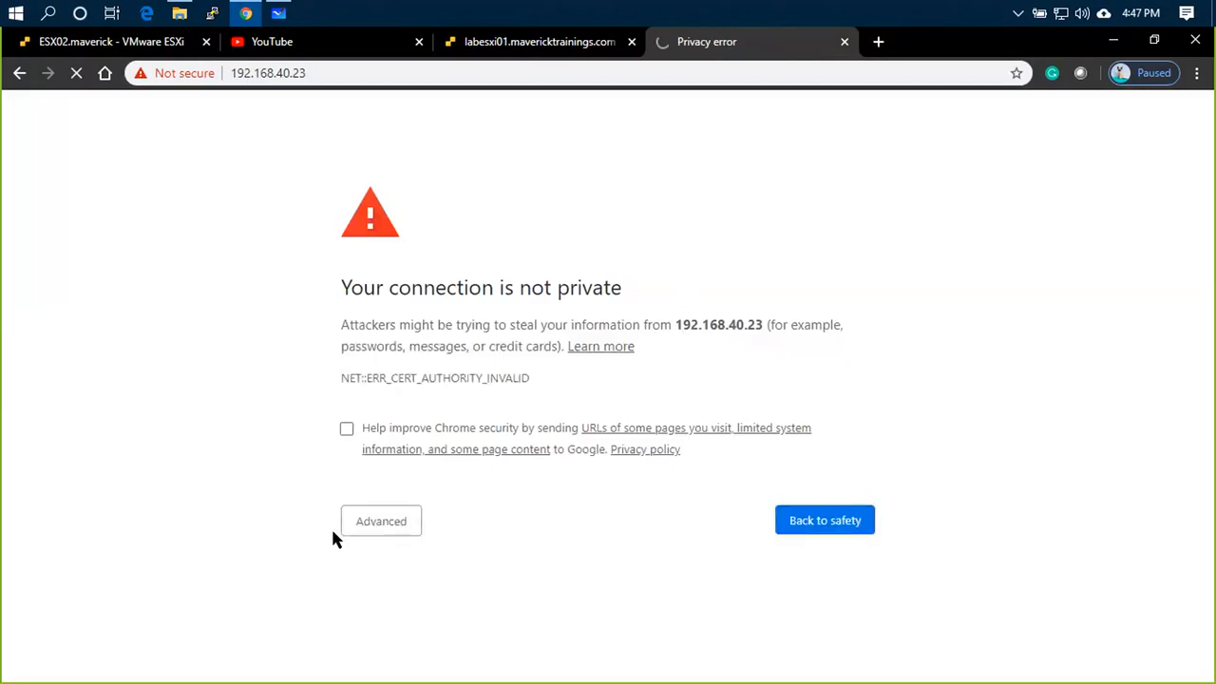
click(380, 520)
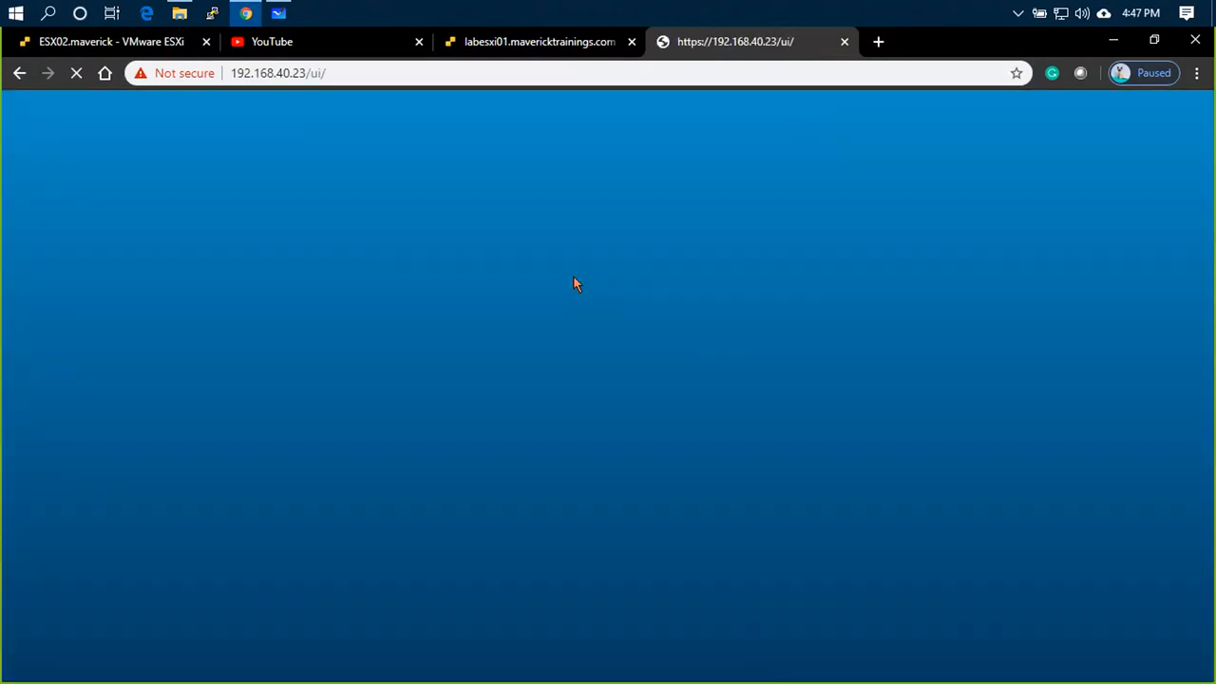
Log in to the LABESXI03 Host Client as root
click(231, 391)
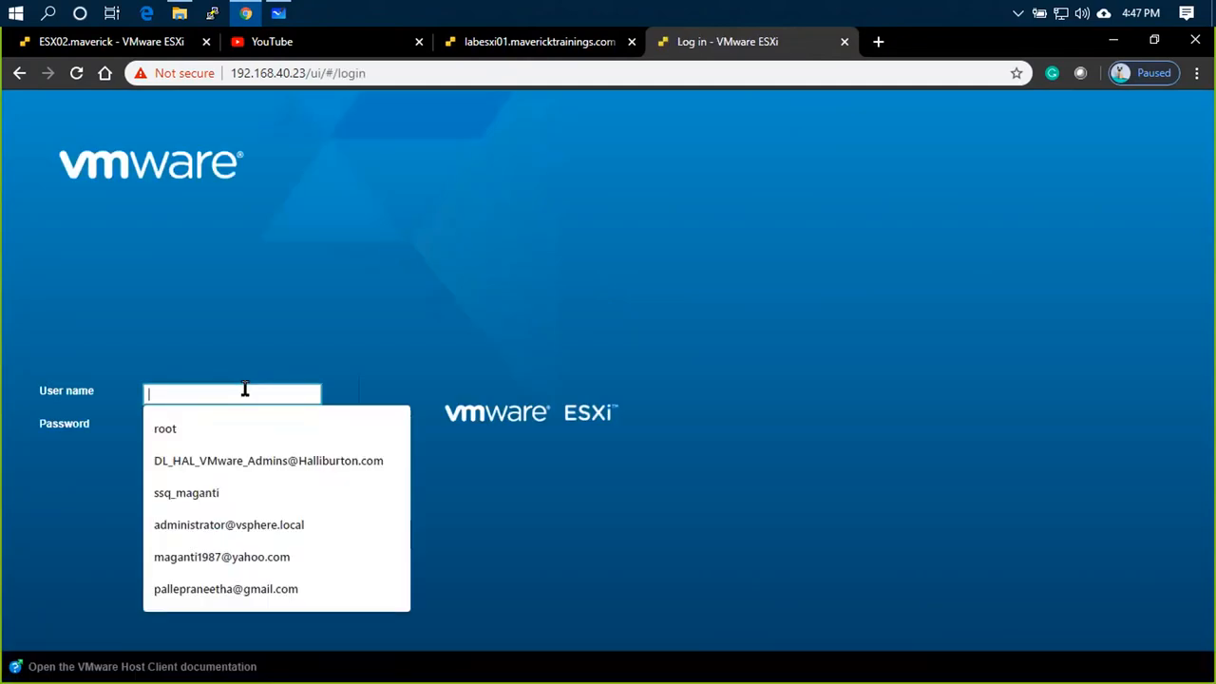
click(165, 429)
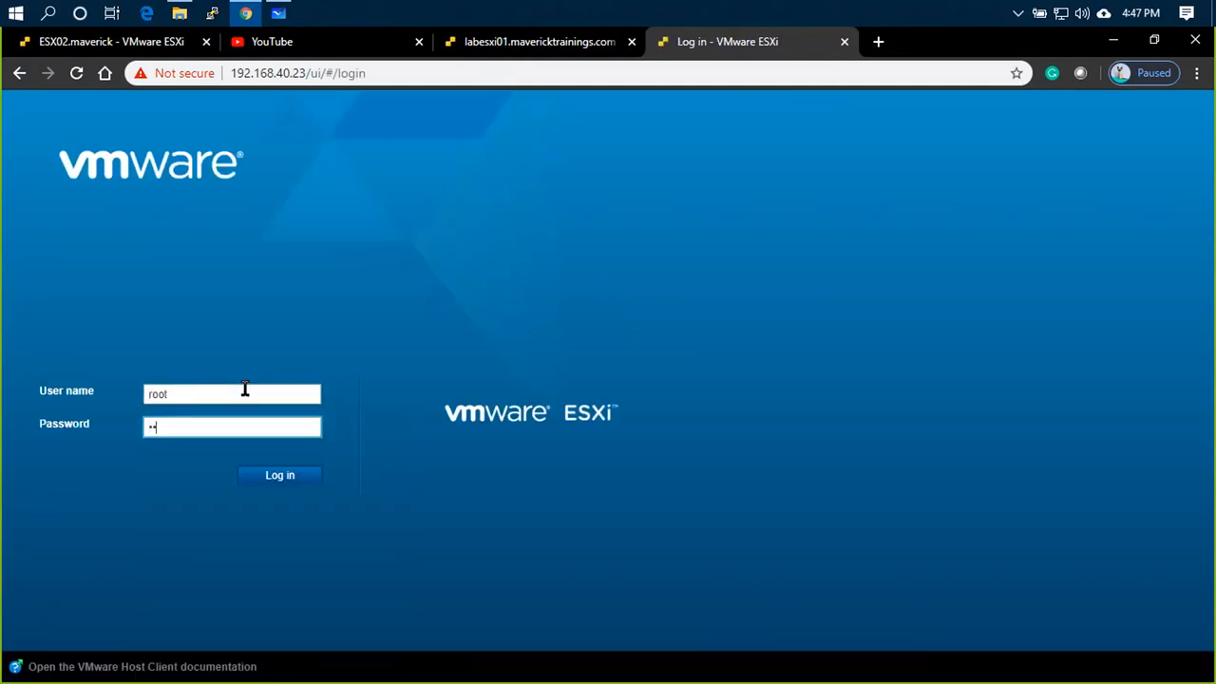
click(279, 474)
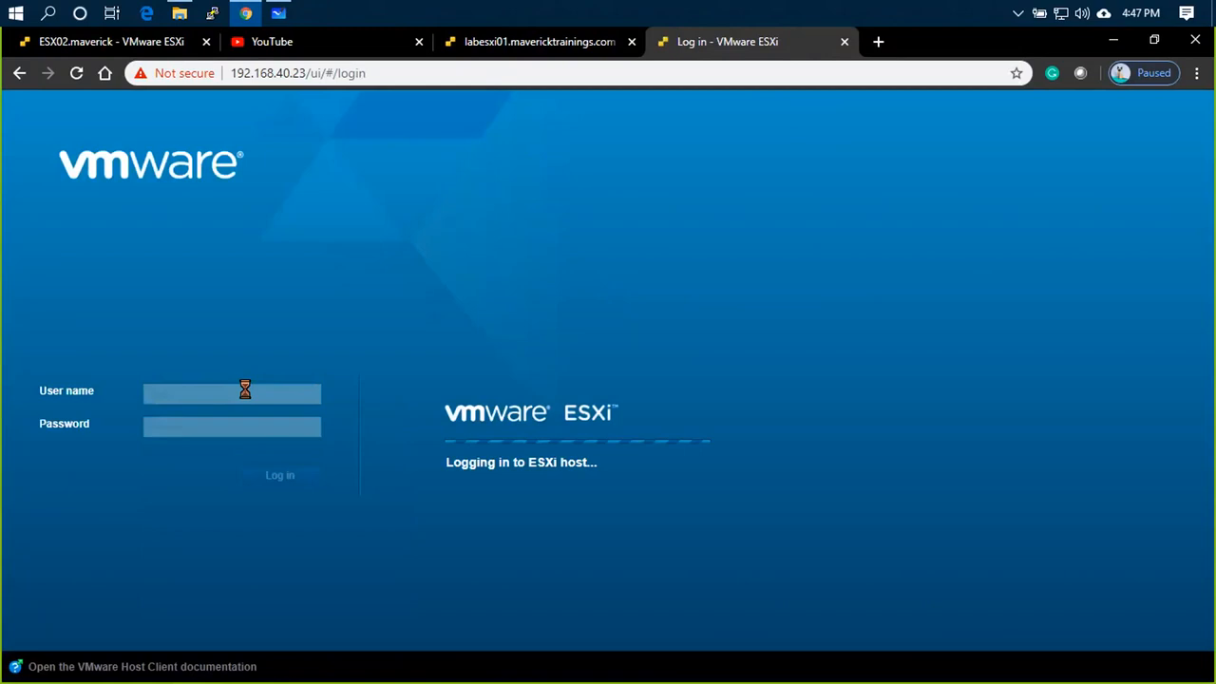
click(281, 475)
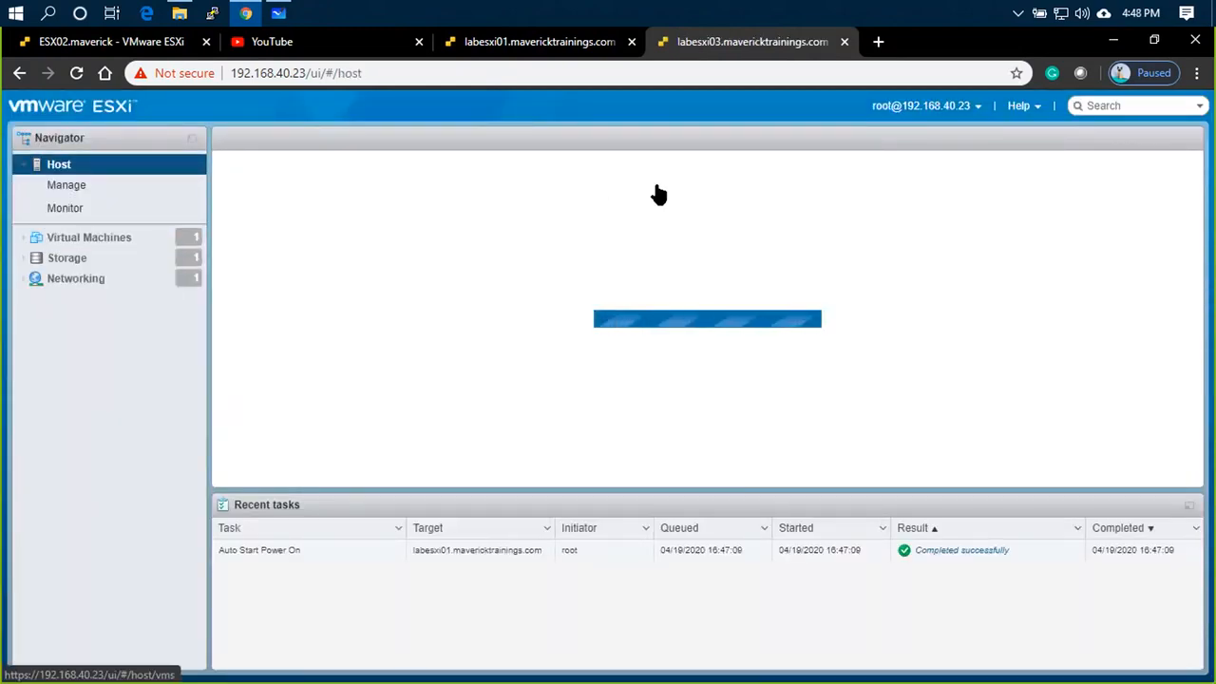
Power testvm on LABESXI03 on and then off again, then return to the host summary
click(87, 235)
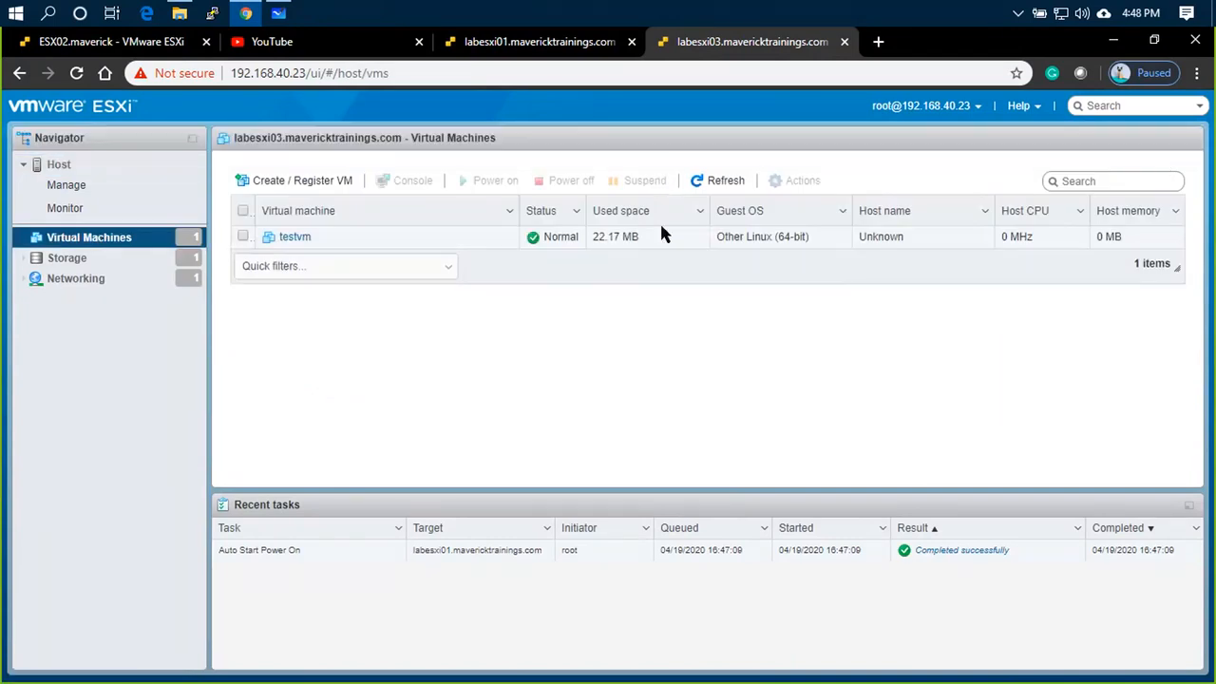
mouse_move(159, 346)
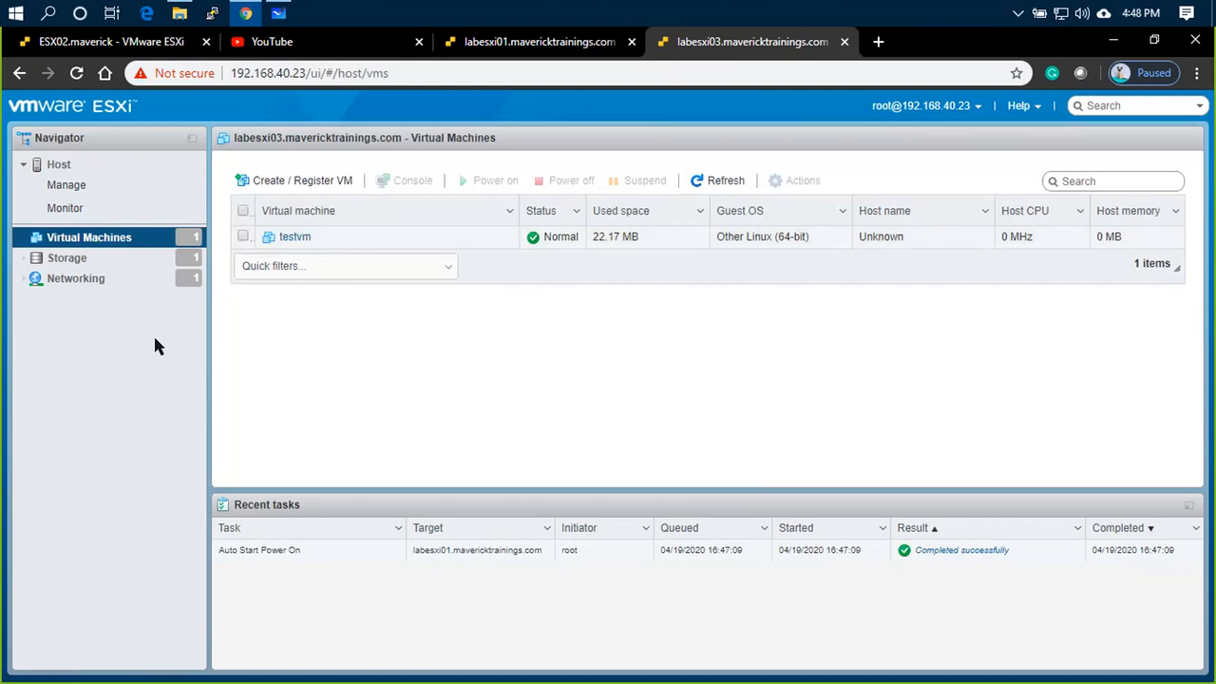
mouse_move(138, 349)
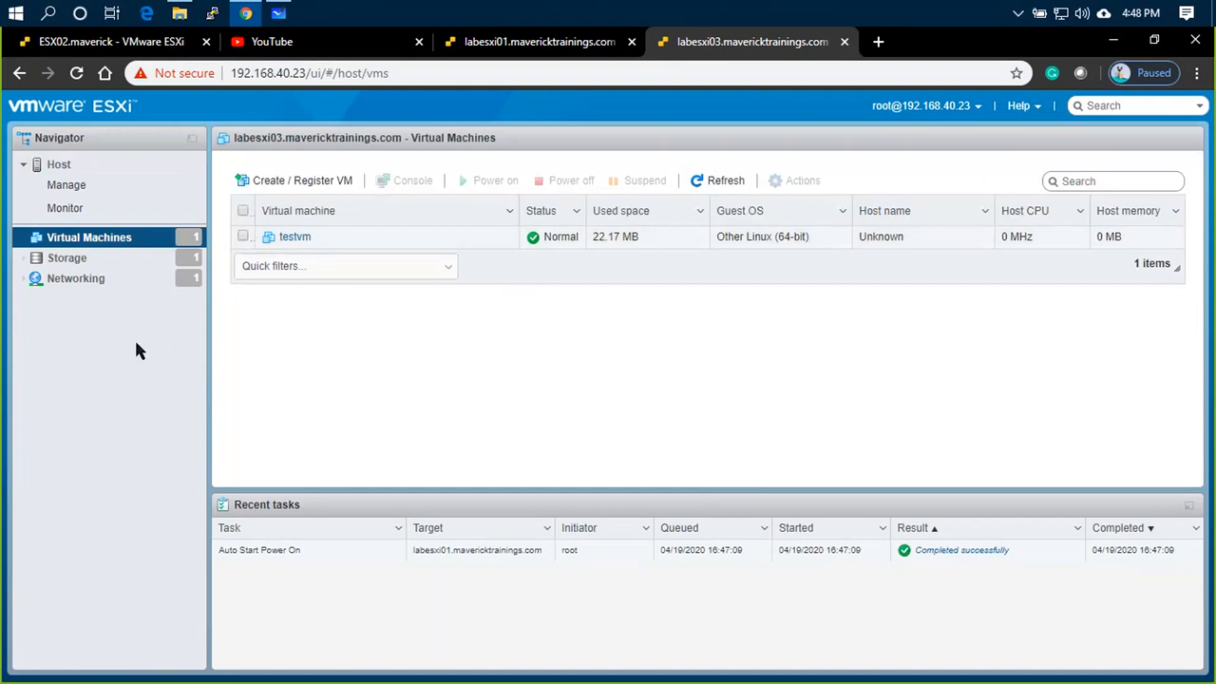
click(294, 235)
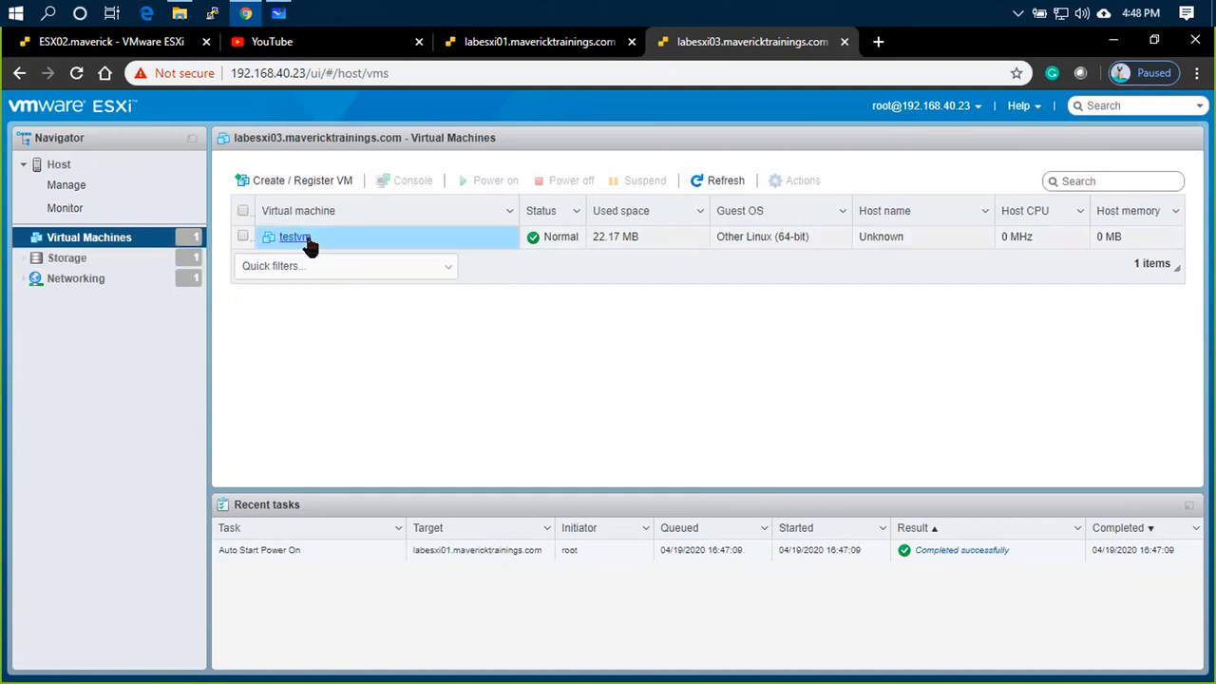
click(293, 235)
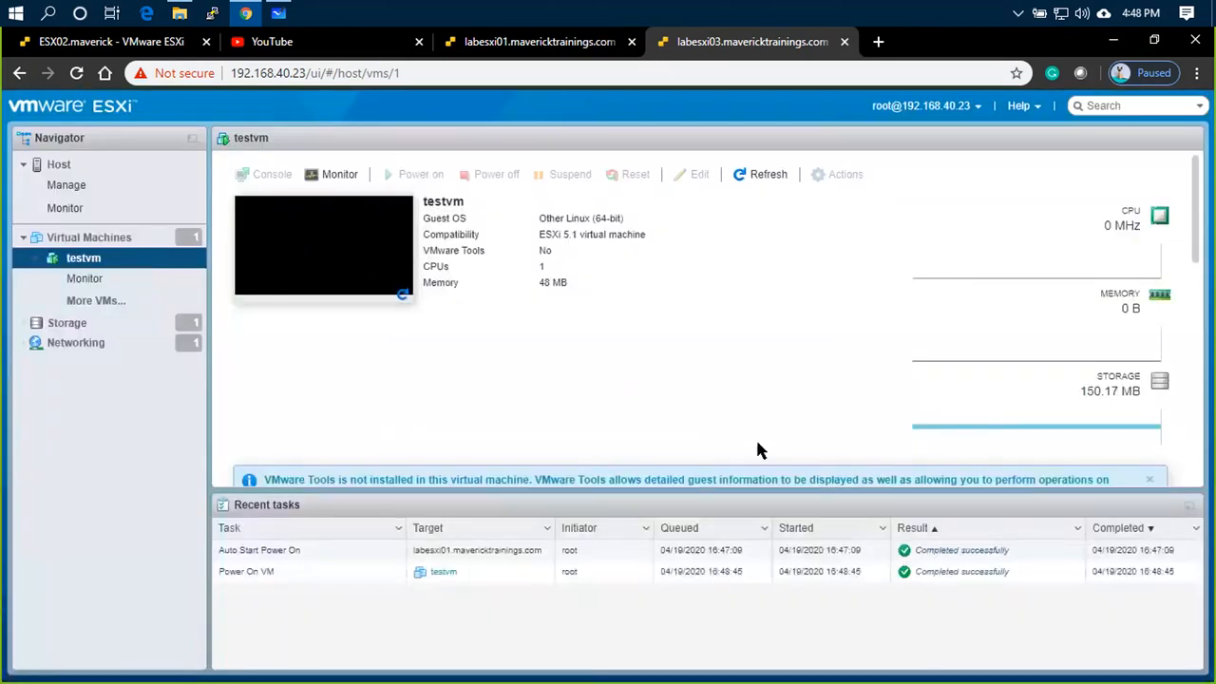
click(488, 174)
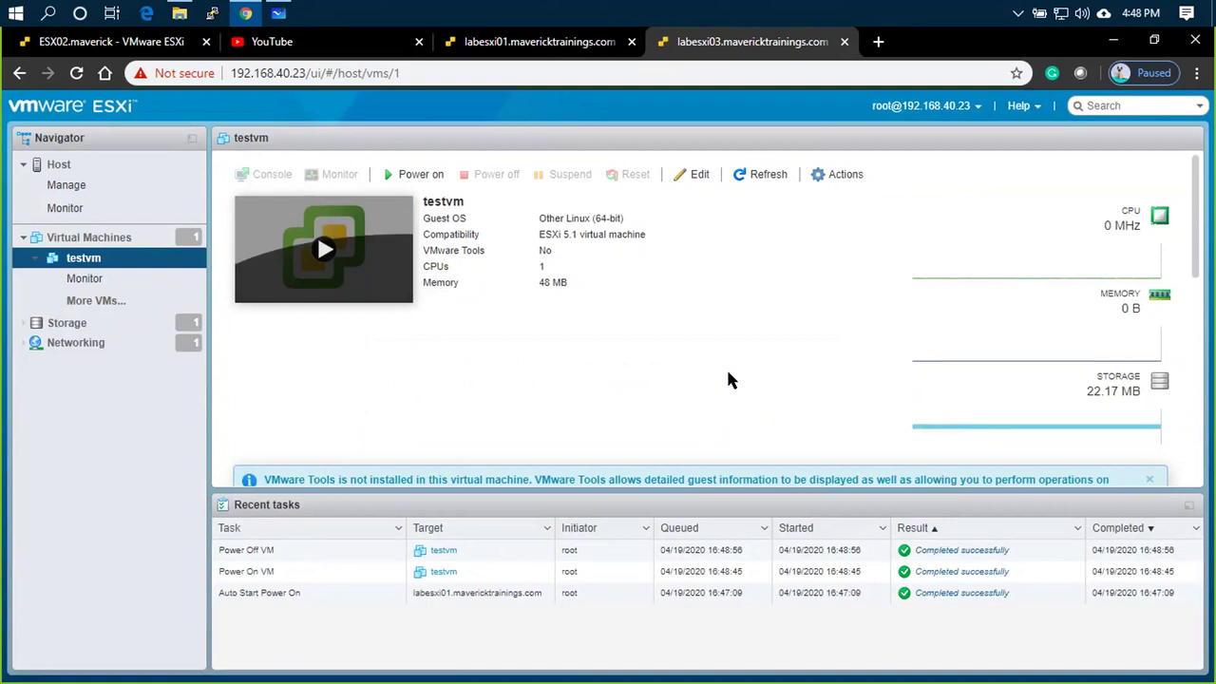
mouse_move(562, 342)
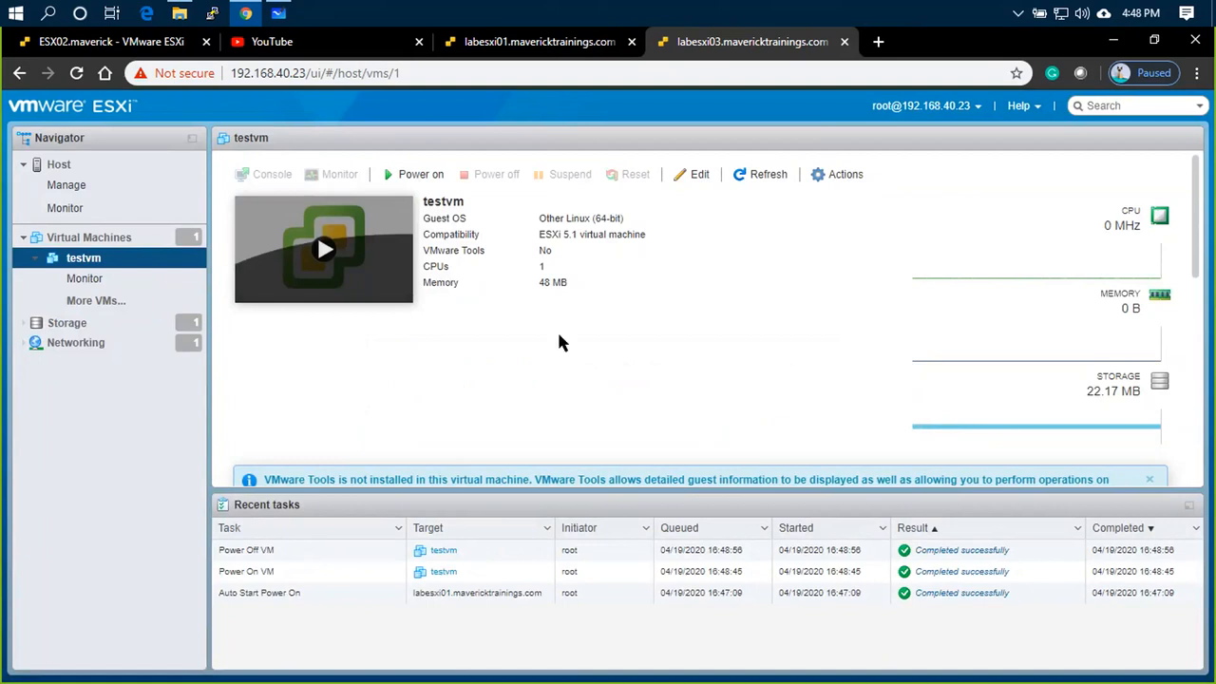
click(57, 163)
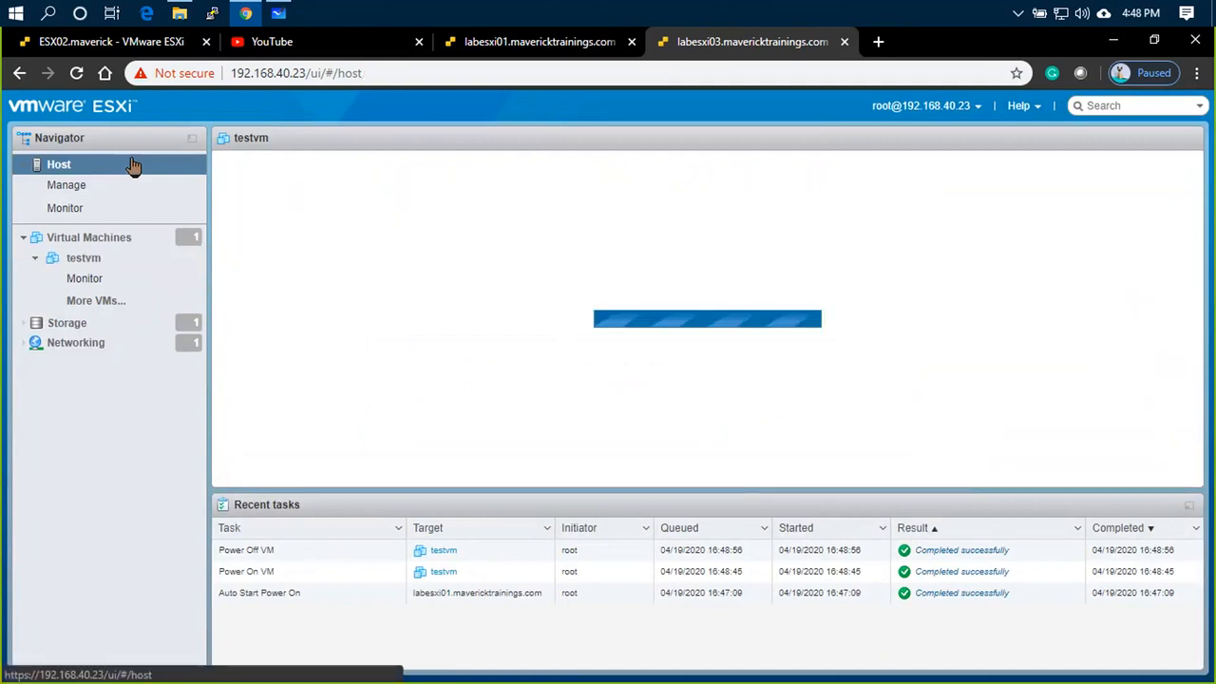
click(57, 164)
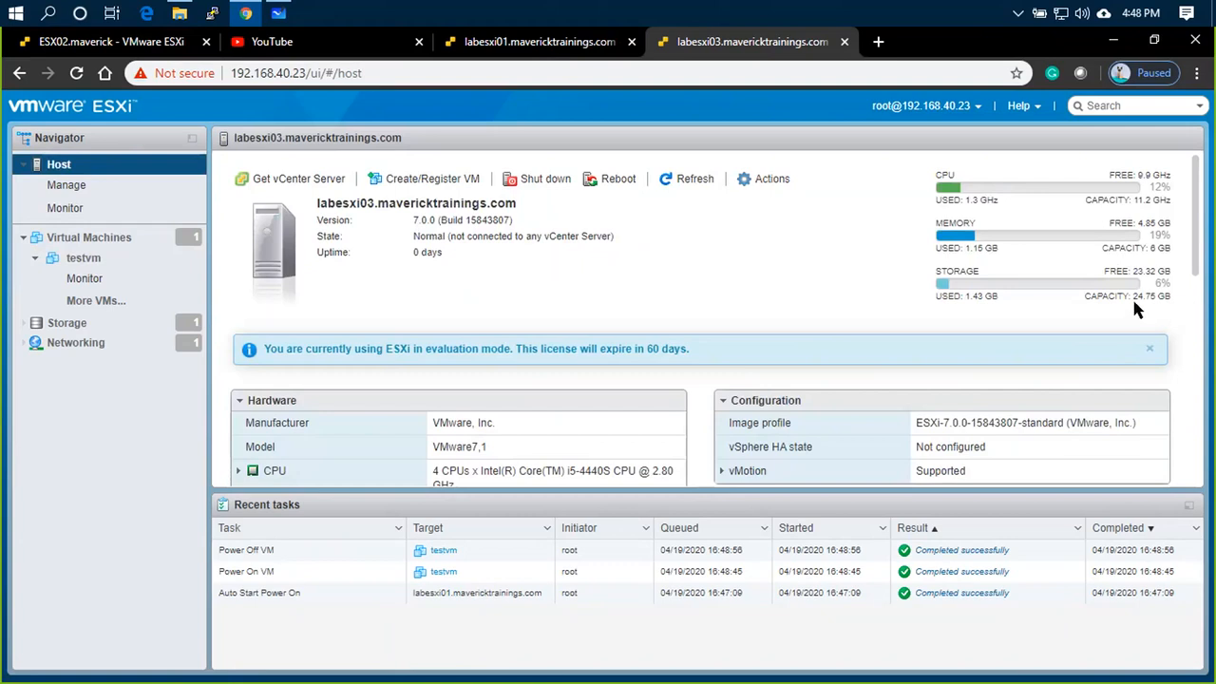
mouse_move(978, 237)
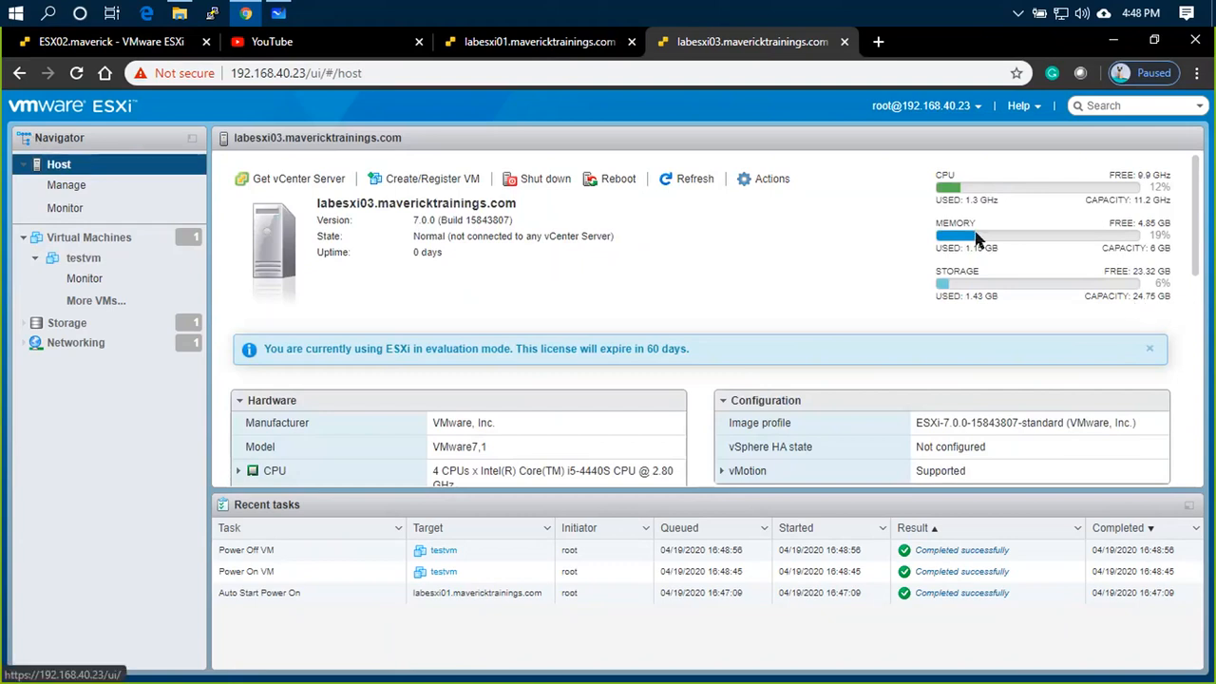
mouse_move(517, 216)
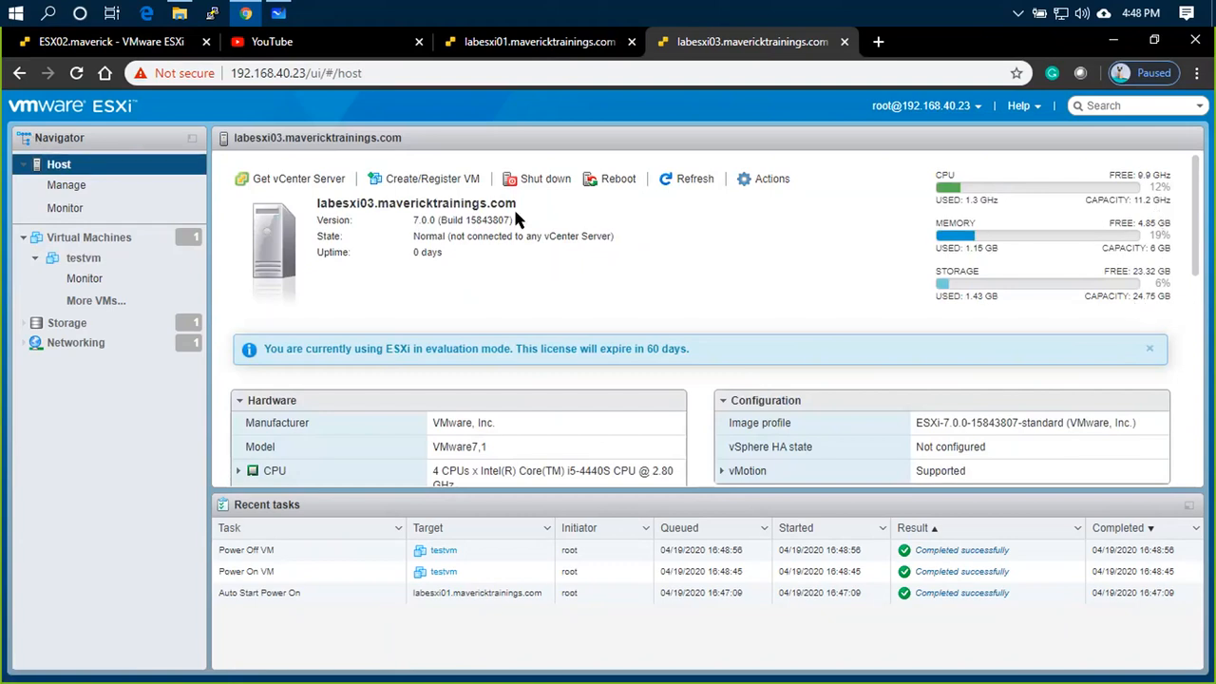
mouse_move(1021, 264)
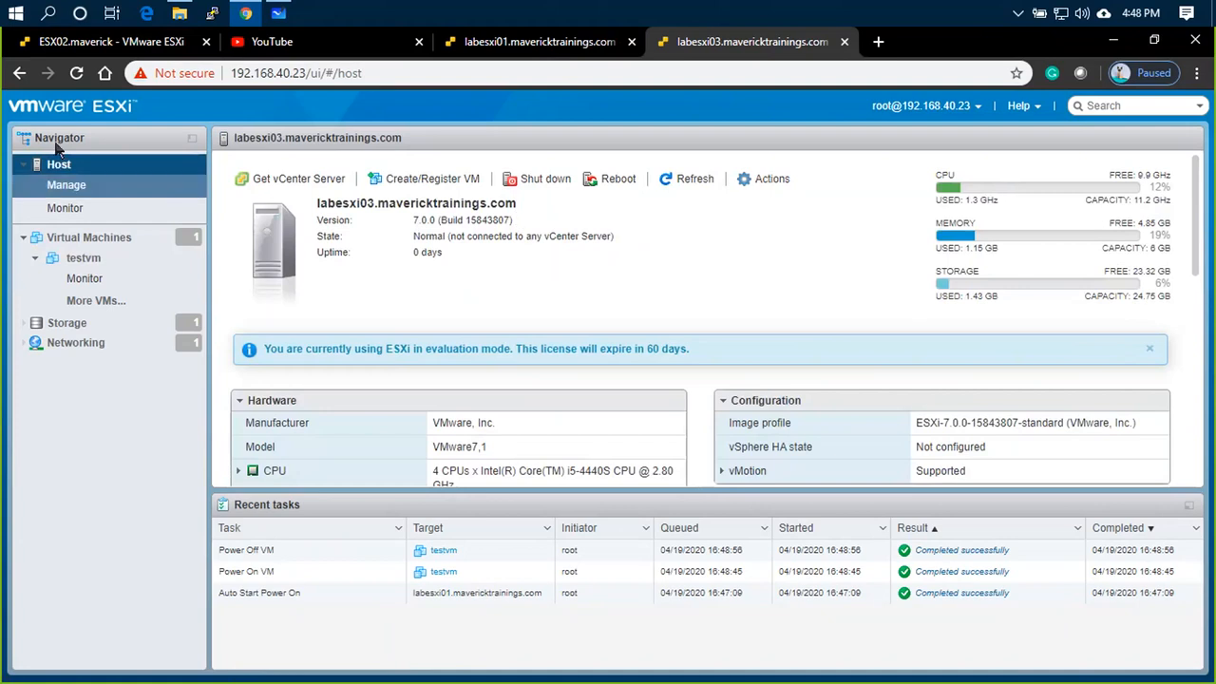
mouse_move(415, 326)
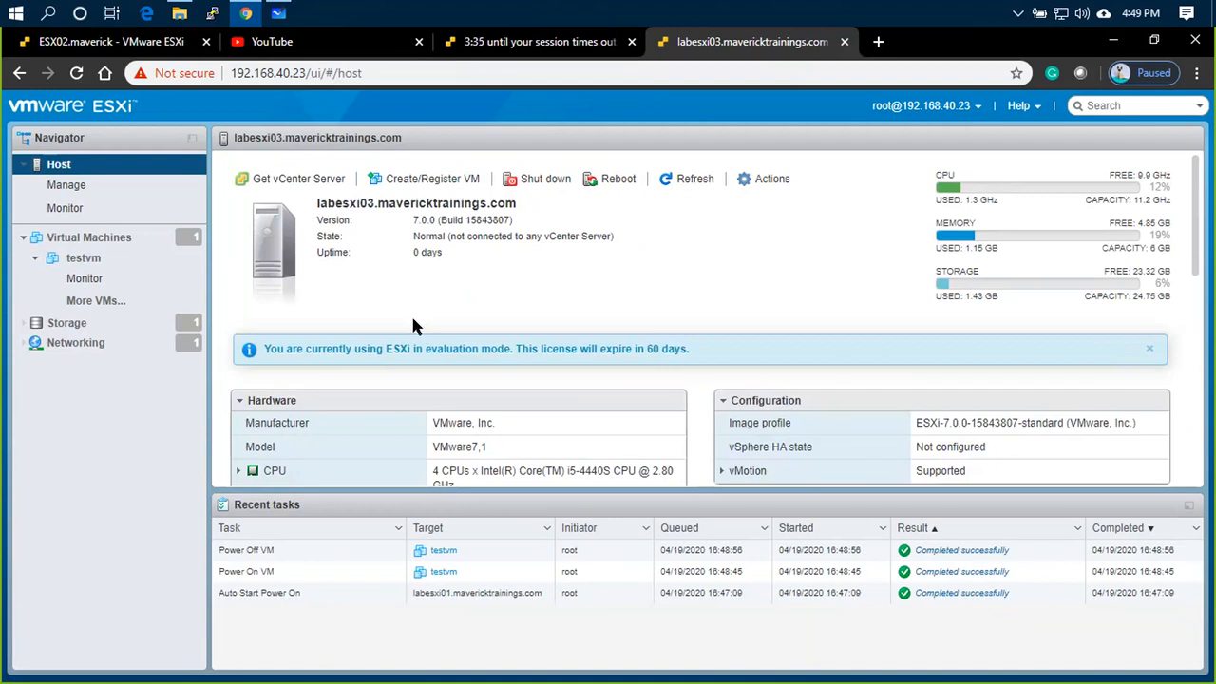
mouse_move(407, 369)
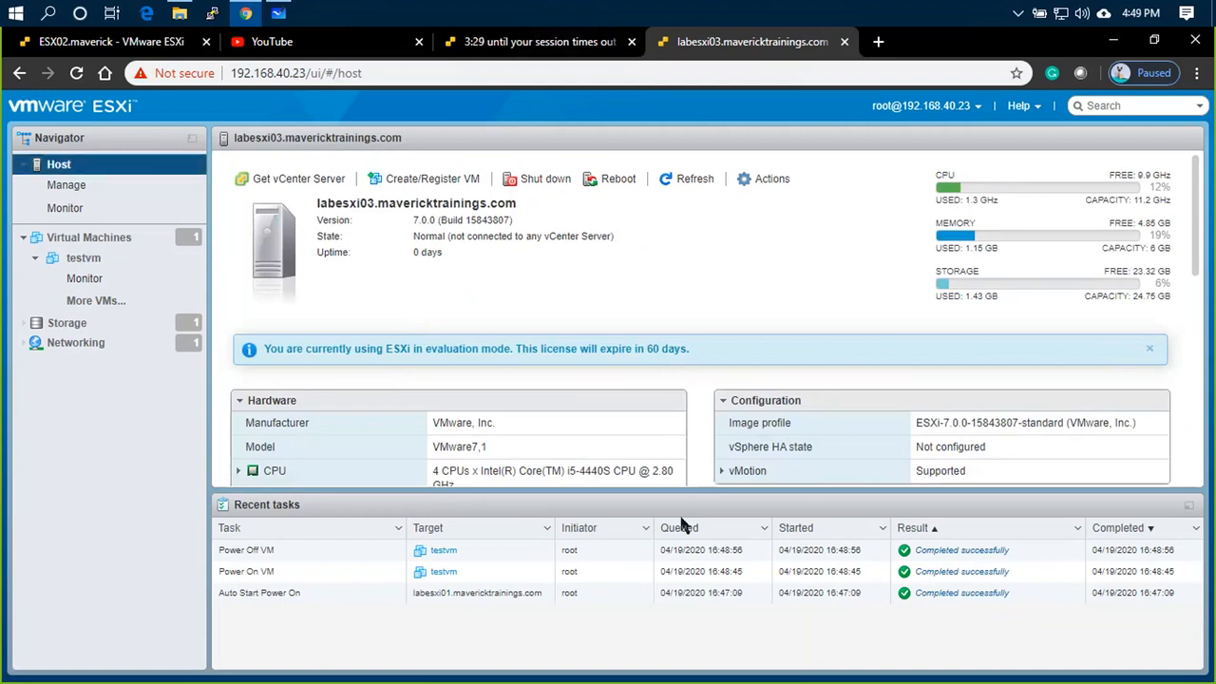
mouse_move(650, 256)
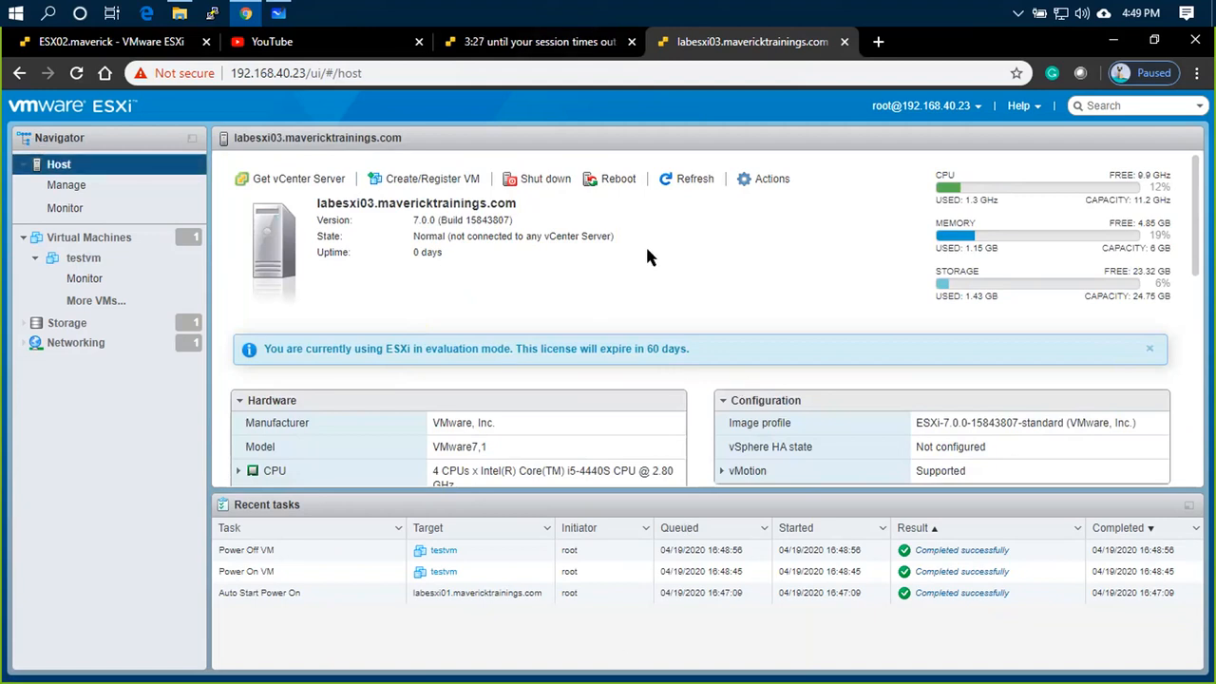
mouse_move(649, 256)
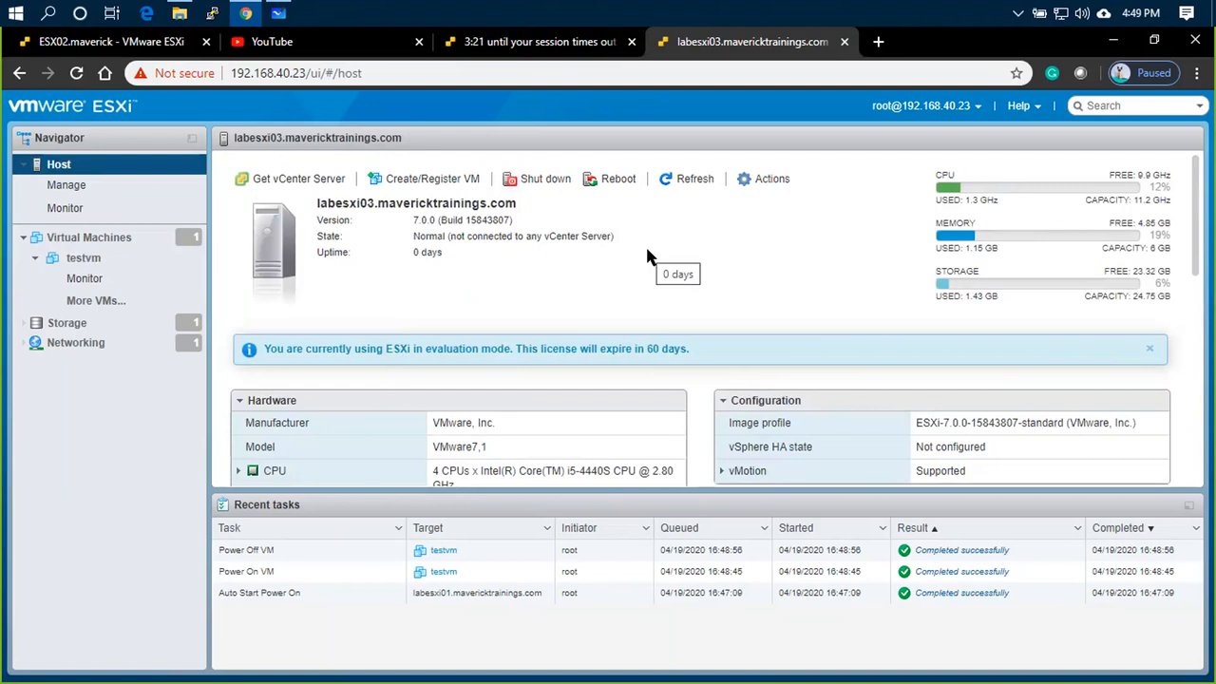
mouse_move(680, 384)
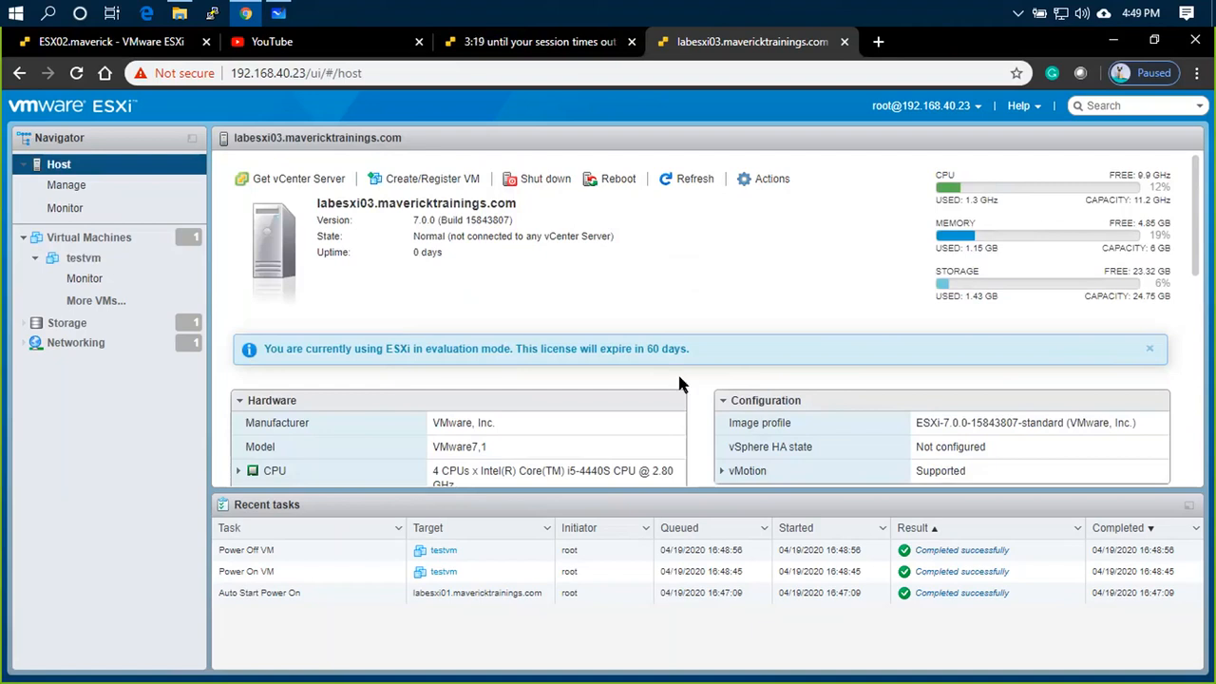